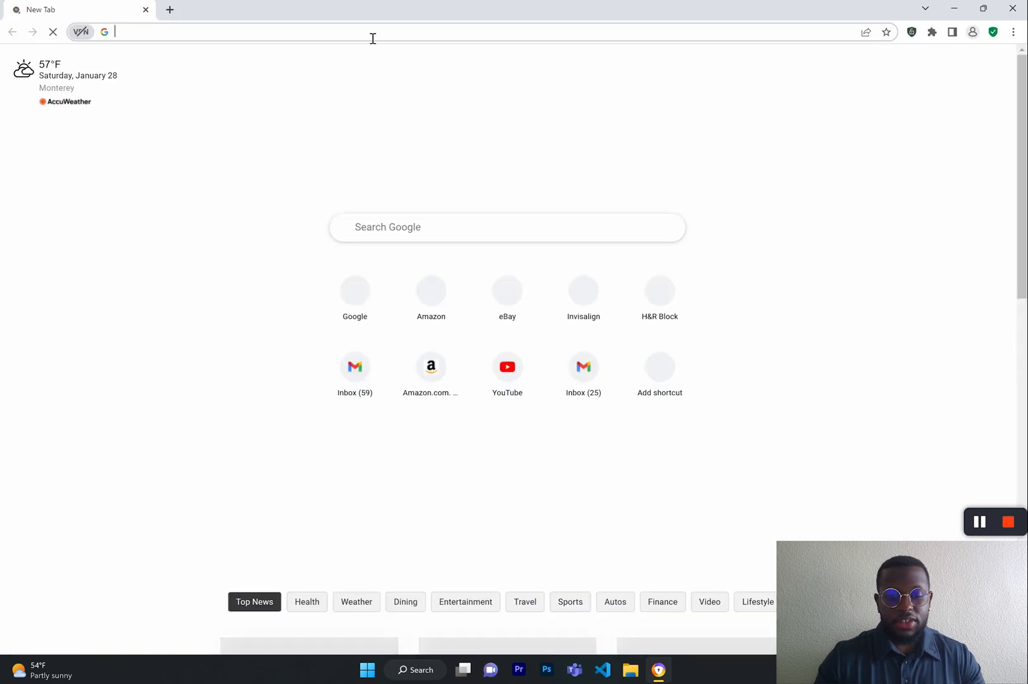
Step: Go to farm-ng.com and bring up the For Developers page
{"action": "type", "text": "Farm-ng.com"}
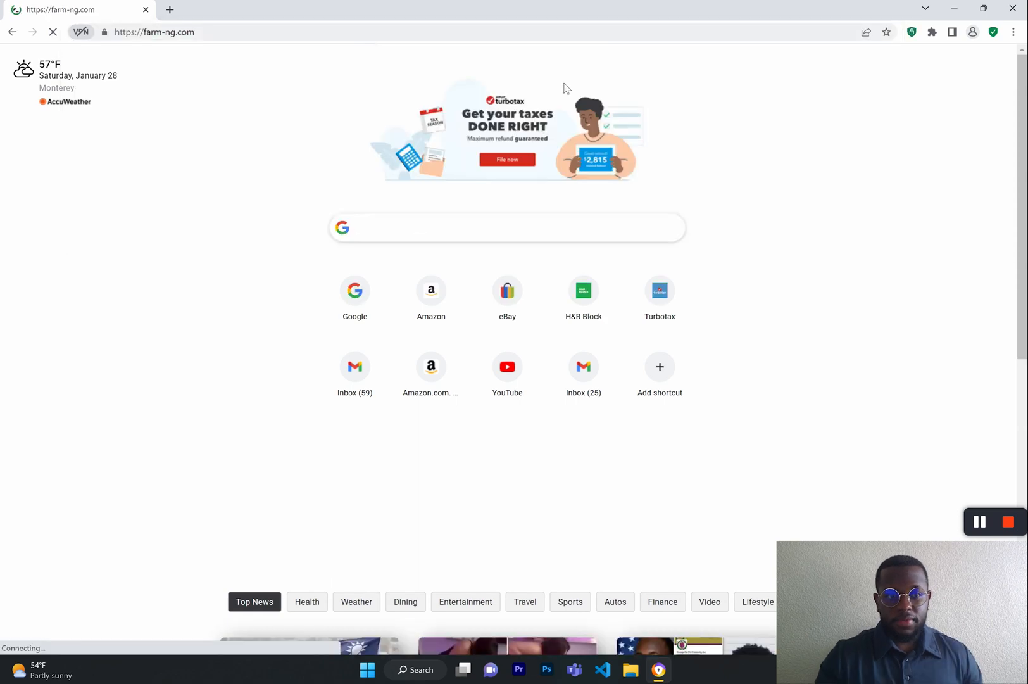
{"action": "left_click", "coordinate": [547, 71]}
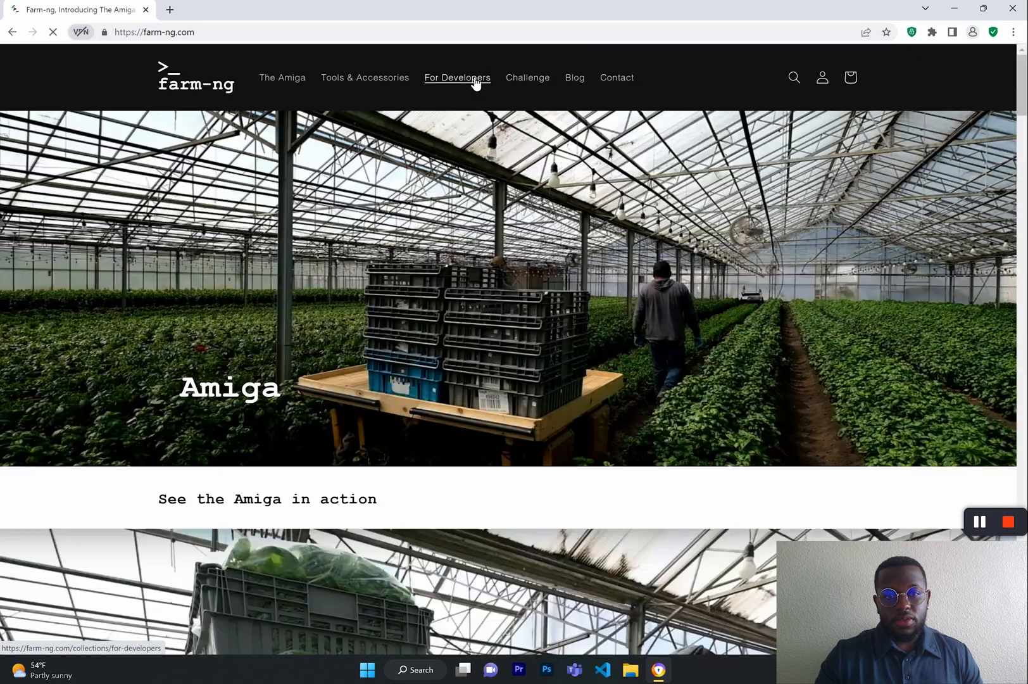
{"action": "left_click", "coordinate": [457, 77]}
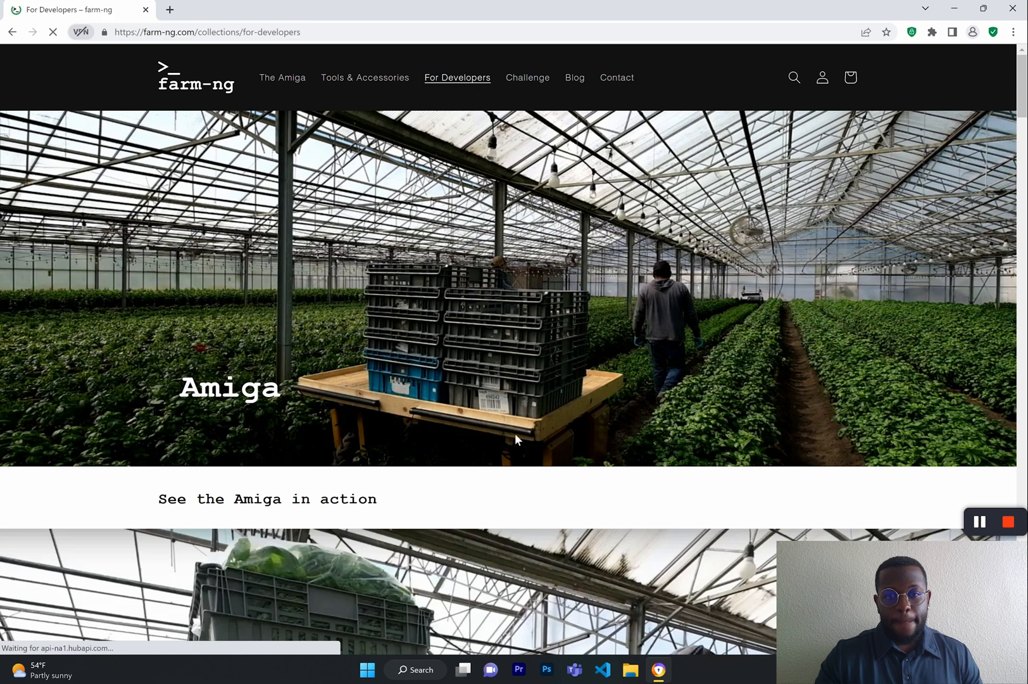
Step: Follow the 'Link to our Documentation' to the Amiga SDK docs
{"action": "scroll", "scroll_direction": "down", "scroll_amount": 3}
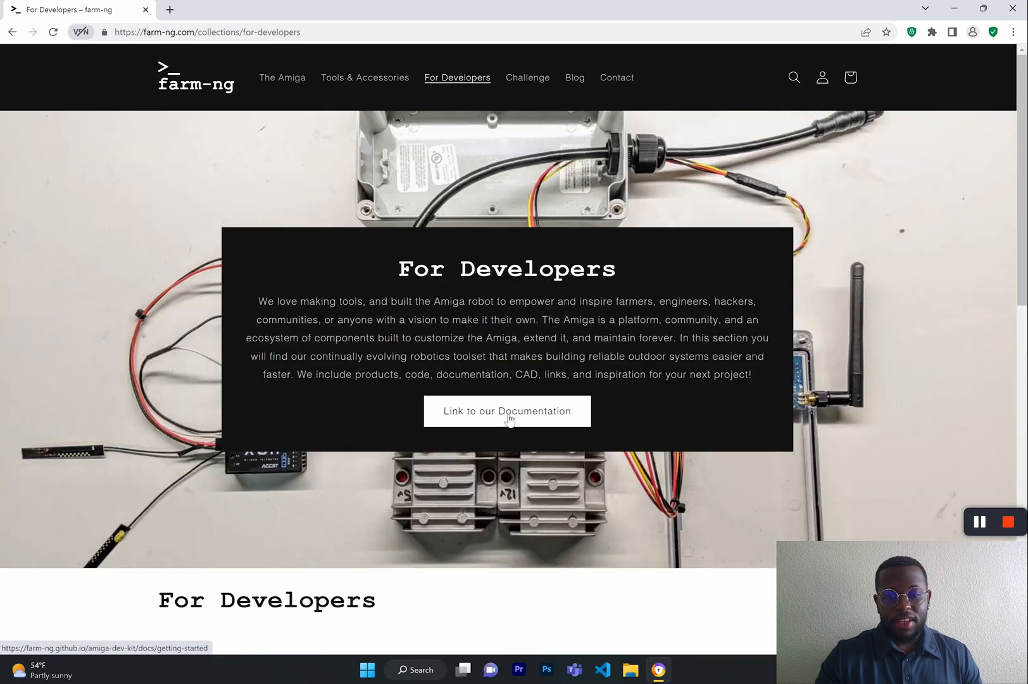
{"action": "left_click", "coordinate": [507, 411]}
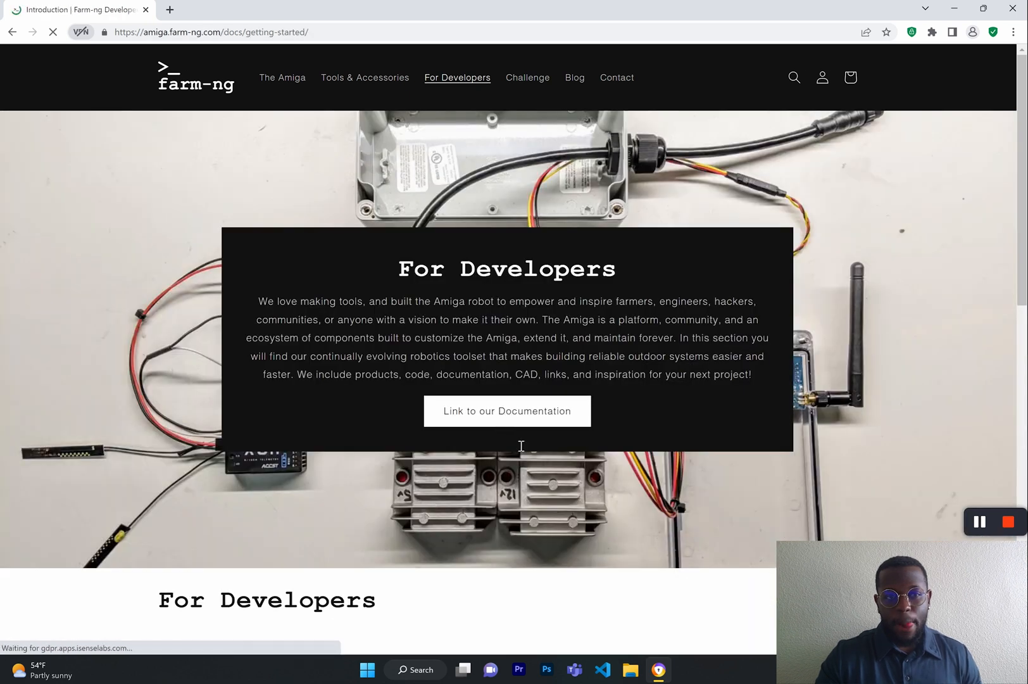
Step: Read down the Introduction page and back up, with Getting Started expanded in the sidebar
{"action": "left_click", "coordinate": [506, 411]}
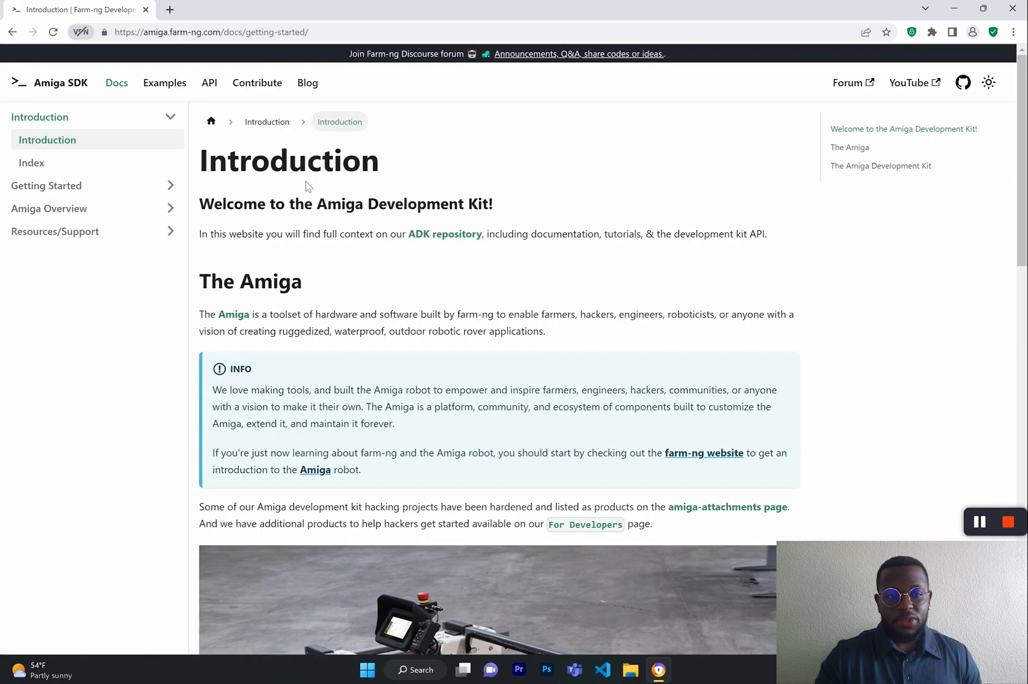
{"action": "mouse_move", "coordinate": [195, 32]}
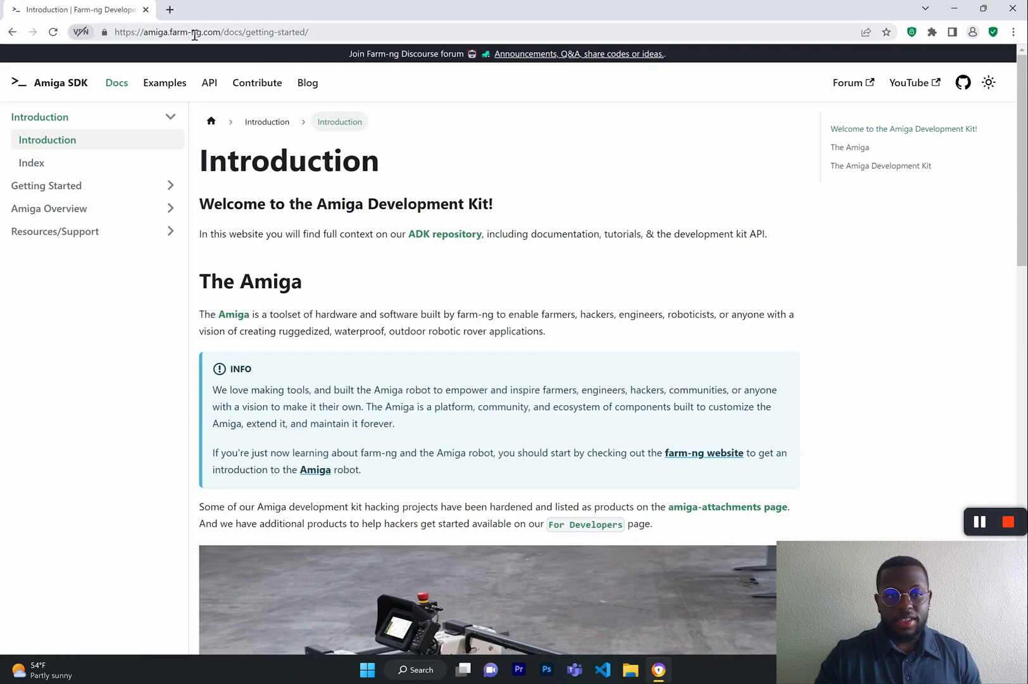
{"action": "left_click", "coordinate": [210, 33]}
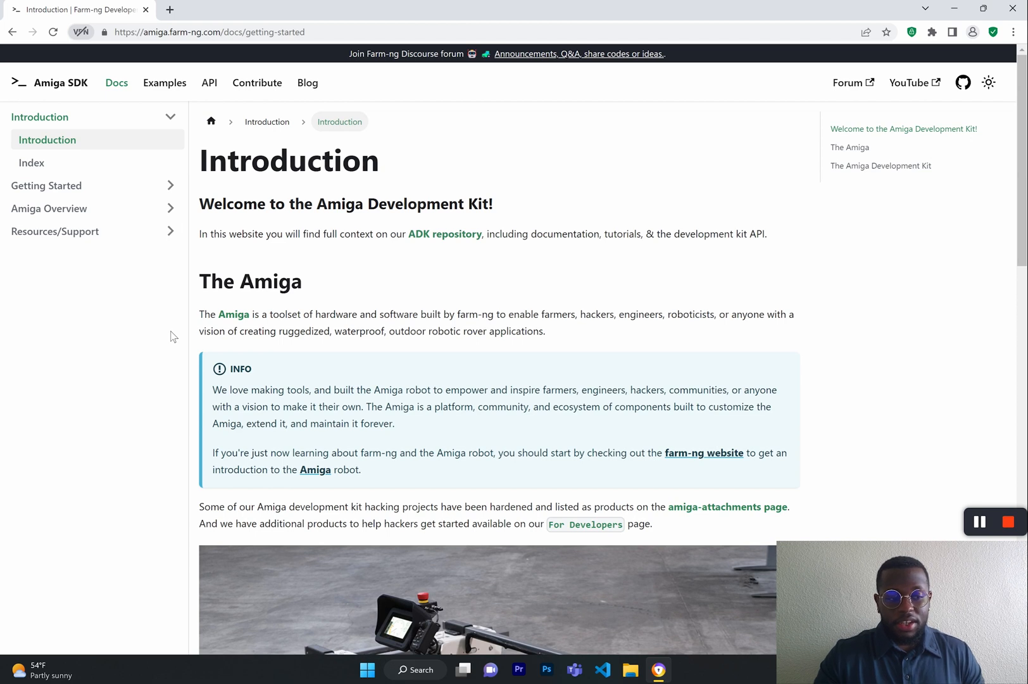
{"action": "mouse_move", "coordinate": [187, 336]}
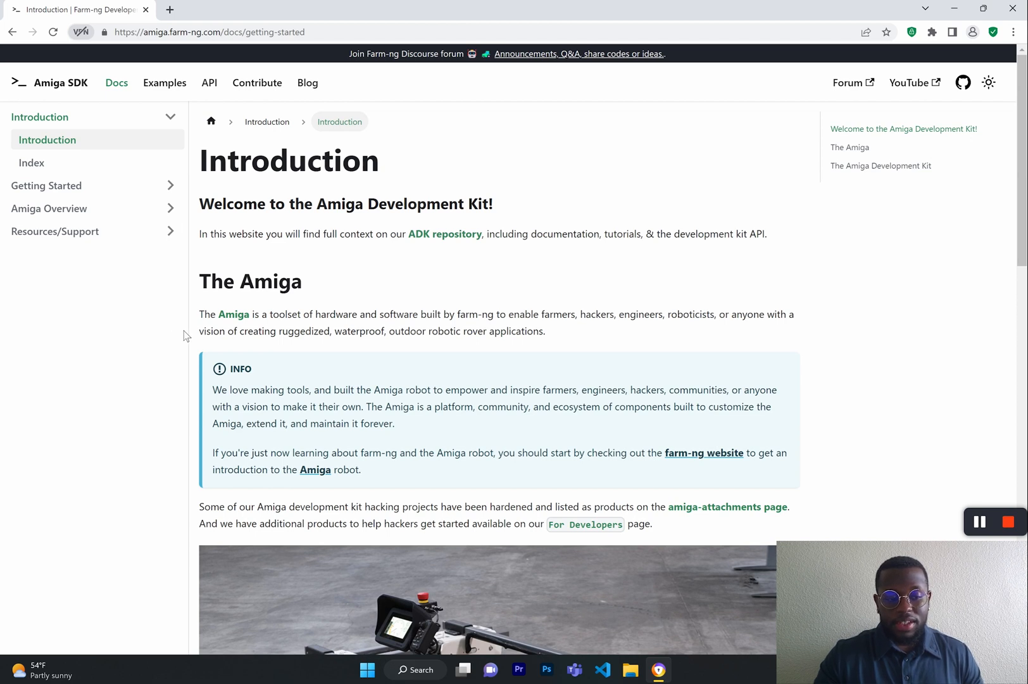
{"action": "scroll", "scroll_direction": "down", "scroll_amount": 3}
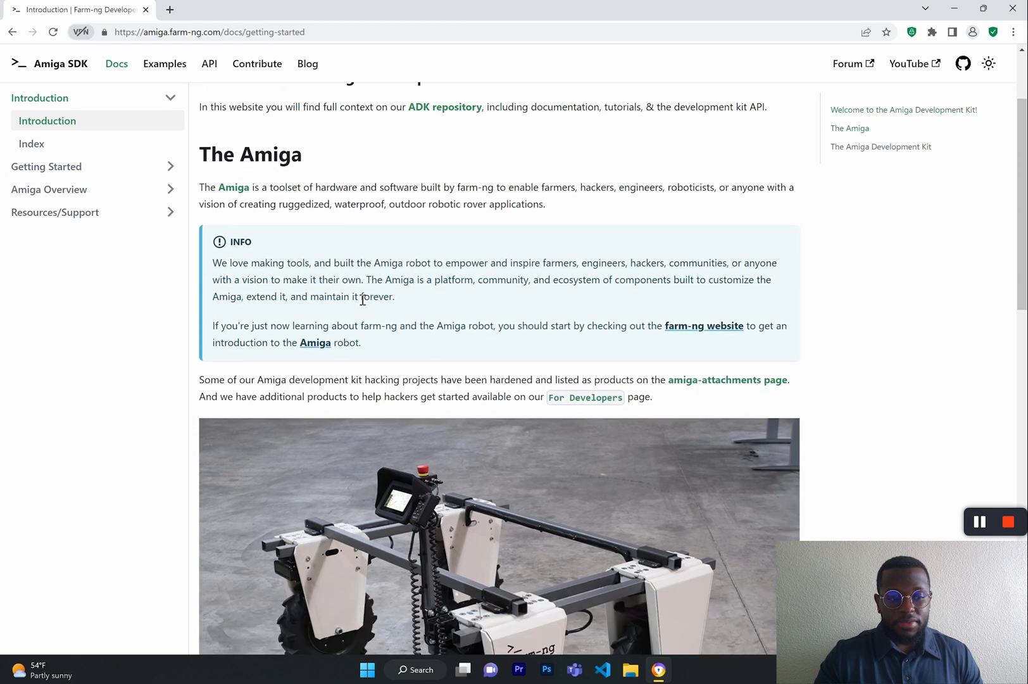
{"action": "scroll", "scroll_direction": "down", "scroll_amount": 3}
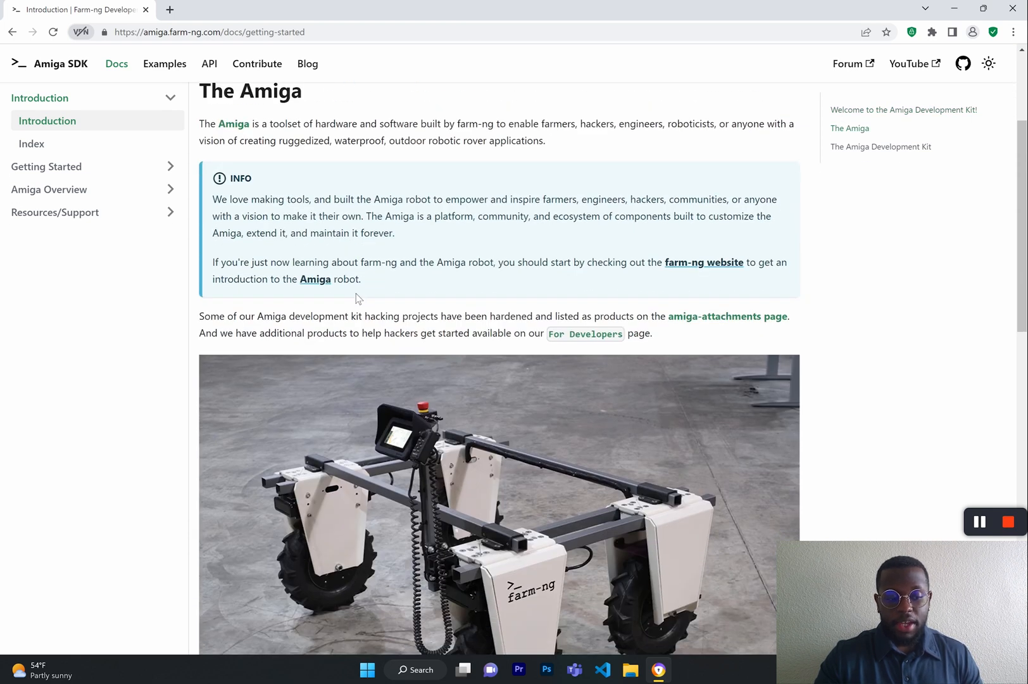
{"action": "scroll", "scroll_direction": "down", "scroll_amount": 3}
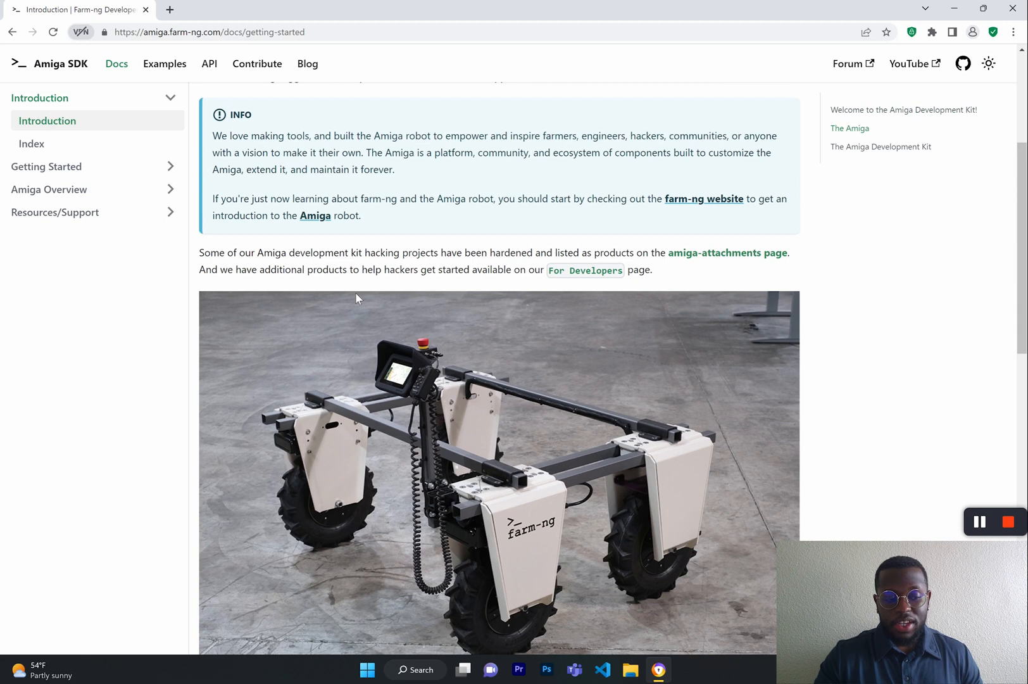
{"action": "scroll", "scroll_direction": "down", "scroll_amount": 3}
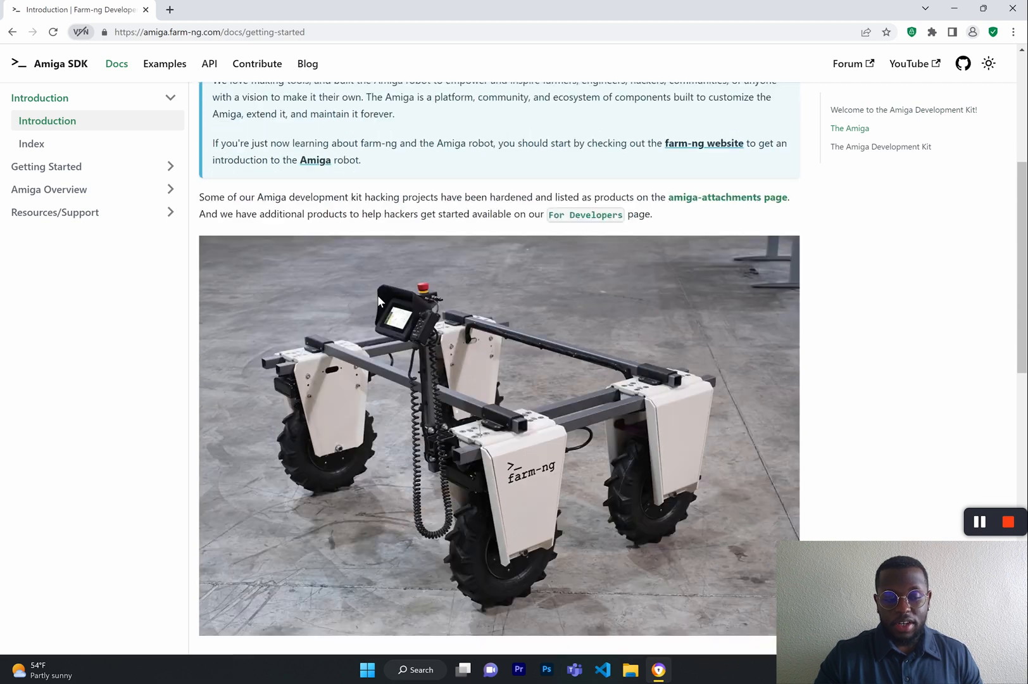
{"action": "scroll", "scroll_direction": "down", "scroll_amount": 3}
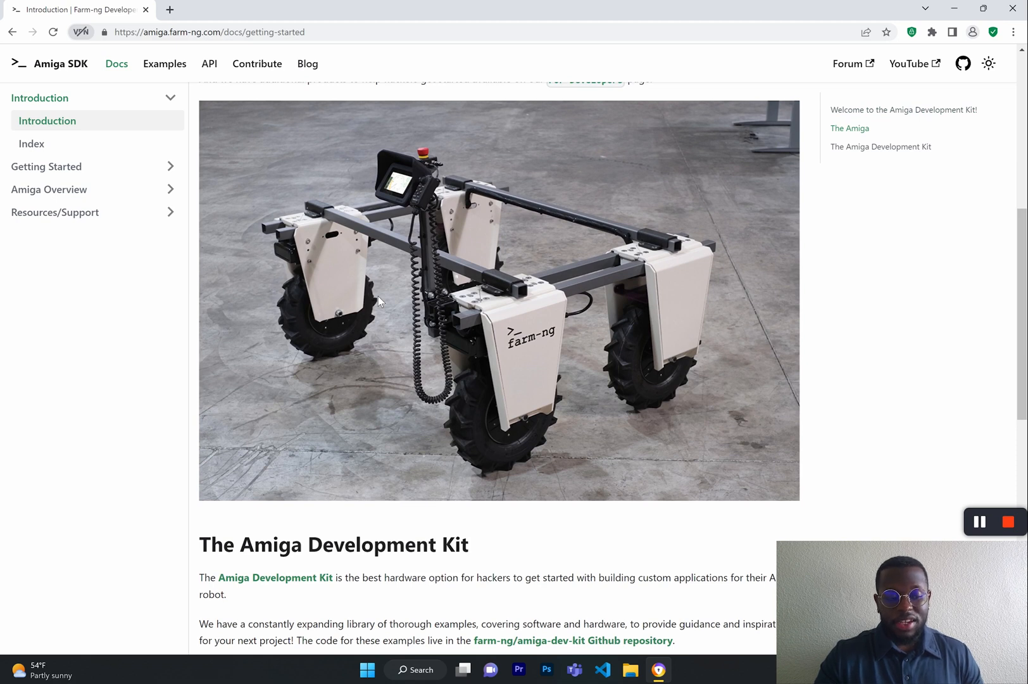
{"action": "scroll", "scroll_direction": "down", "scroll_amount": 3}
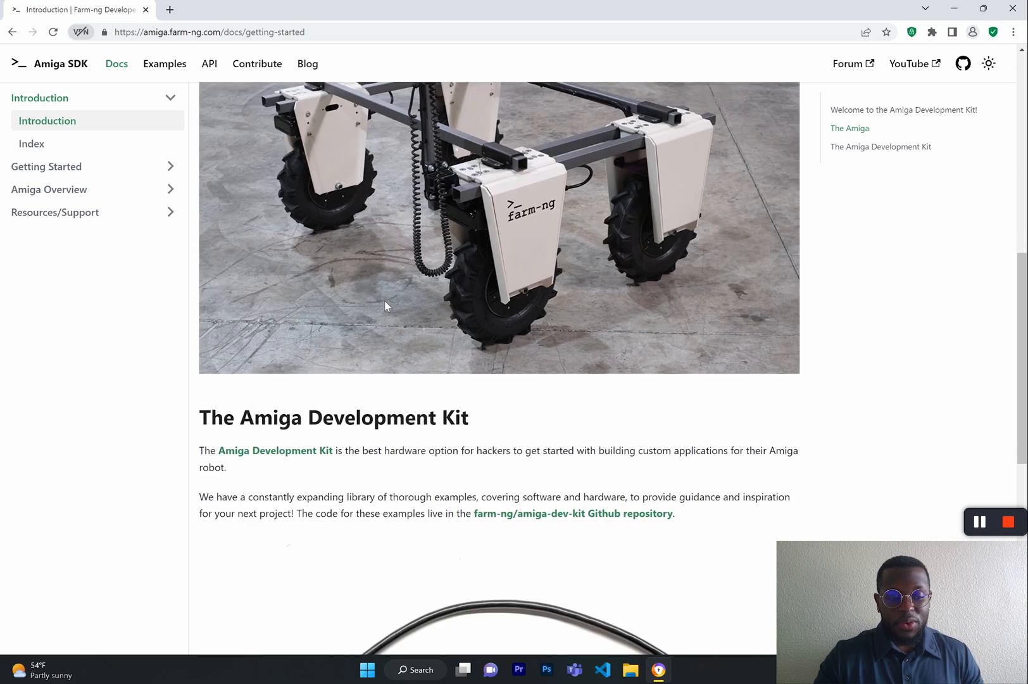
{"action": "mouse_move", "coordinate": [556, 308]}
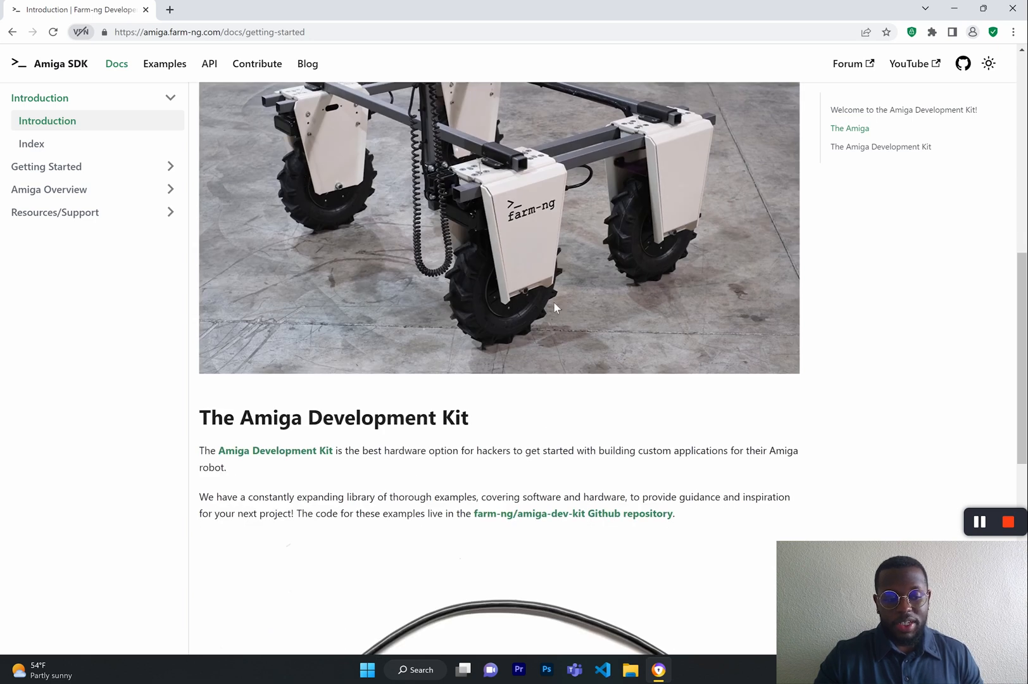
{"action": "mouse_move", "coordinate": [542, 357]}
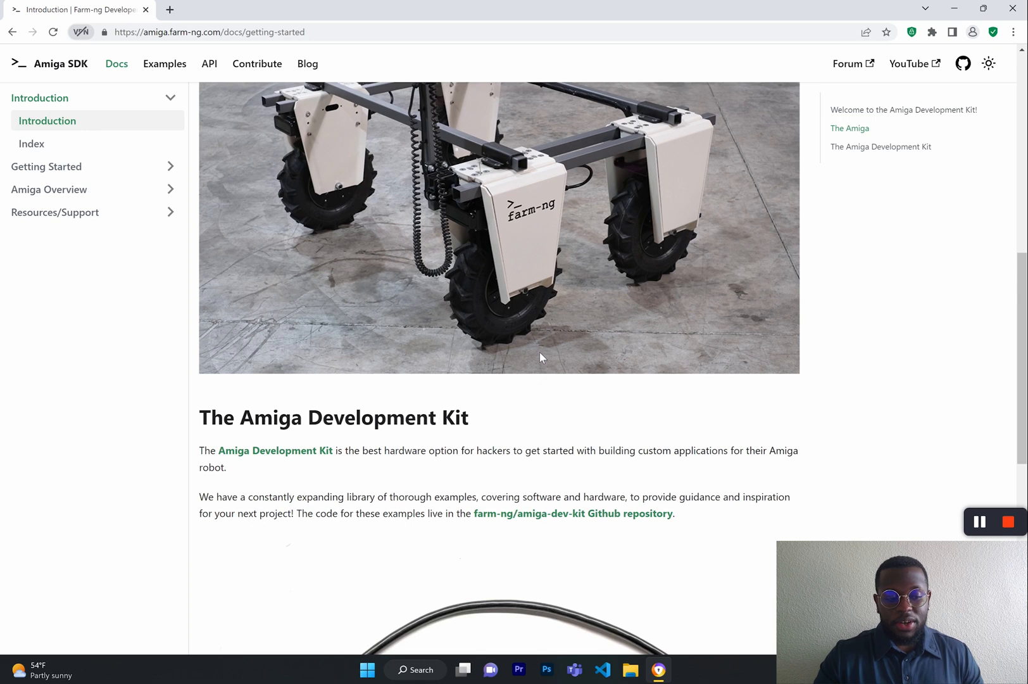
{"action": "scroll", "scroll_direction": "up", "scroll_amount": 3}
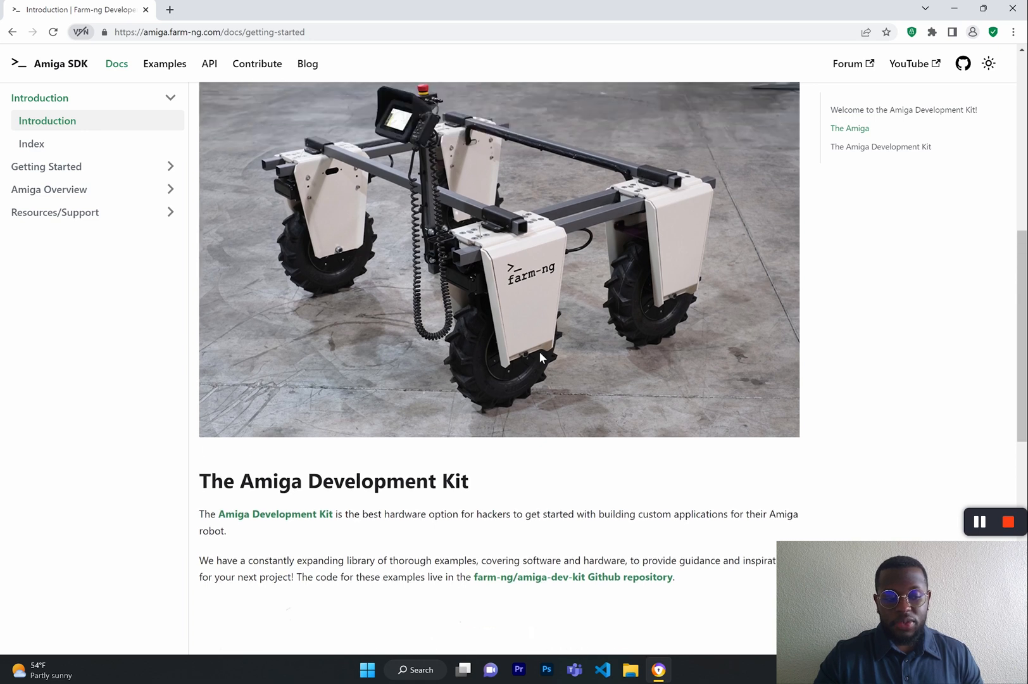
{"action": "scroll", "scroll_direction": "up", "scroll_amount": 3}
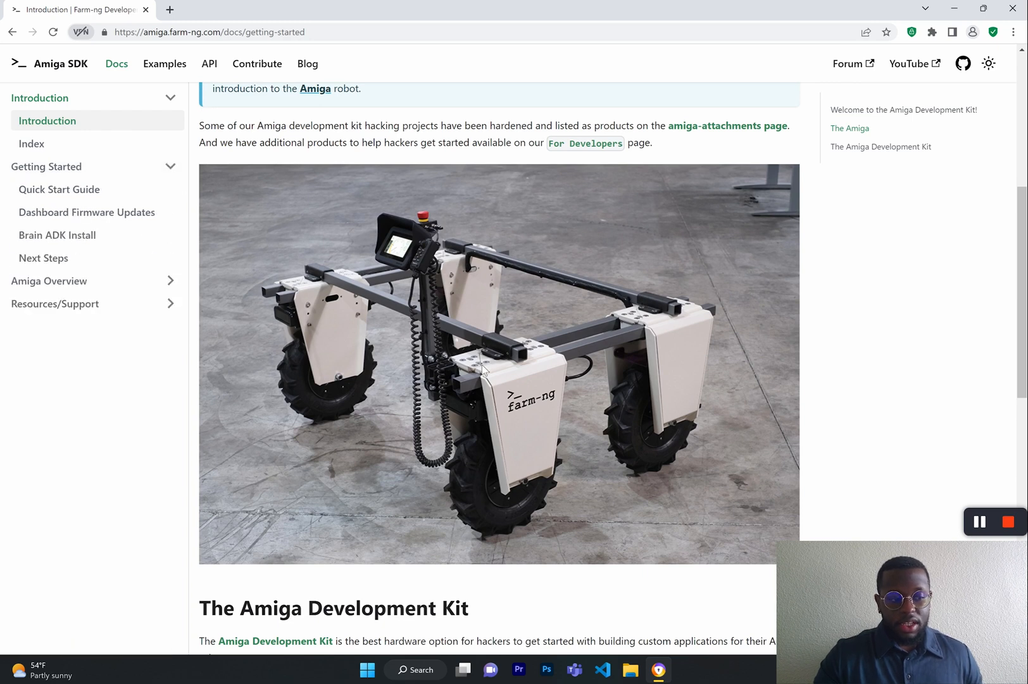
{"action": "mouse_move", "coordinate": [143, 170]}
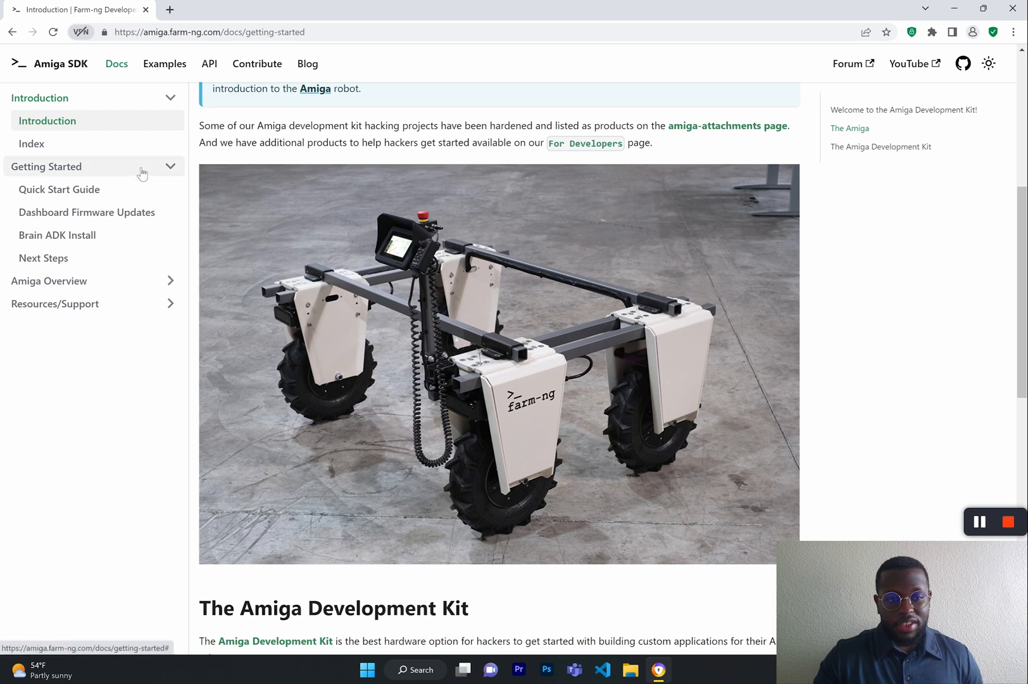
Step: Go to the Quick Start Guide and read past the caution box and Batteries into Starting the Amiga
{"action": "left_click", "coordinate": [58, 188]}
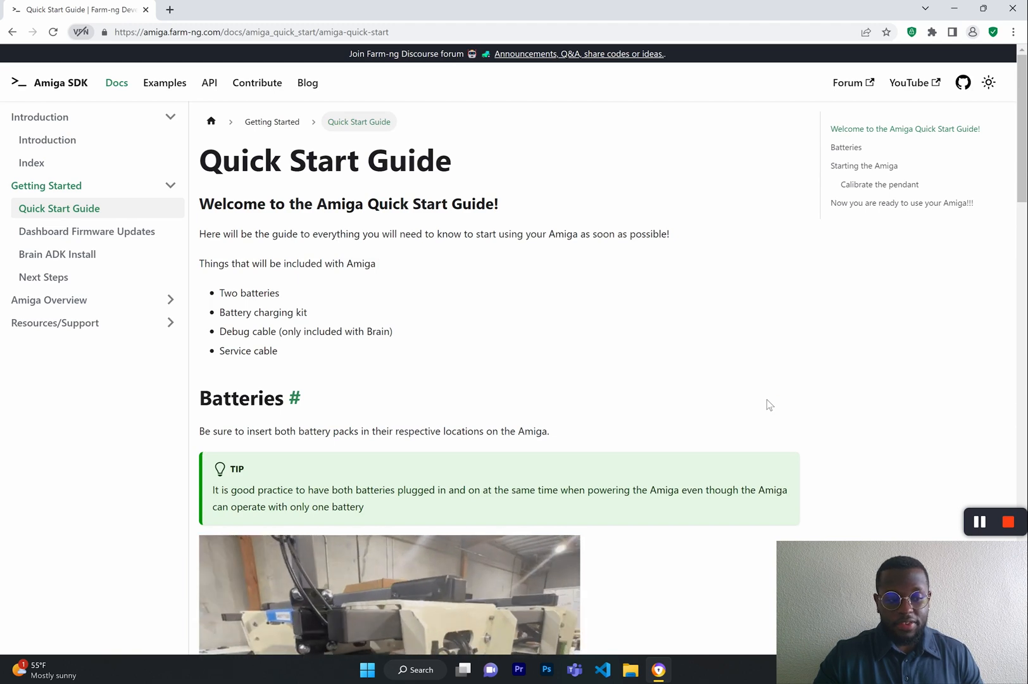
{"action": "mouse_move", "coordinate": [664, 311]}
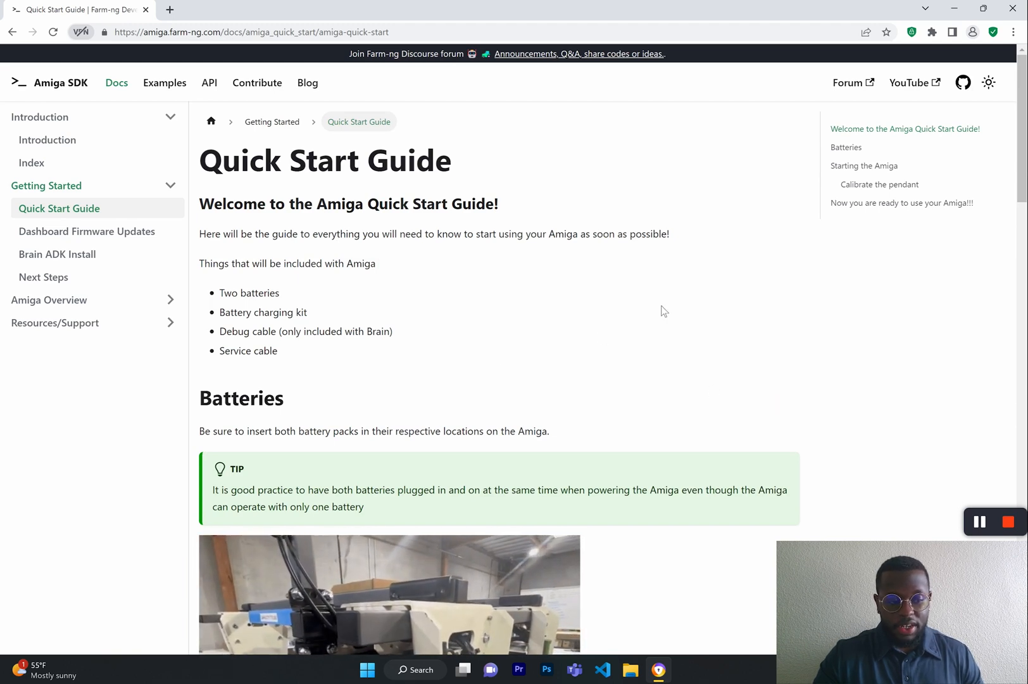
{"action": "scroll", "scroll_direction": "down", "scroll_amount": 3}
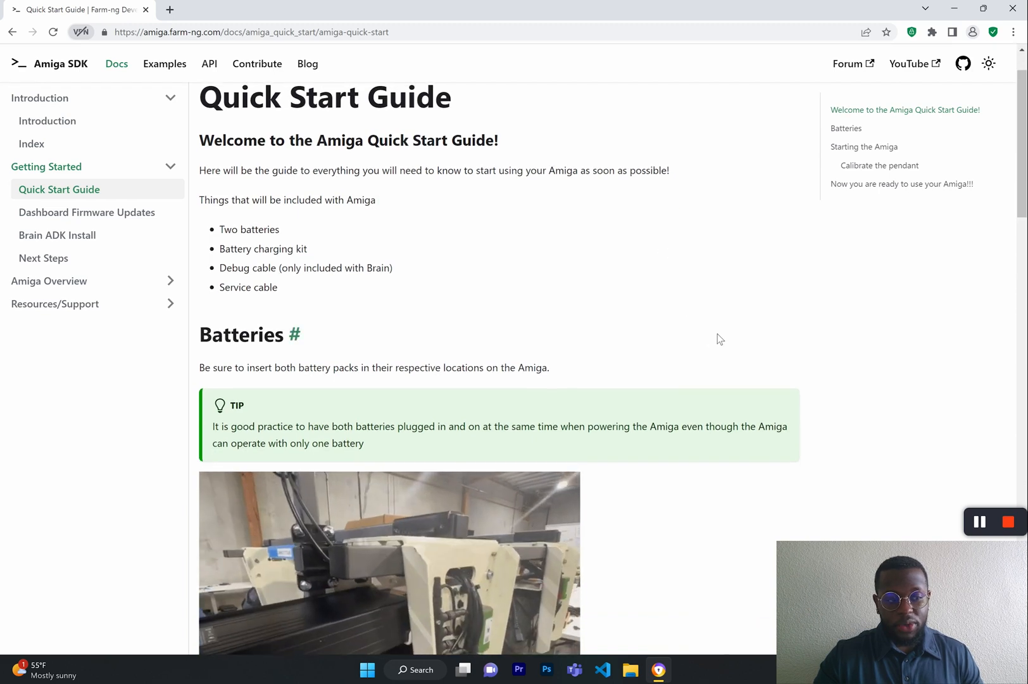
{"action": "scroll", "scroll_direction": "down", "scroll_amount": 3}
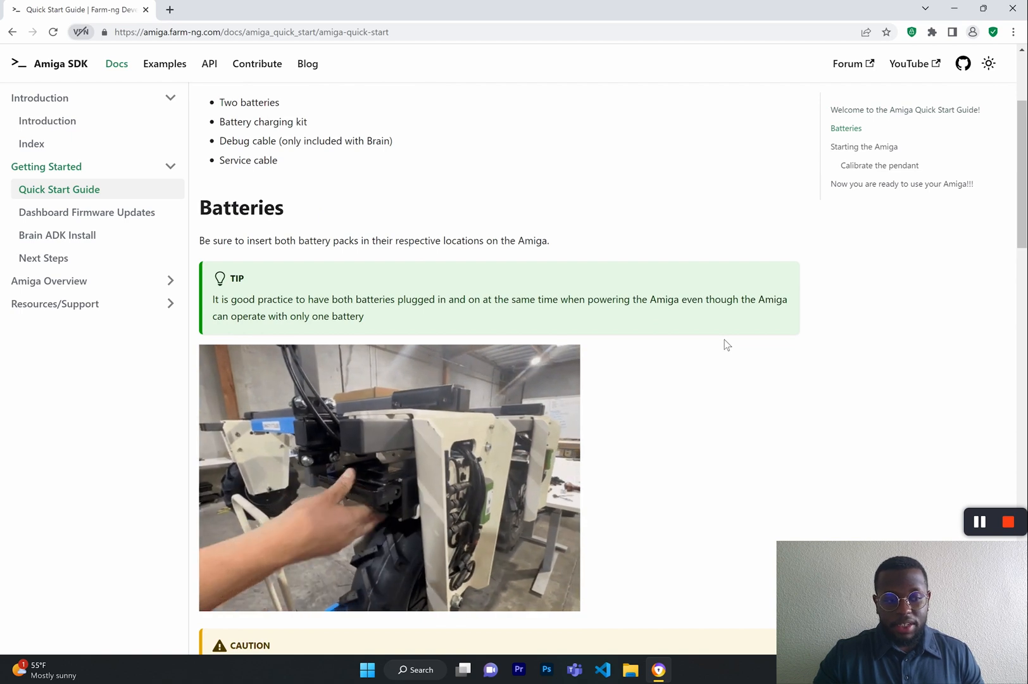
{"action": "scroll", "scroll_direction": "down", "scroll_amount": 3}
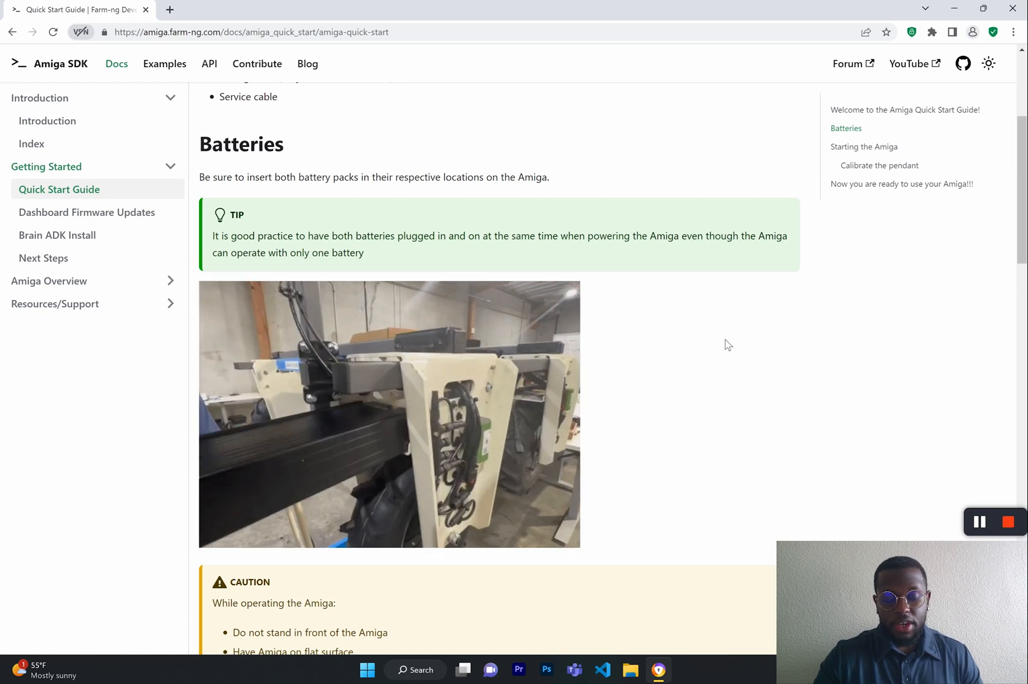
{"action": "mouse_move", "coordinate": [740, 338]}
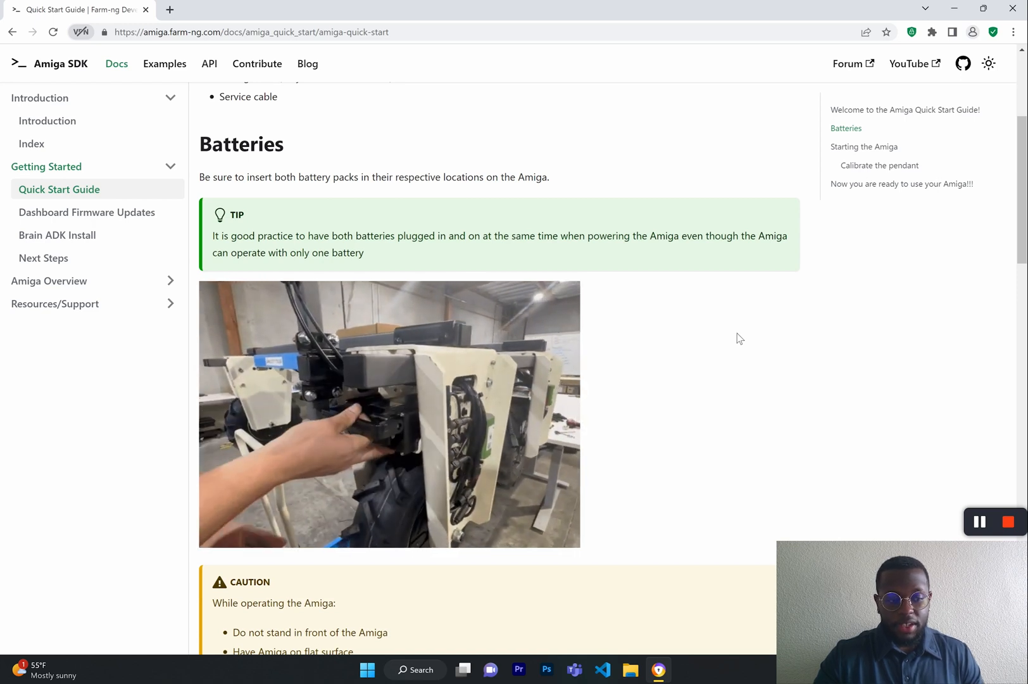
{"action": "scroll", "scroll_direction": "down", "scroll_amount": 3}
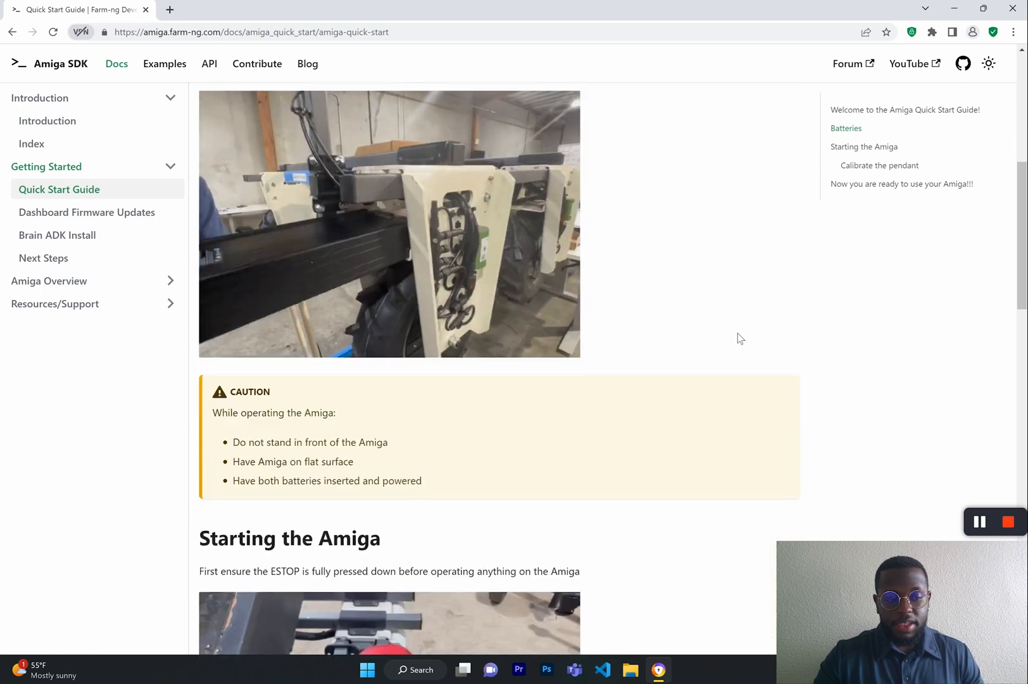
{"action": "scroll", "scroll_direction": "down", "scroll_amount": 3}
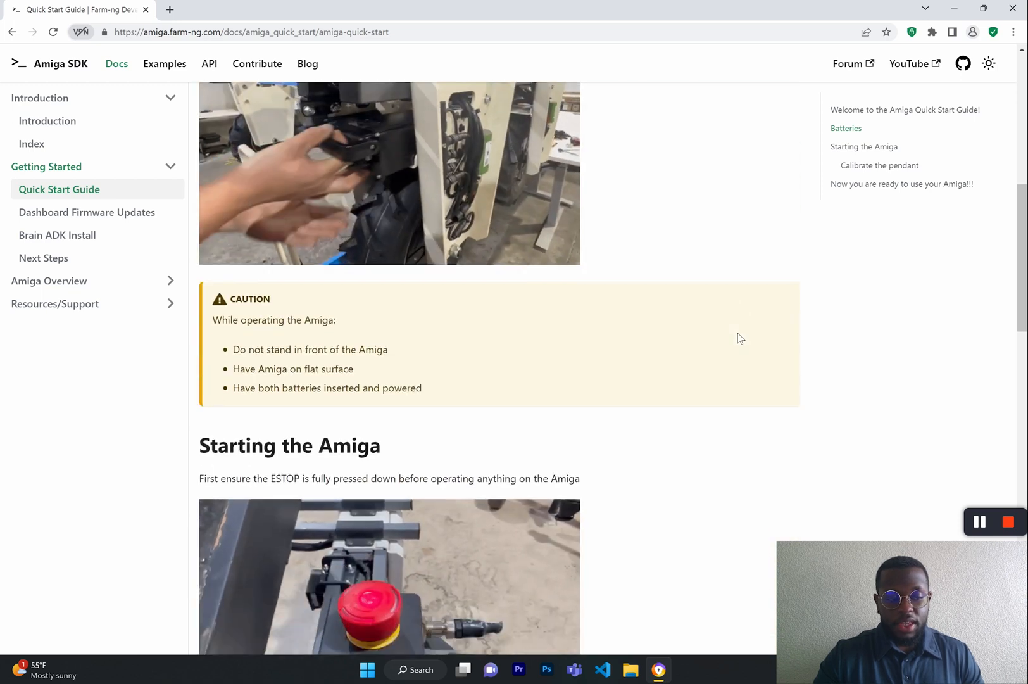
{"action": "scroll", "scroll_direction": "down", "scroll_amount": 3}
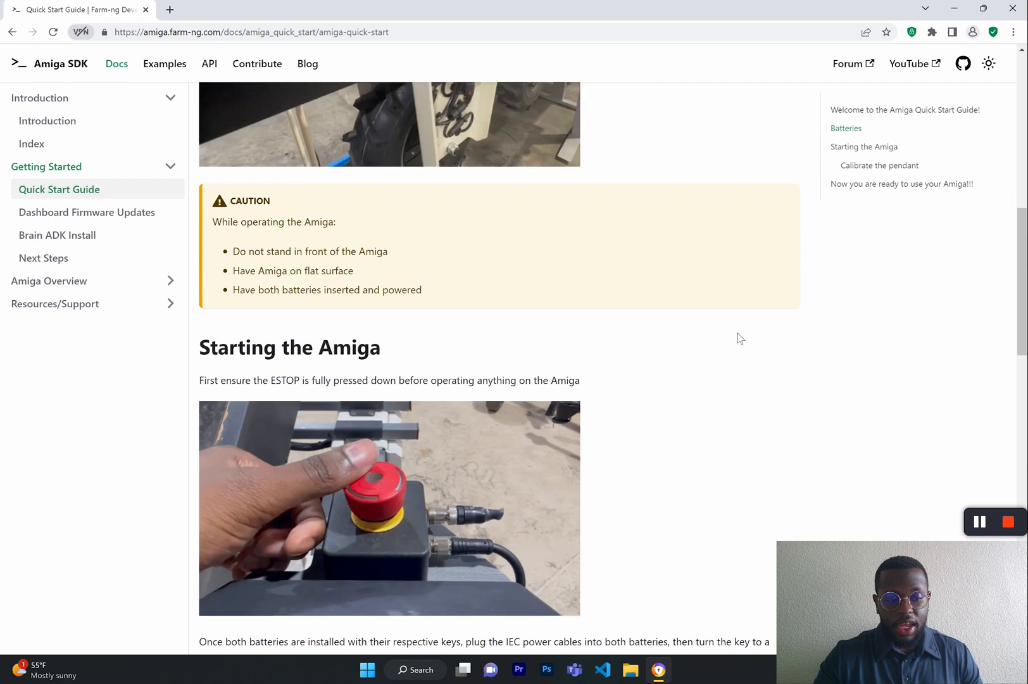
{"action": "scroll", "scroll_direction": "down", "scroll_amount": 3}
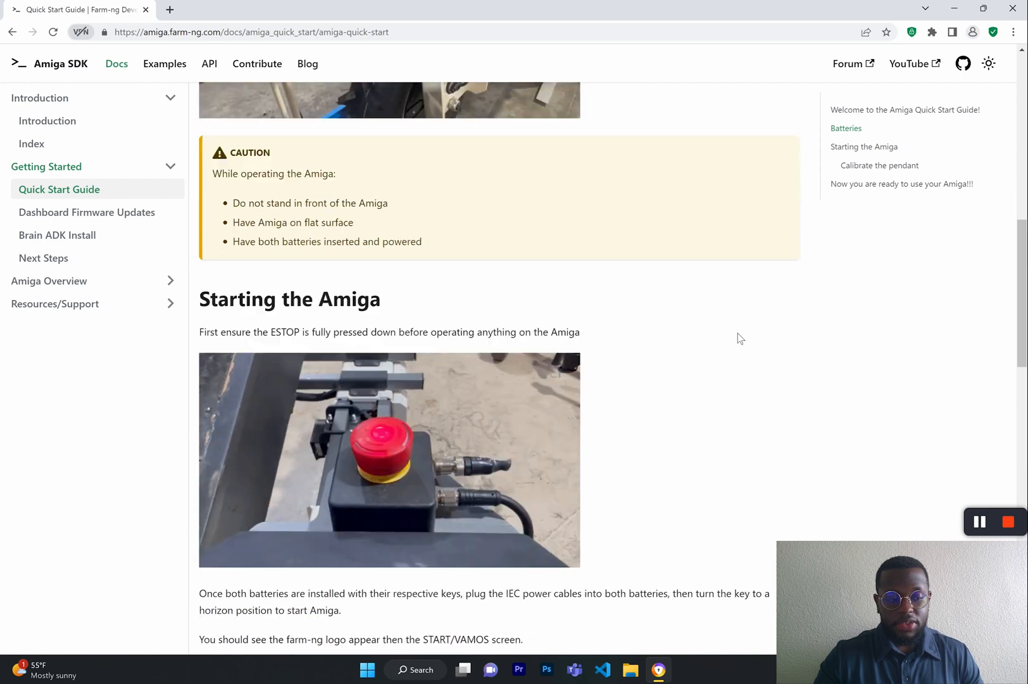
{"action": "scroll", "scroll_direction": "down", "scroll_amount": 3}
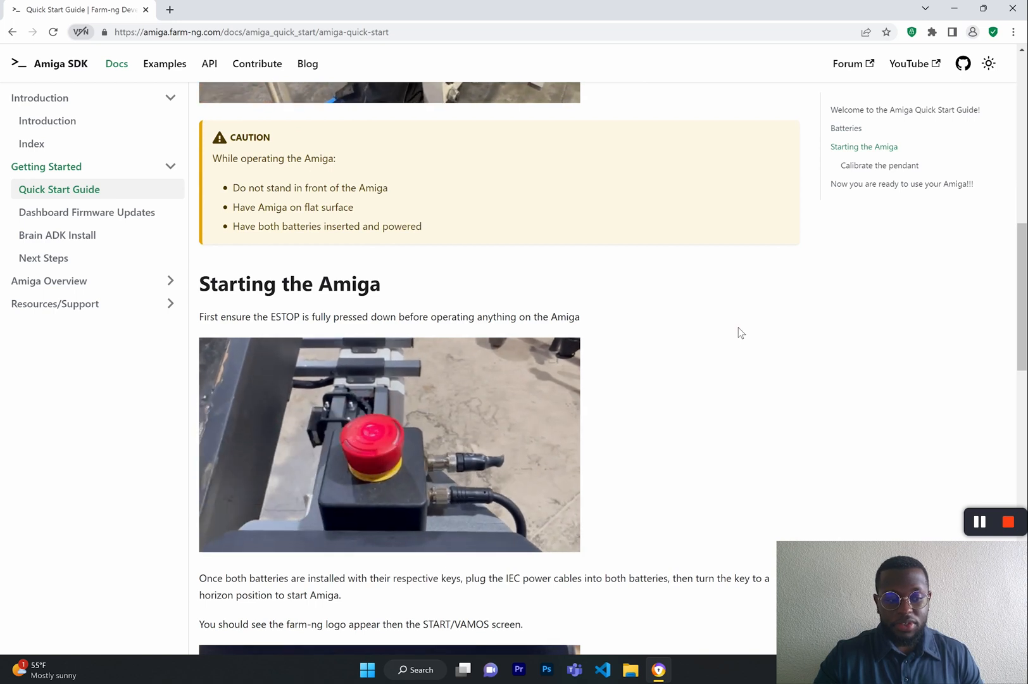
Step: Go to Dashboard Firmware Updates and read the OTA section down to Wired Amiga application updates
{"action": "left_click", "coordinate": [87, 211]}
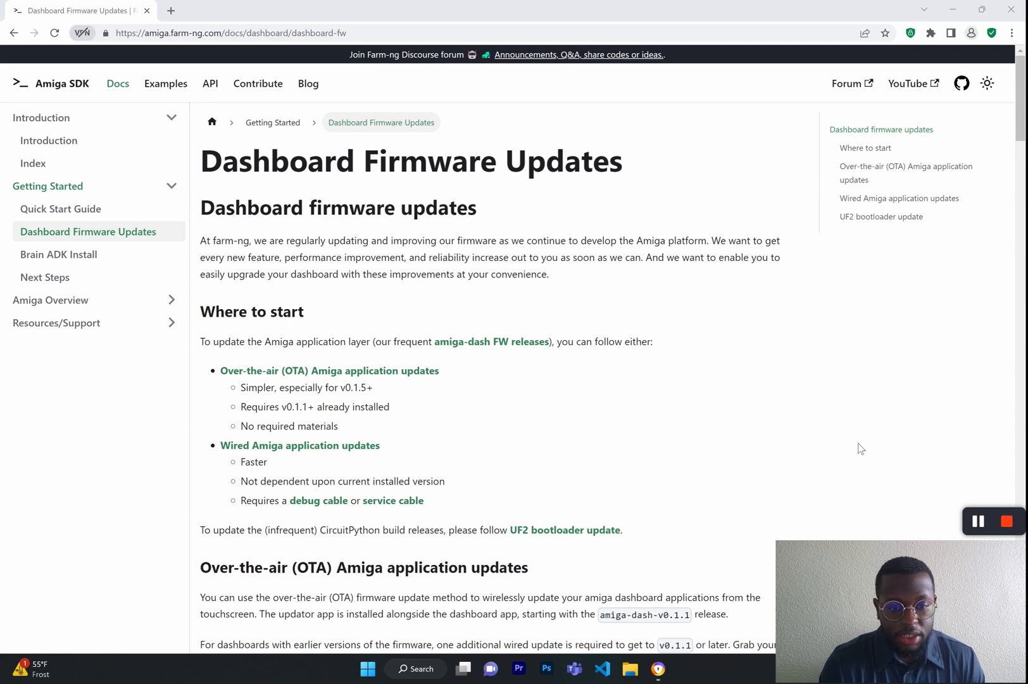
{"action": "mouse_move", "coordinate": [754, 371]}
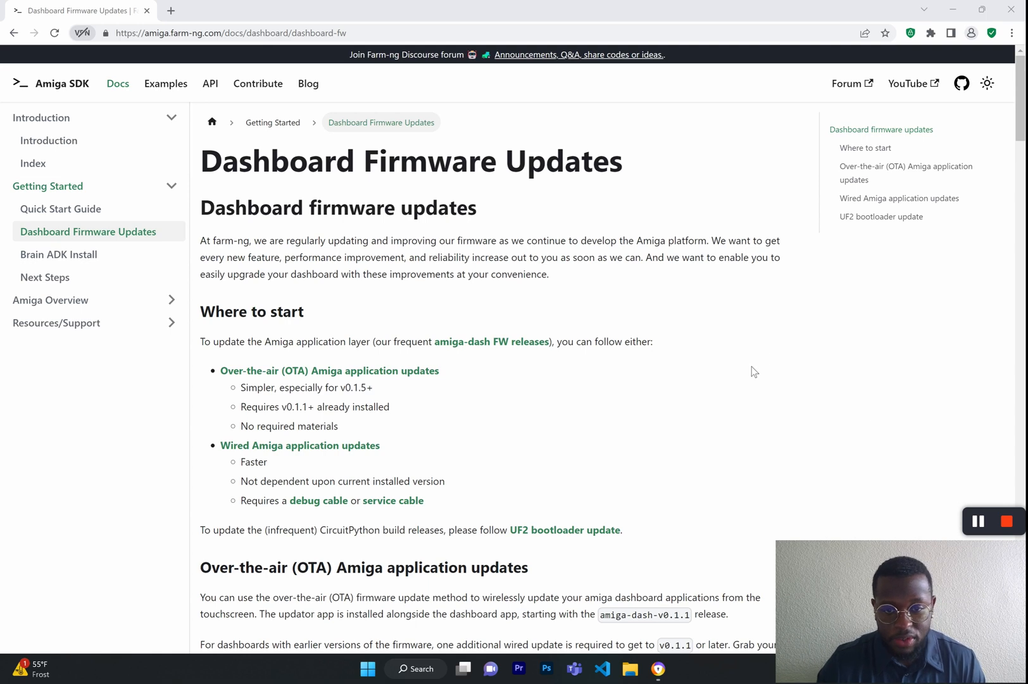
{"action": "scroll", "scroll_direction": "down", "scroll_amount": 3}
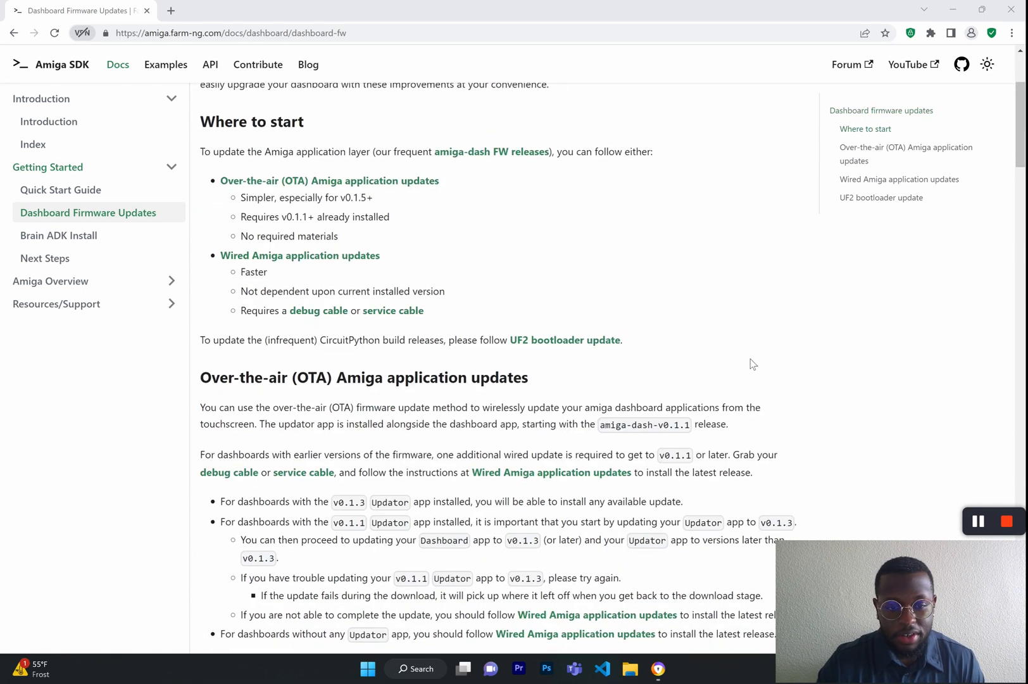
{"action": "scroll", "scroll_direction": "down", "scroll_amount": 3}
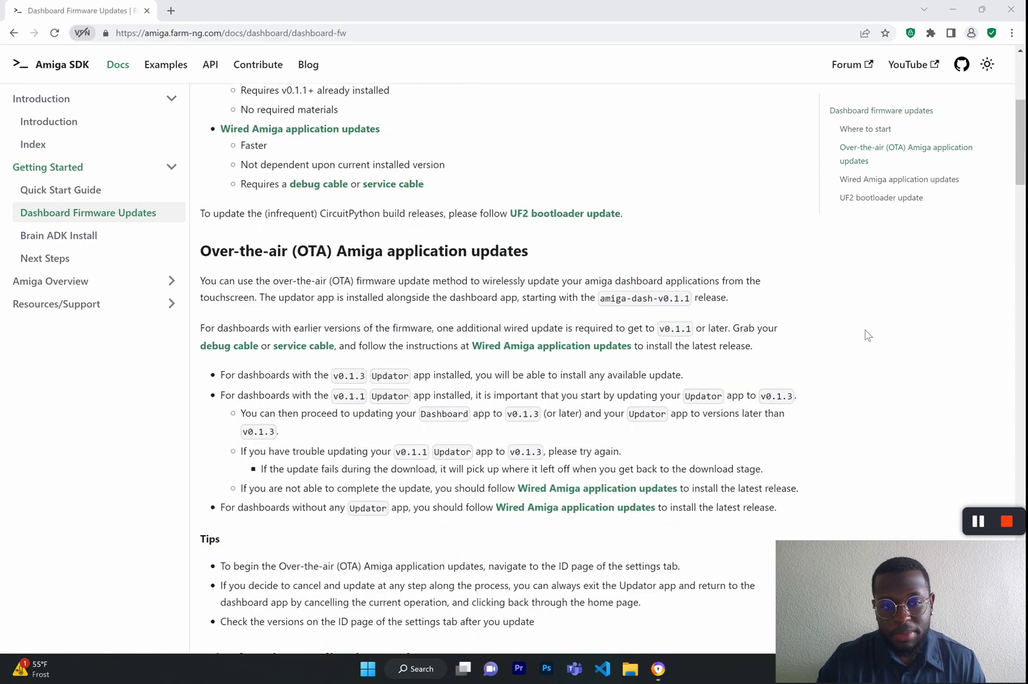
{"action": "scroll", "scroll_direction": "down", "scroll_amount": 3}
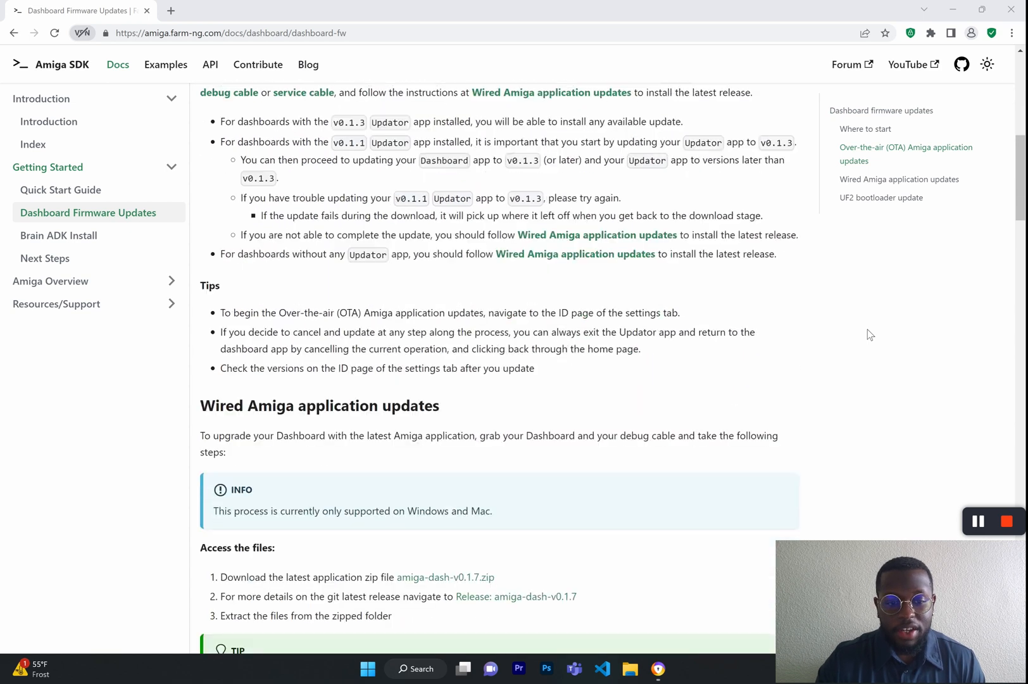
{"action": "mouse_move", "coordinate": [163, 221]}
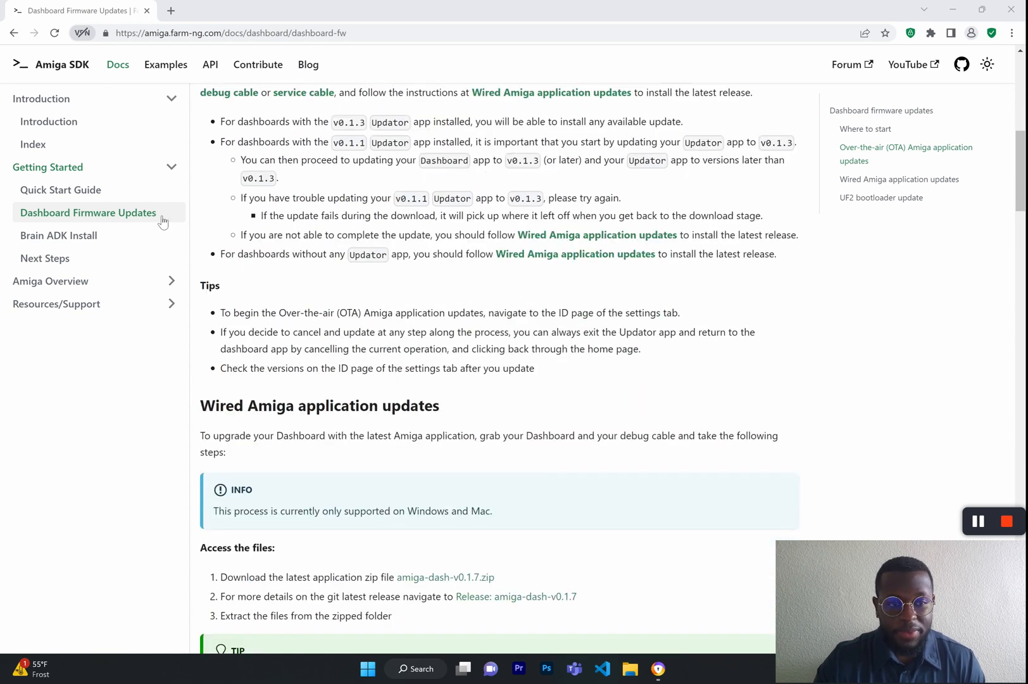
Step: Go to Brain ADK Install and read past cloning the repository to the optional virtual environment setup
{"action": "left_click", "coordinate": [58, 235]}
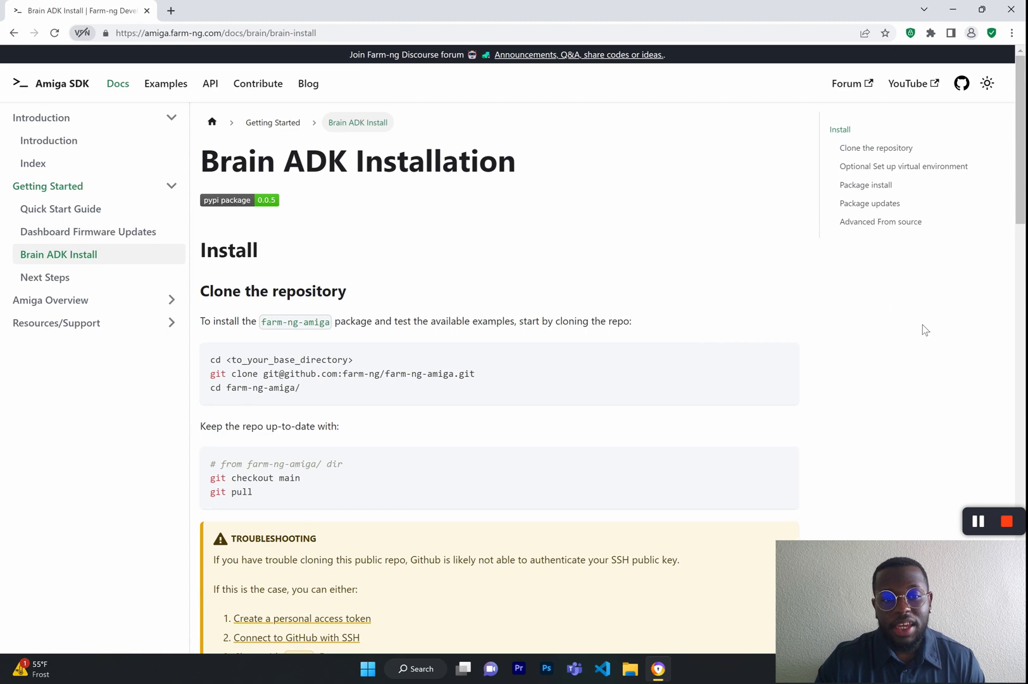
{"action": "mouse_move", "coordinate": [918, 336]}
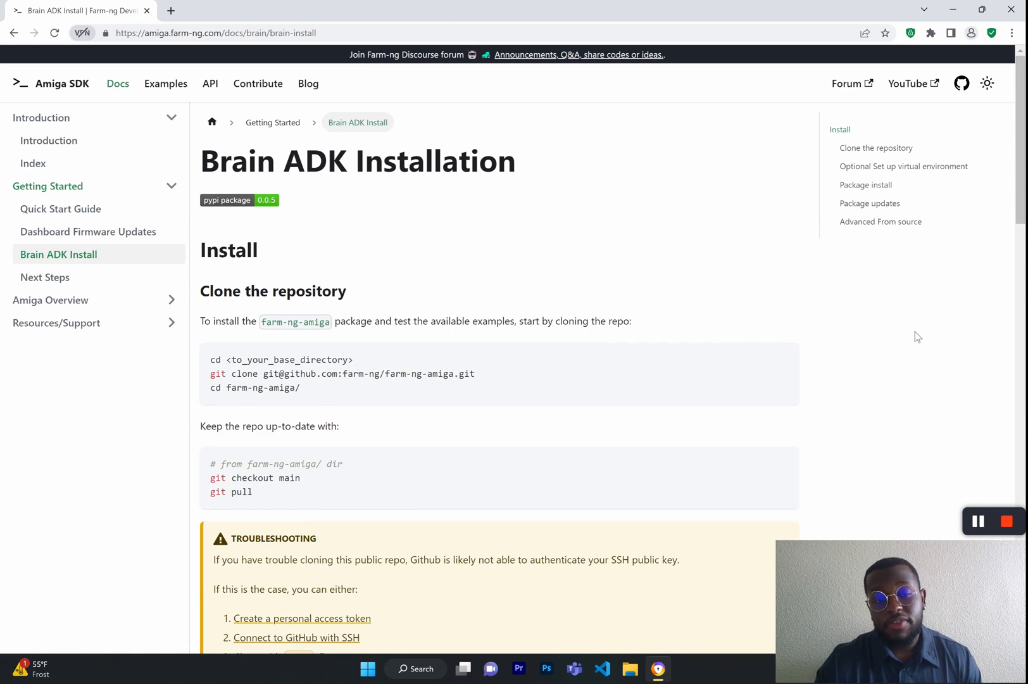
{"action": "scroll", "scroll_direction": "down", "scroll_amount": 3}
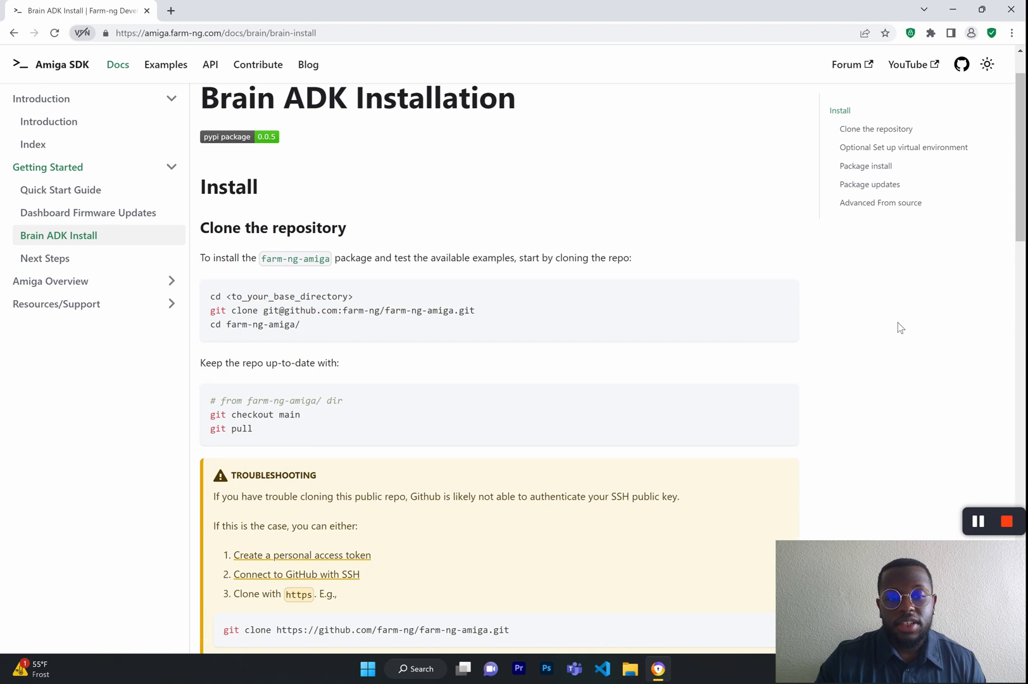
{"action": "scroll", "scroll_direction": "down", "scroll_amount": 3}
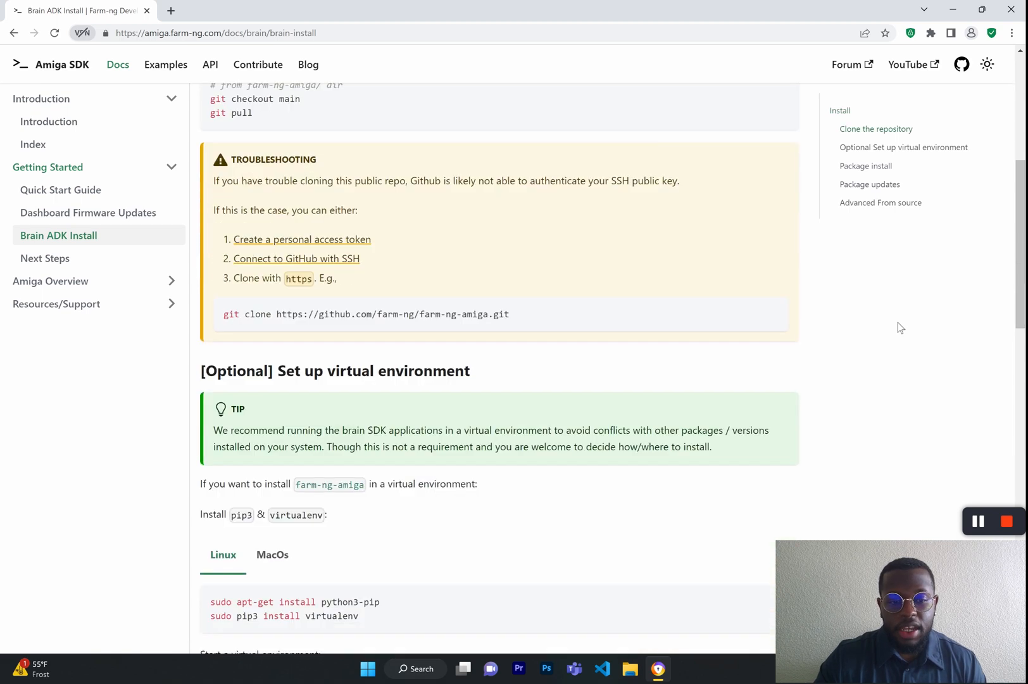
{"action": "scroll", "scroll_direction": "down", "scroll_amount": 3}
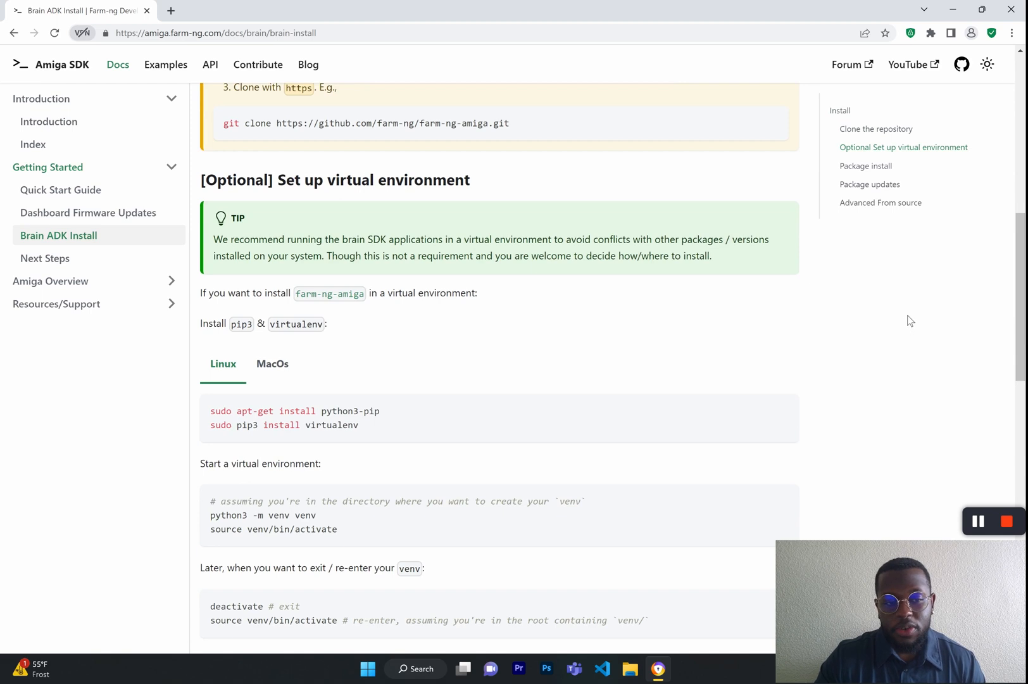
{"action": "mouse_move", "coordinate": [882, 289]}
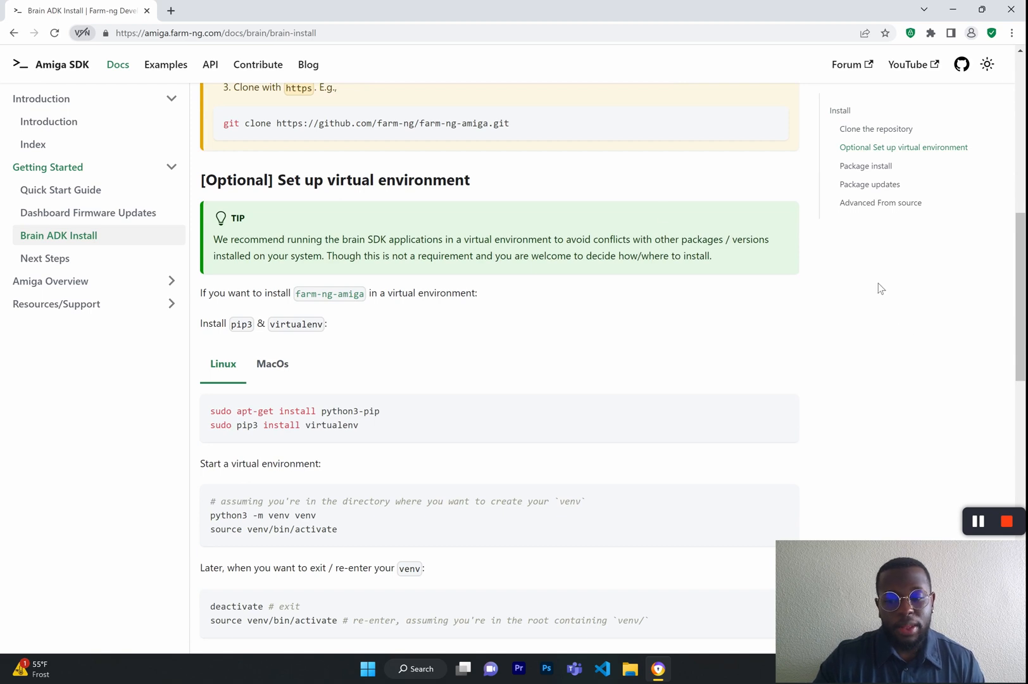
{"action": "mouse_move", "coordinate": [107, 284]}
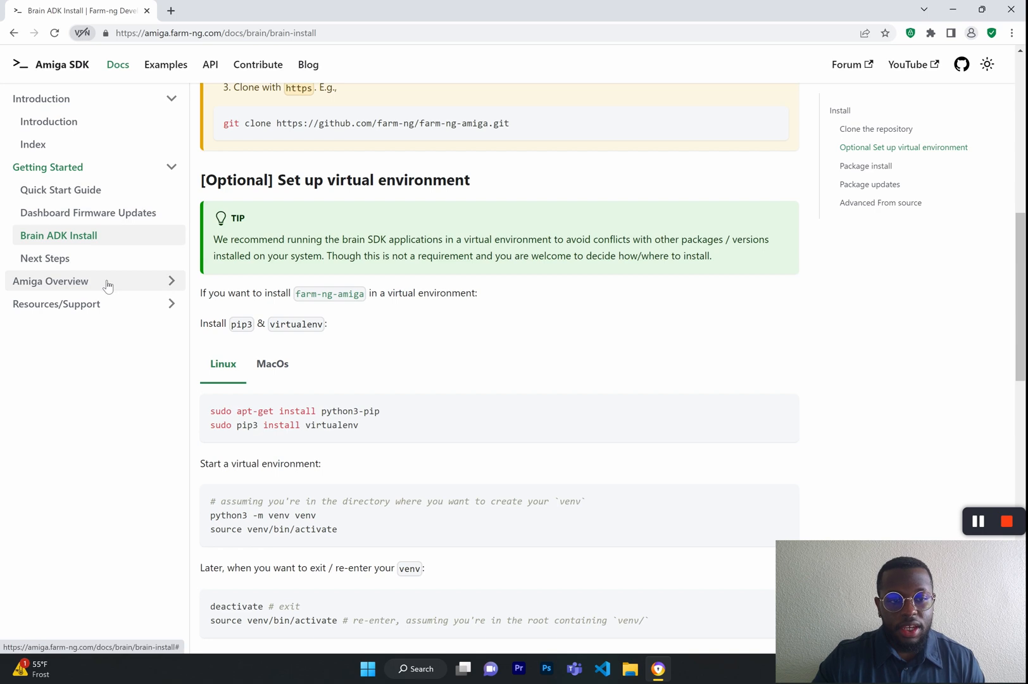
{"action": "mouse_move", "coordinate": [113, 257]}
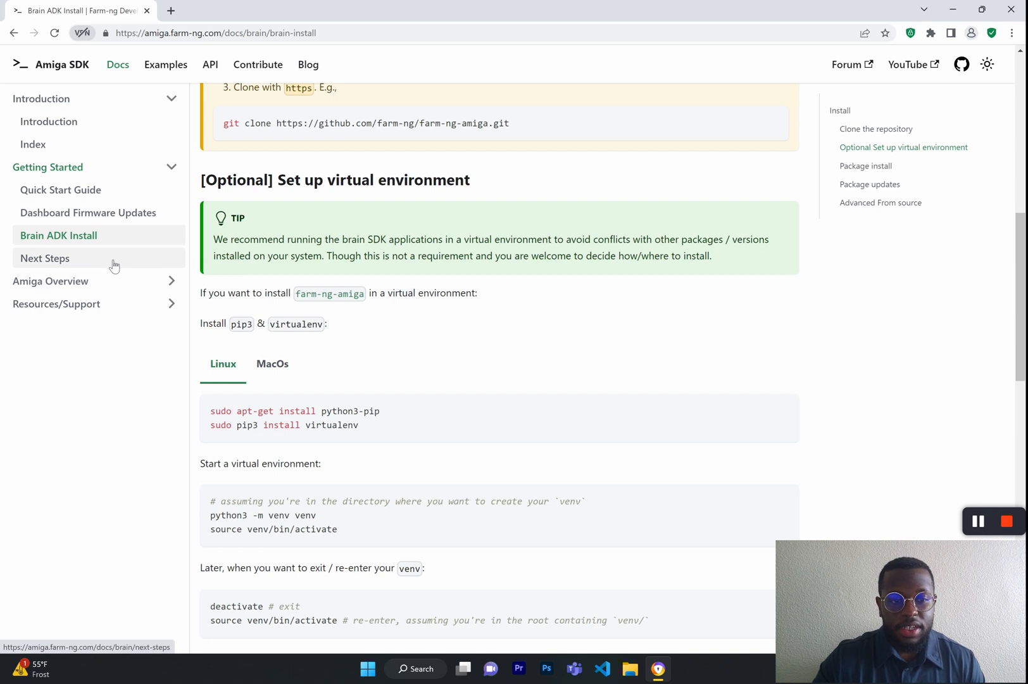
Step: Go to the Next Steps page listing examples, a tutorial and custom application development
{"action": "left_click", "coordinate": [45, 257]}
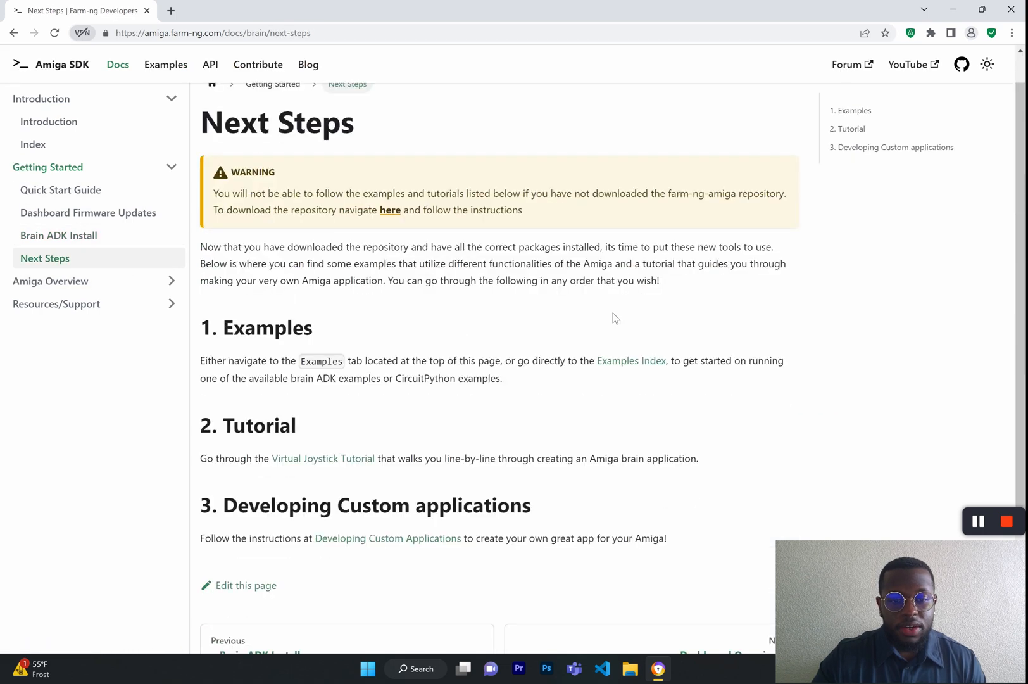
{"action": "scroll", "scroll_direction": "down", "scroll_amount": 3}
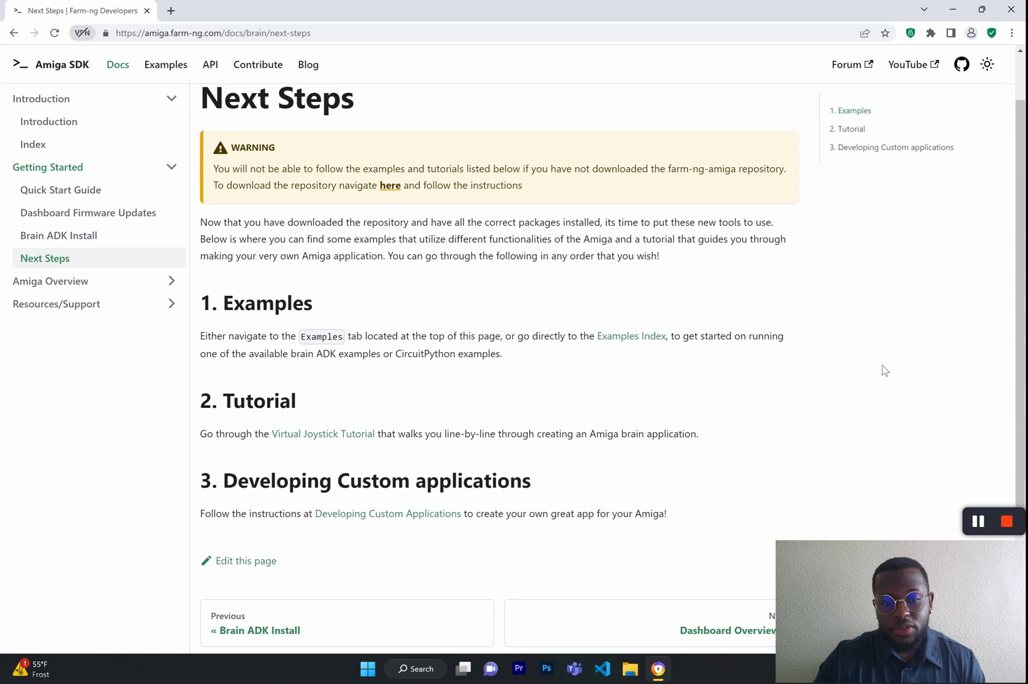
{"action": "mouse_move", "coordinate": [868, 374]}
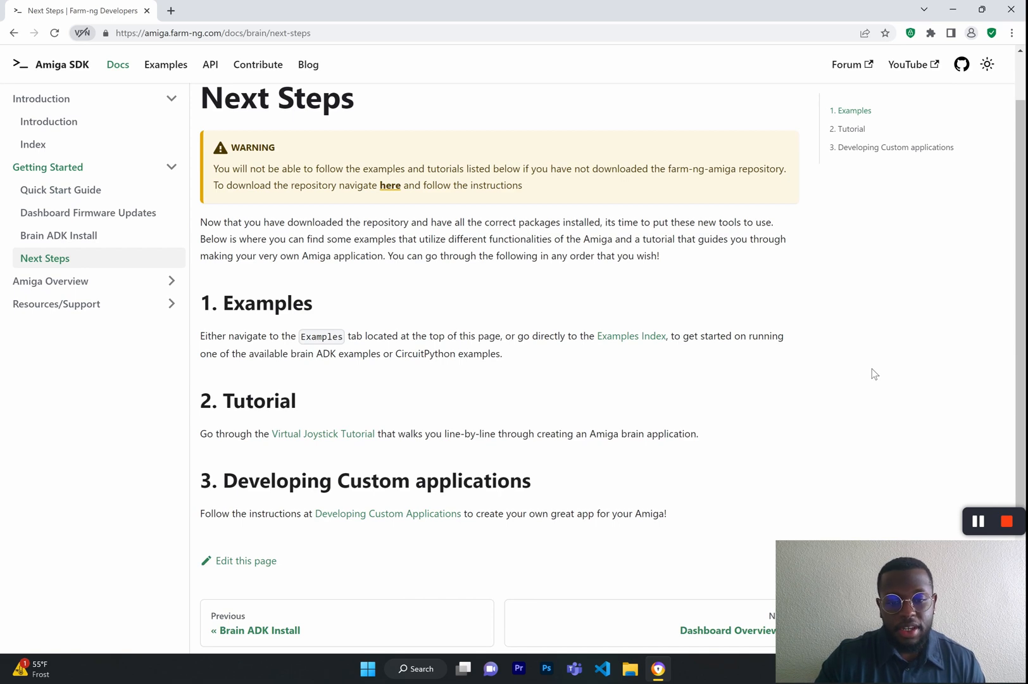
{"action": "mouse_move", "coordinate": [158, 288]}
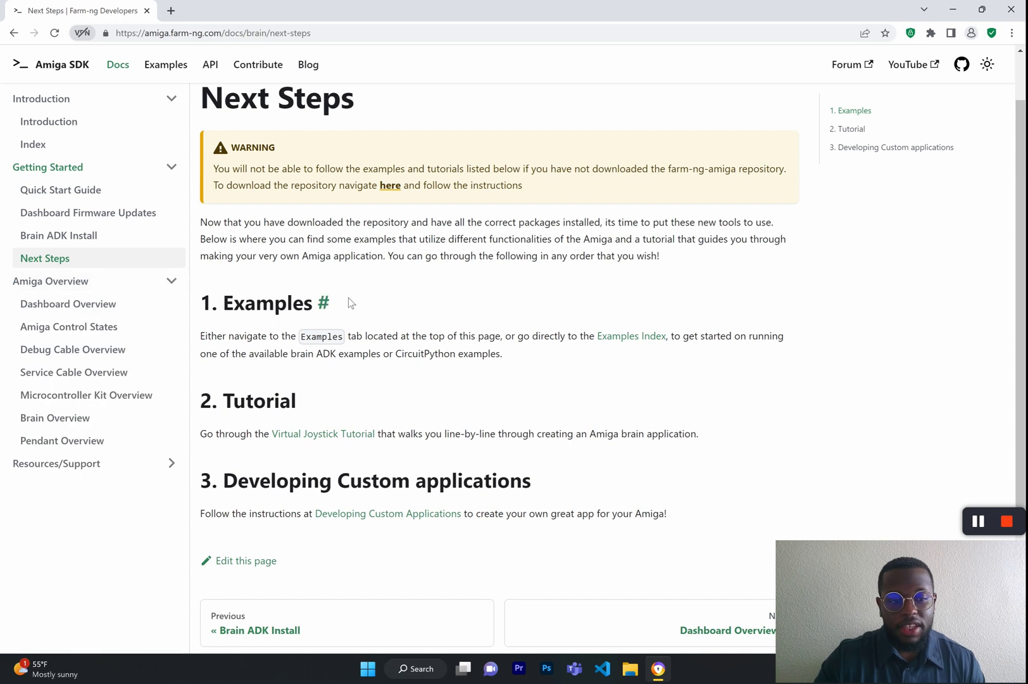
{"action": "mouse_move", "coordinate": [68, 303]}
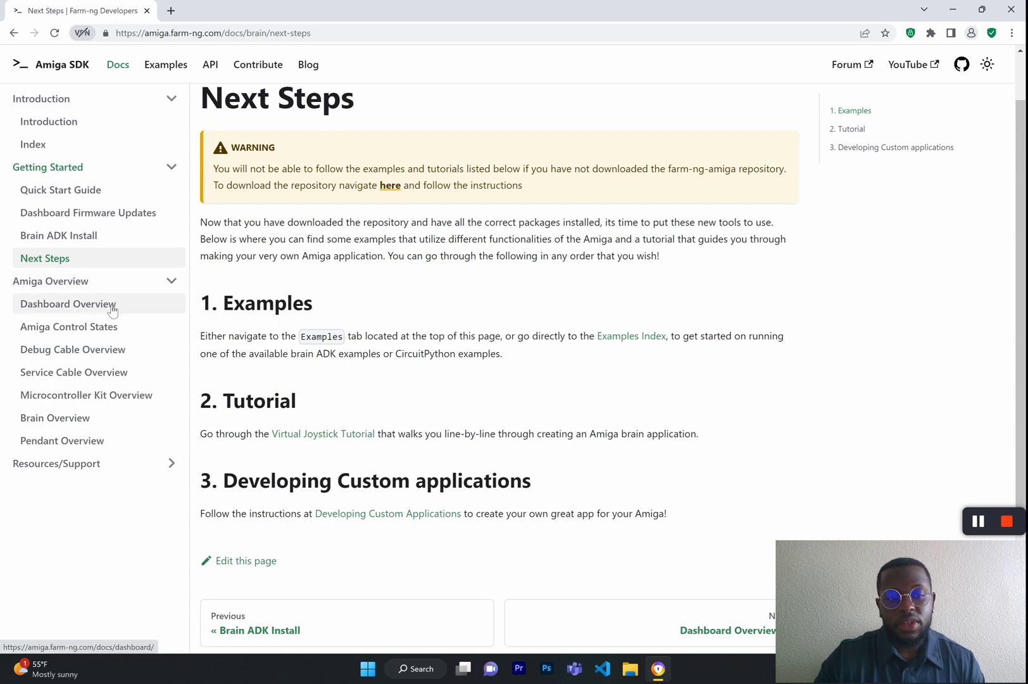
{"action": "left_click", "coordinate": [68, 303]}
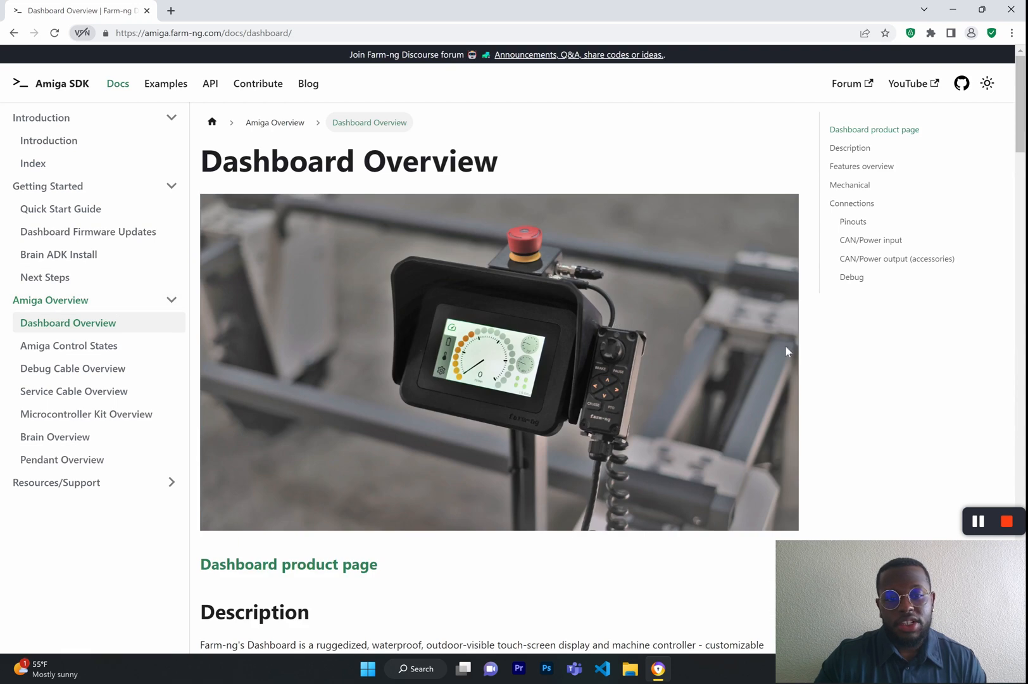
{"action": "mouse_move", "coordinate": [455, 562]}
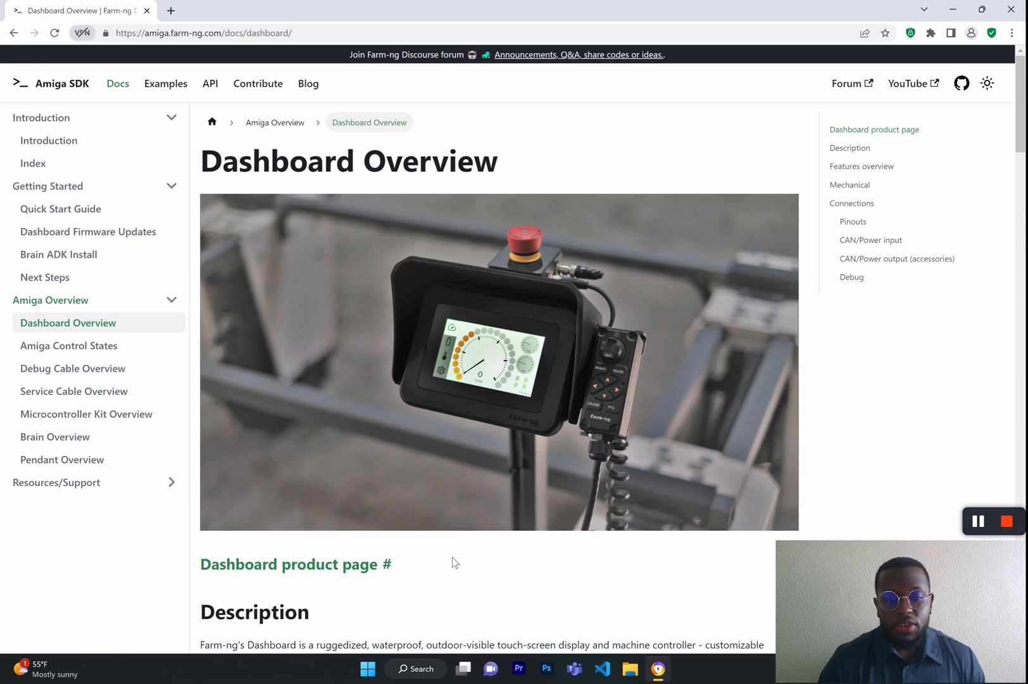
{"action": "mouse_move", "coordinate": [468, 462]}
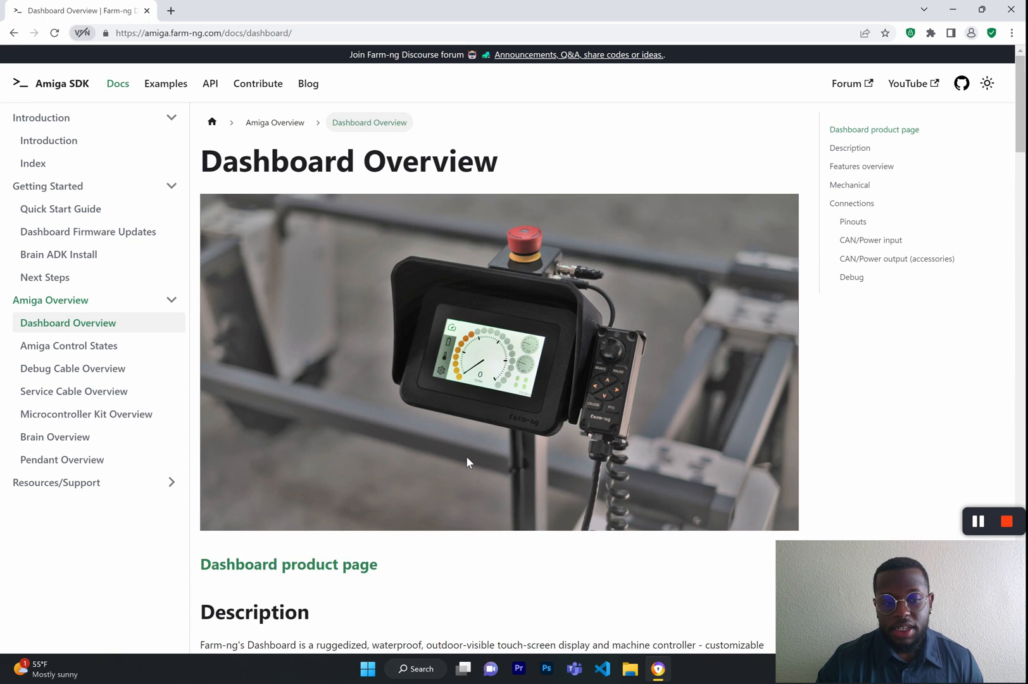
{"action": "scroll", "scroll_direction": "down", "scroll_amount": 3}
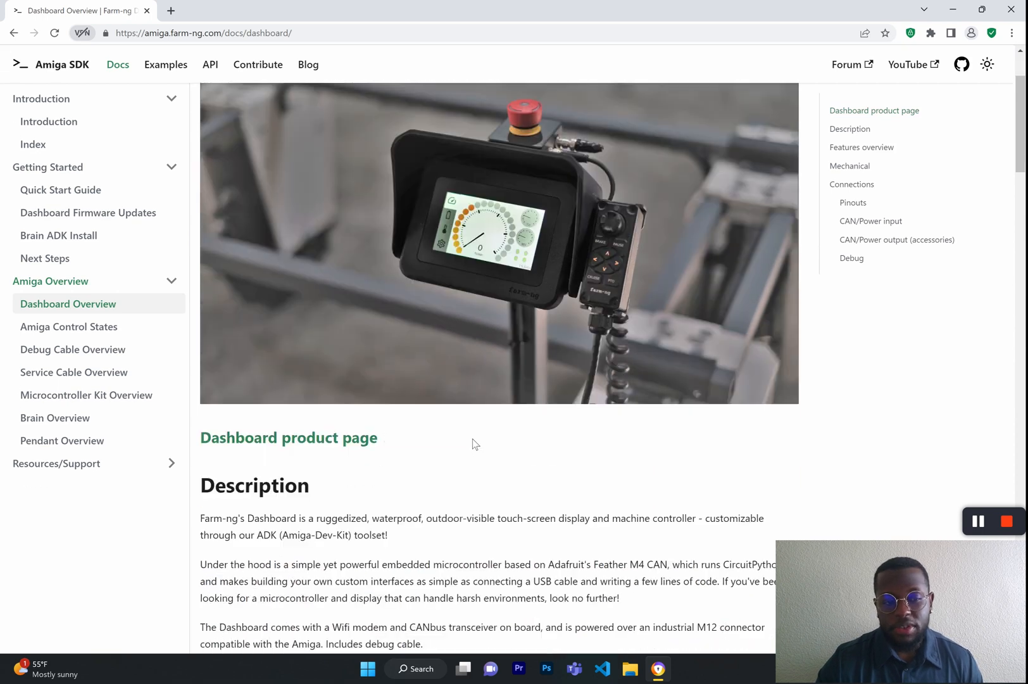
{"action": "scroll", "scroll_direction": "down", "scroll_amount": 3}
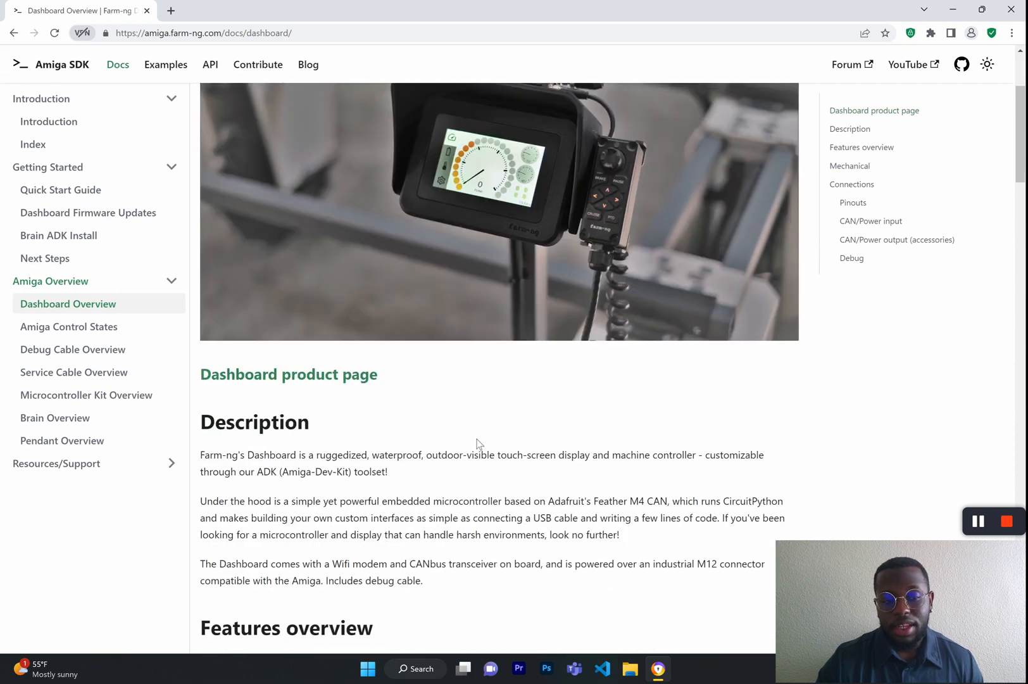
{"action": "scroll", "scroll_direction": "down", "scroll_amount": 3}
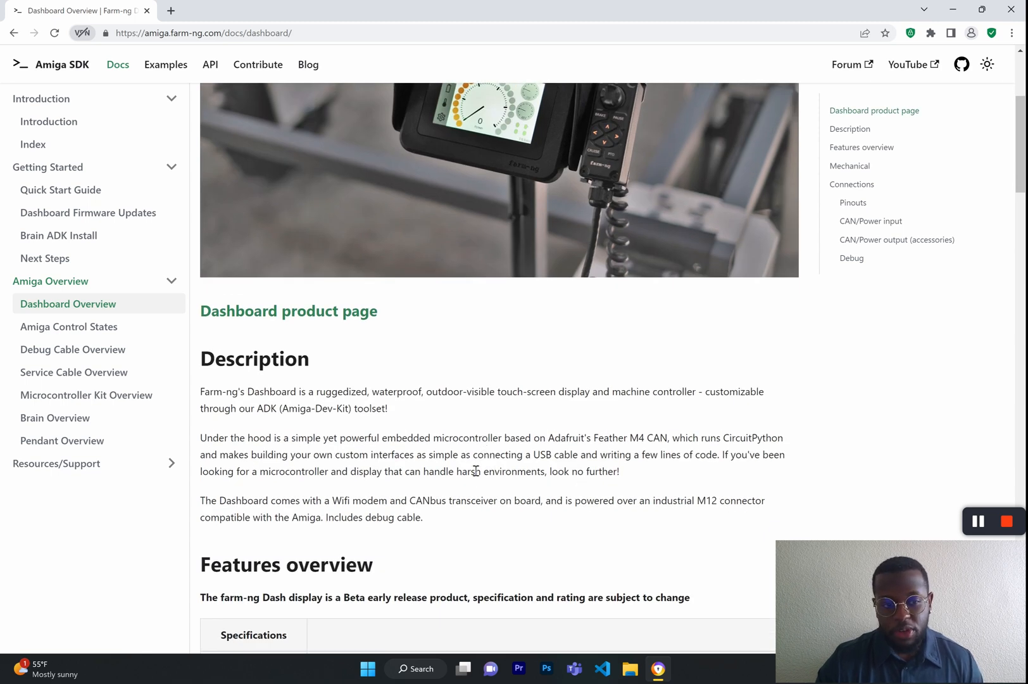
{"action": "scroll", "scroll_direction": "down", "scroll_amount": 3}
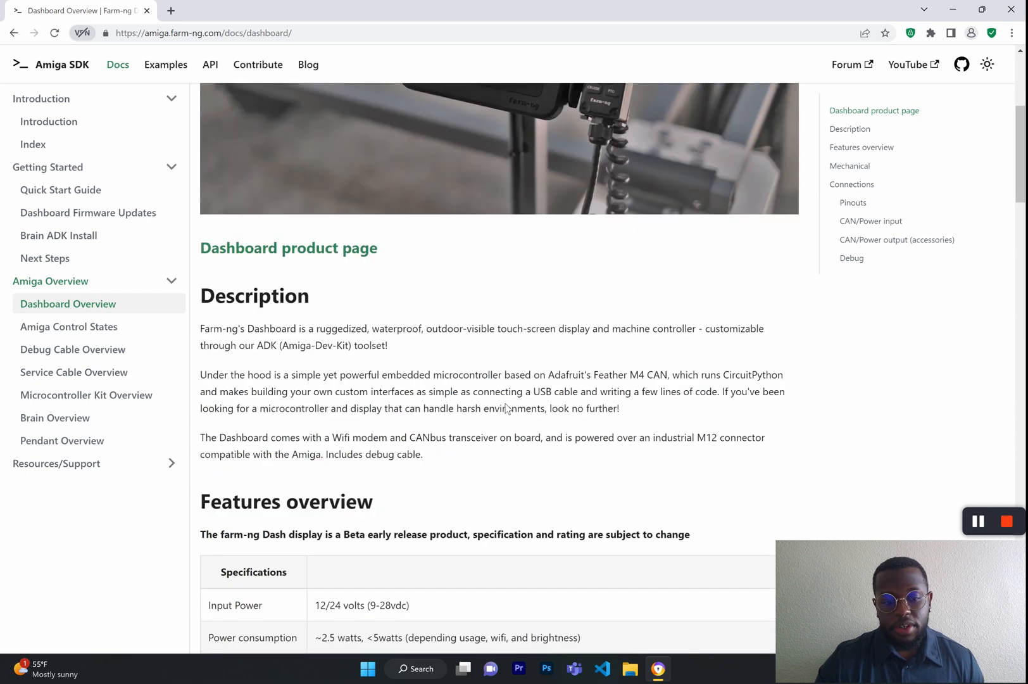
{"action": "scroll", "scroll_direction": "down", "scroll_amount": 3}
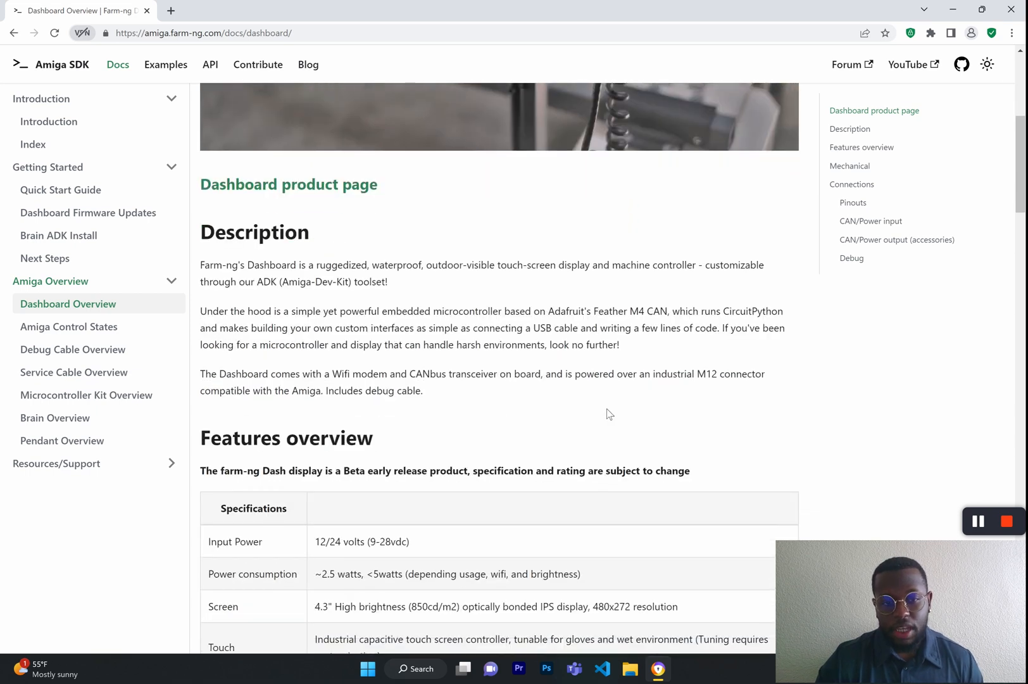
{"action": "scroll", "scroll_direction": "down", "scroll_amount": 3}
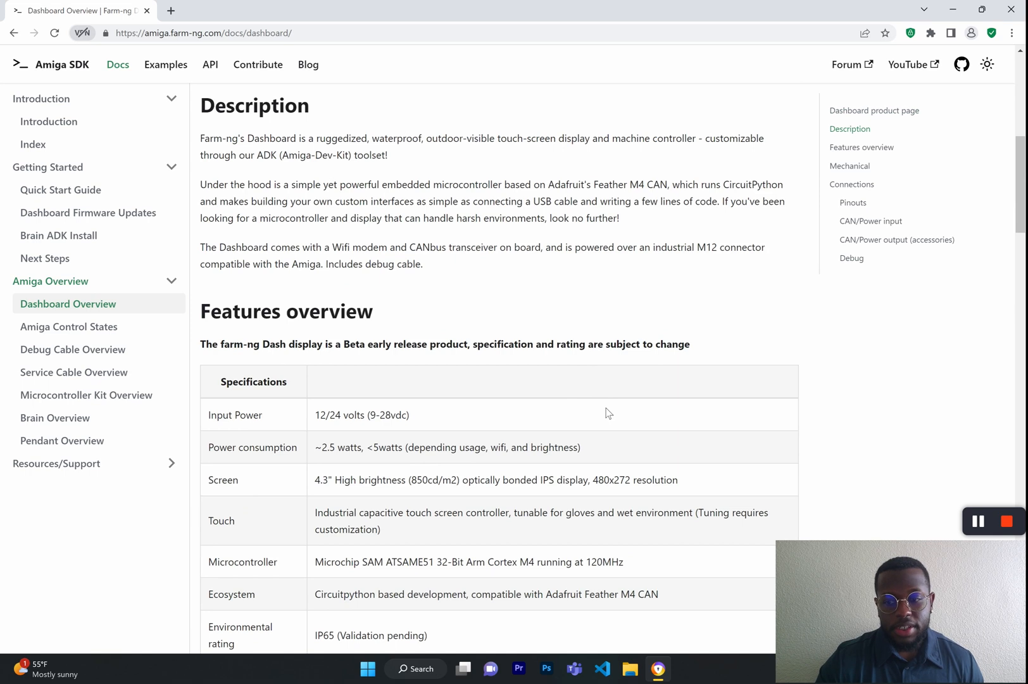
{"action": "scroll", "scroll_direction": "down", "scroll_amount": 3}
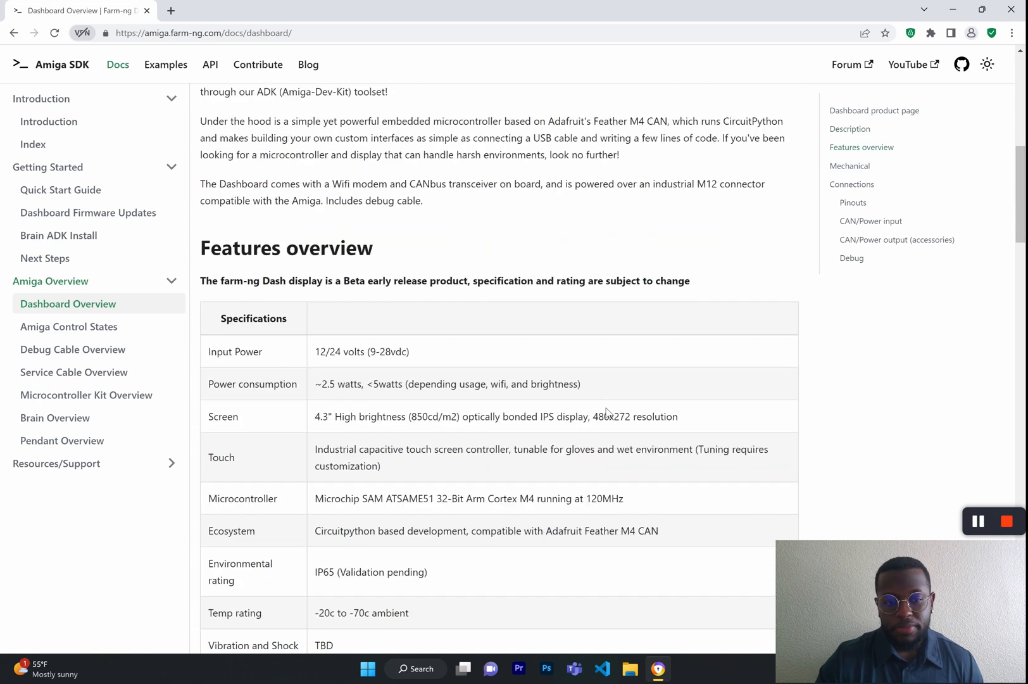
{"action": "scroll", "scroll_direction": "down", "scroll_amount": 3}
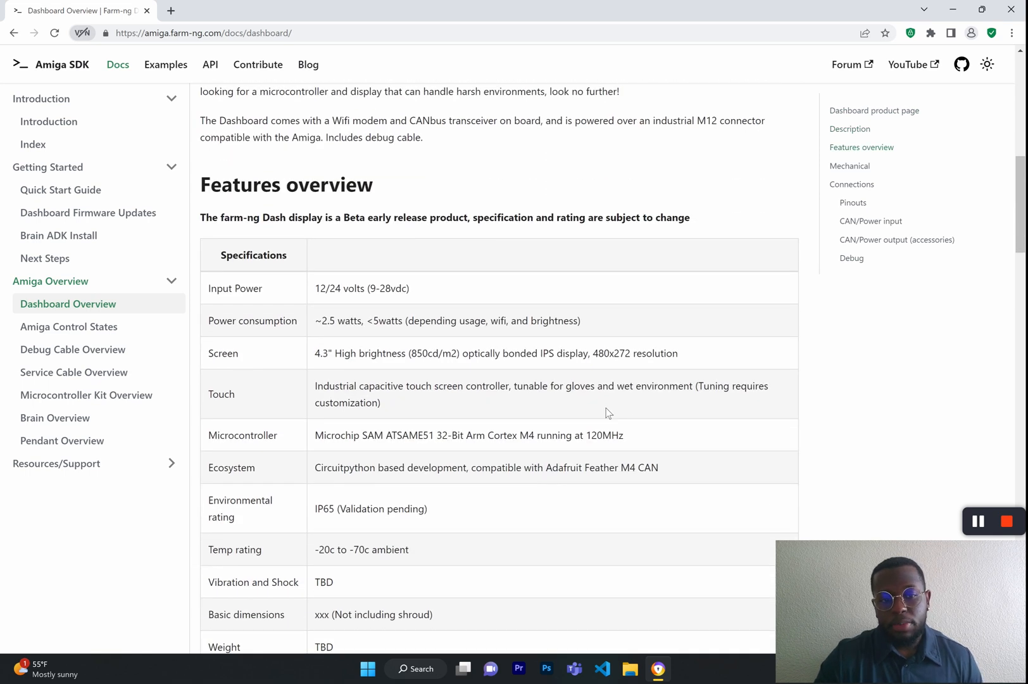
{"action": "scroll", "scroll_direction": "down", "scroll_amount": 3}
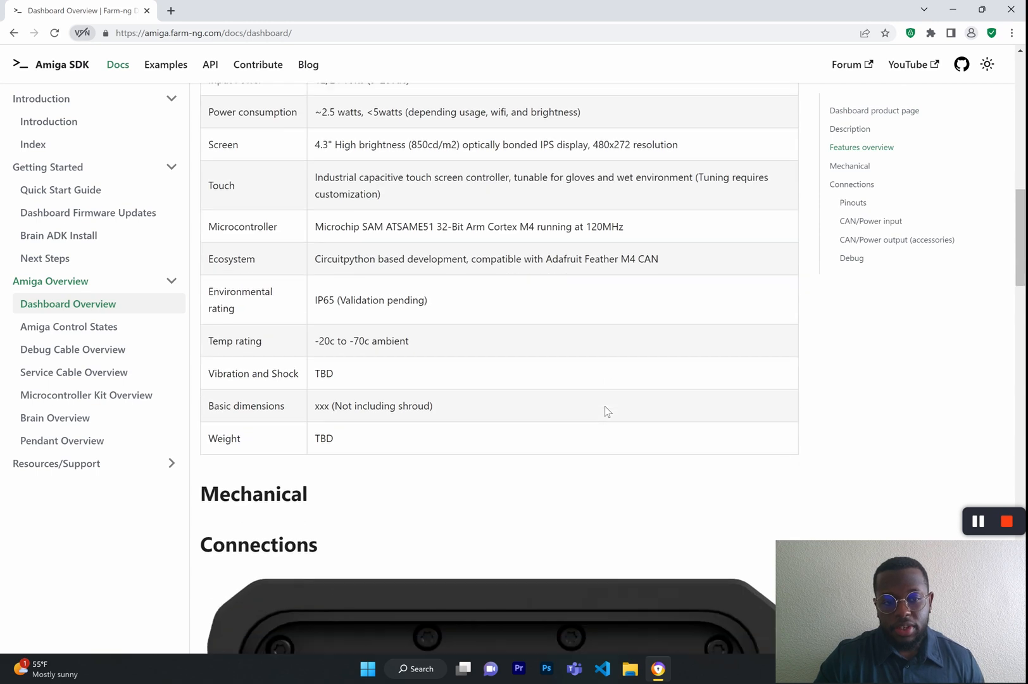
{"action": "scroll", "scroll_direction": "down", "scroll_amount": 3}
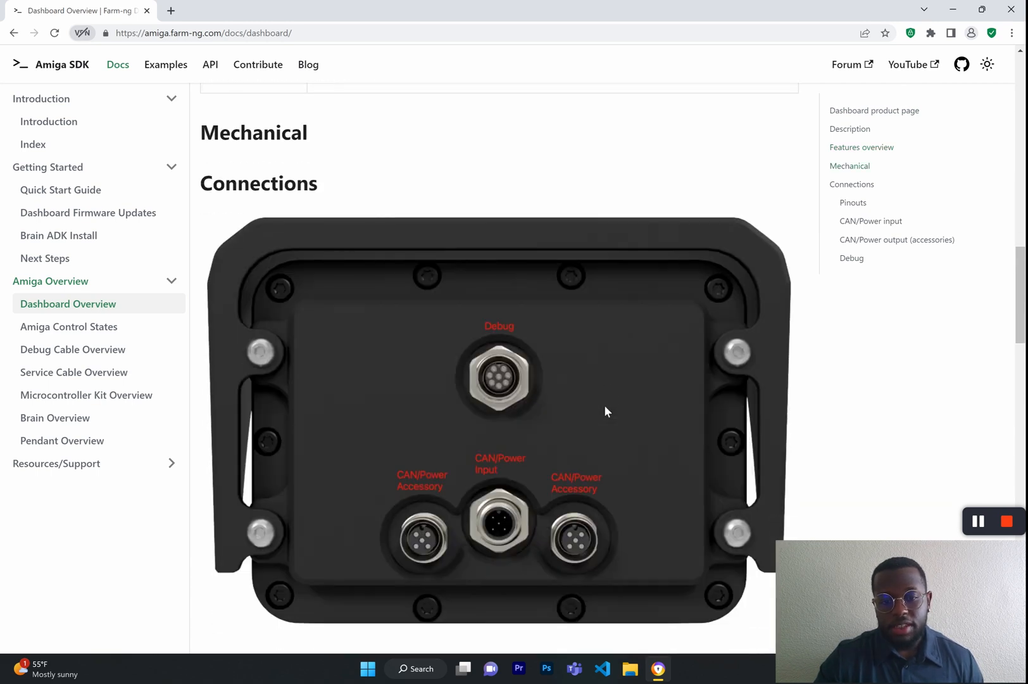
{"action": "scroll", "scroll_direction": "down", "scroll_amount": 3}
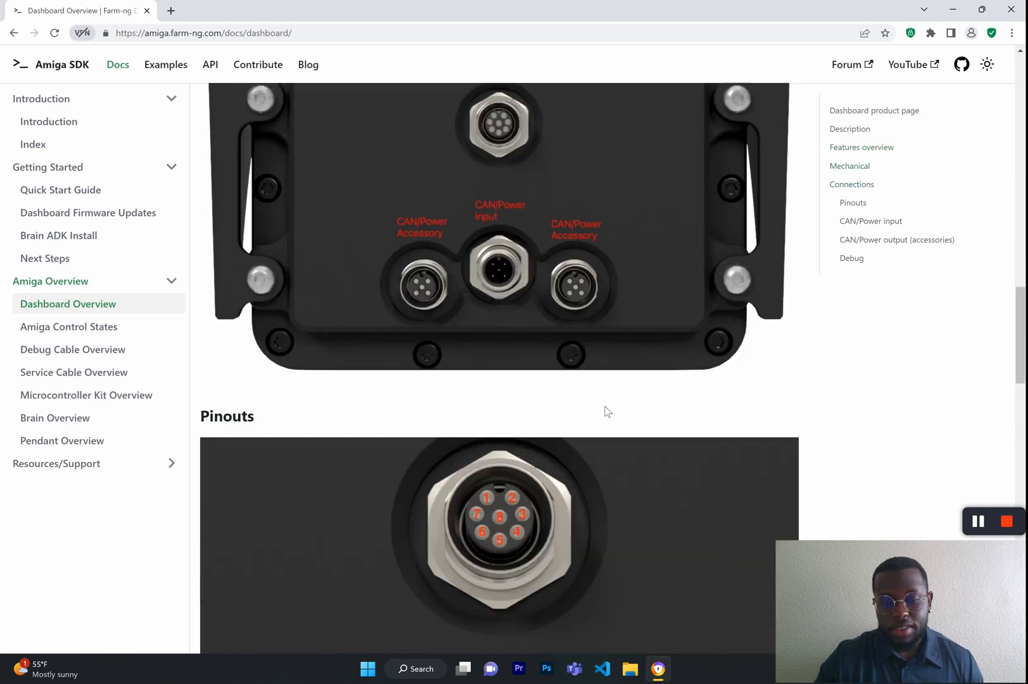
{"action": "scroll", "scroll_direction": "down", "scroll_amount": 3}
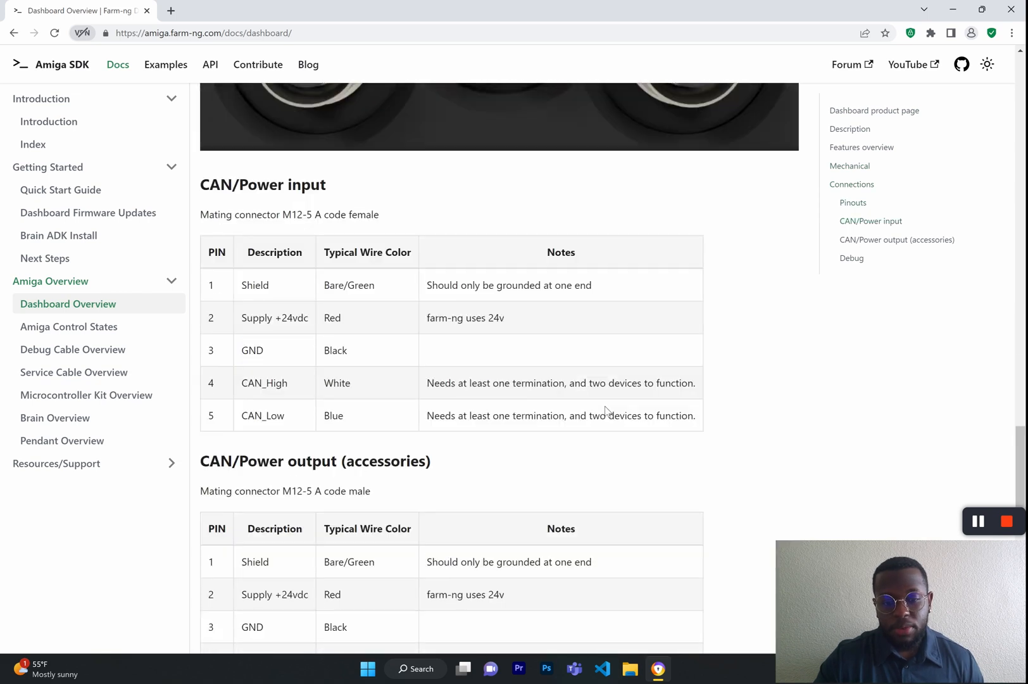
{"action": "scroll", "scroll_direction": "down", "scroll_amount": 3}
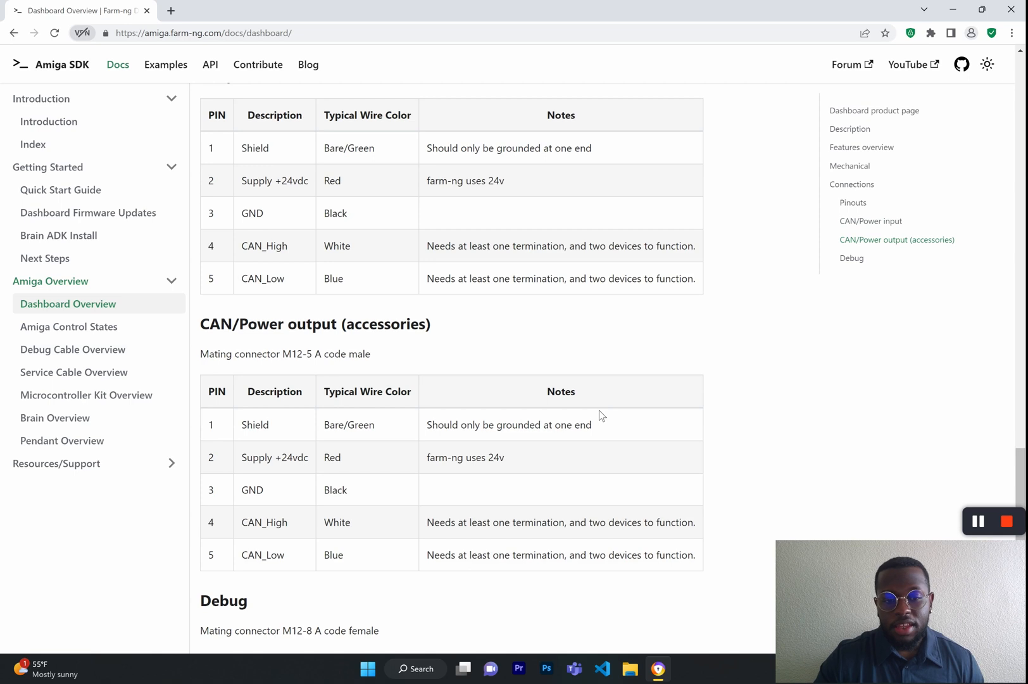
{"action": "mouse_move", "coordinate": [147, 342]}
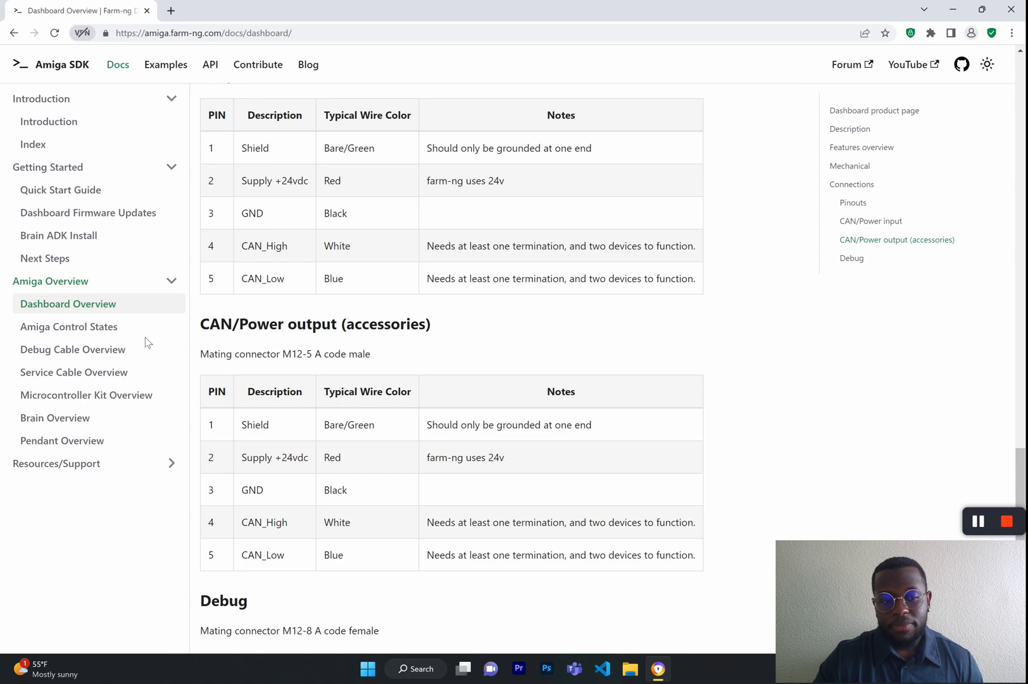
Step: Go to Amiga Control States and read the flowchart and state descriptions into Transition descriptions
{"action": "left_click", "coordinate": [68, 326]}
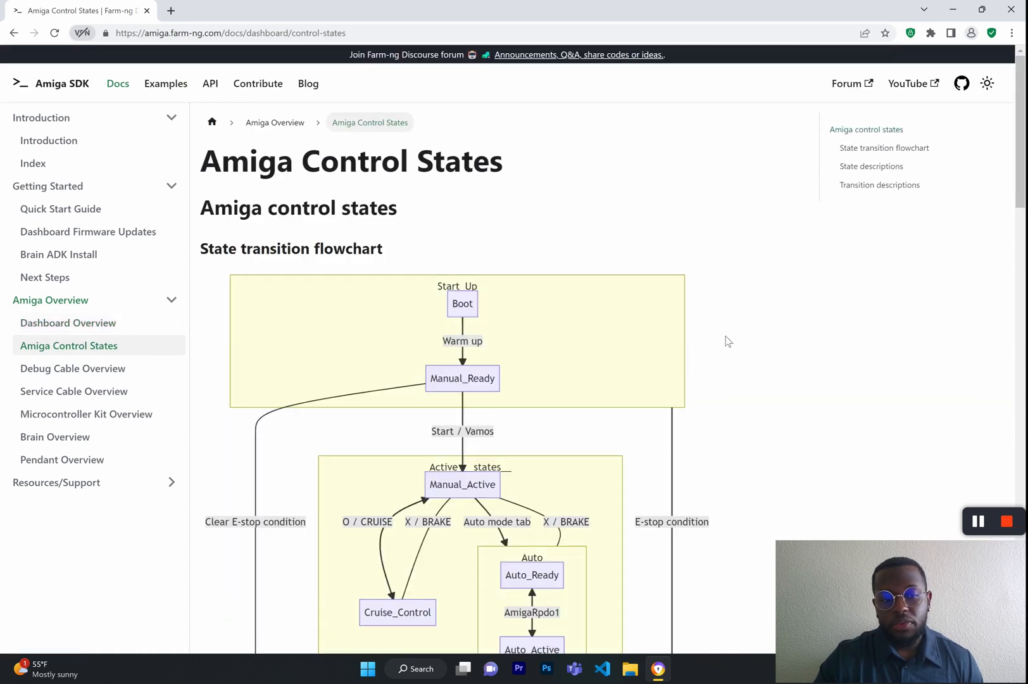
{"action": "scroll", "scroll_direction": "down", "scroll_amount": 3}
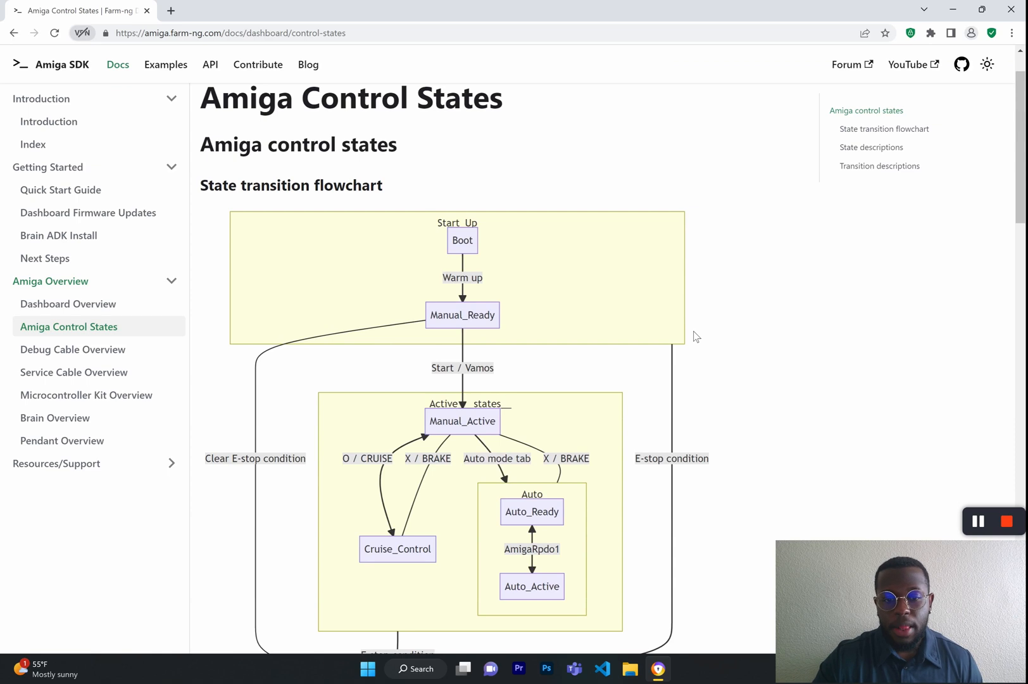
{"action": "scroll", "scroll_direction": "down", "scroll_amount": 3}
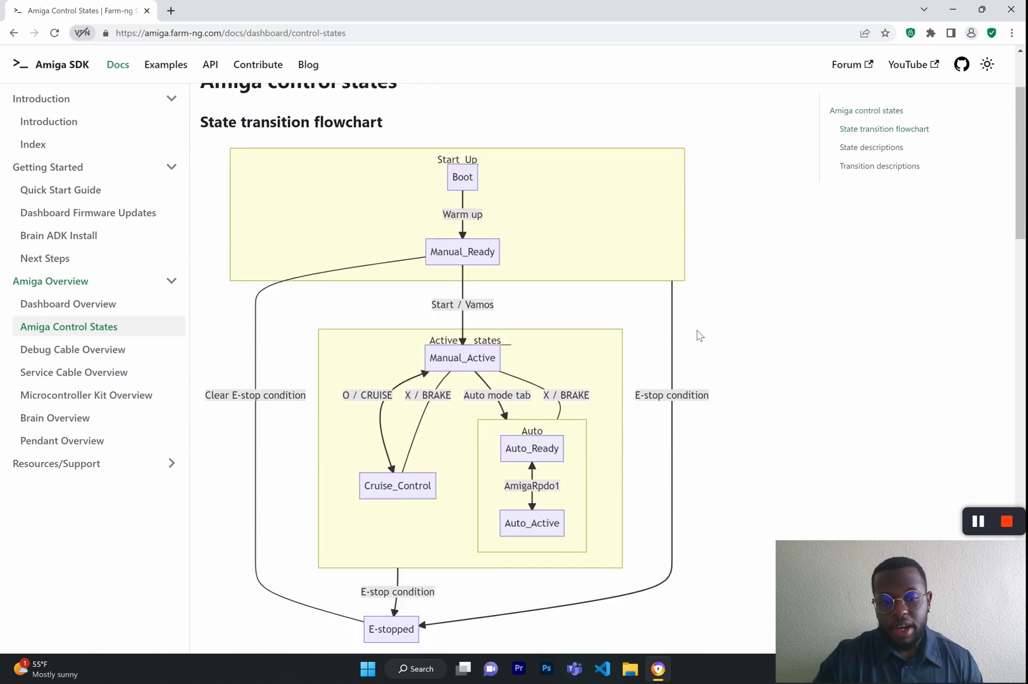
{"action": "scroll", "scroll_direction": "down", "scroll_amount": 3}
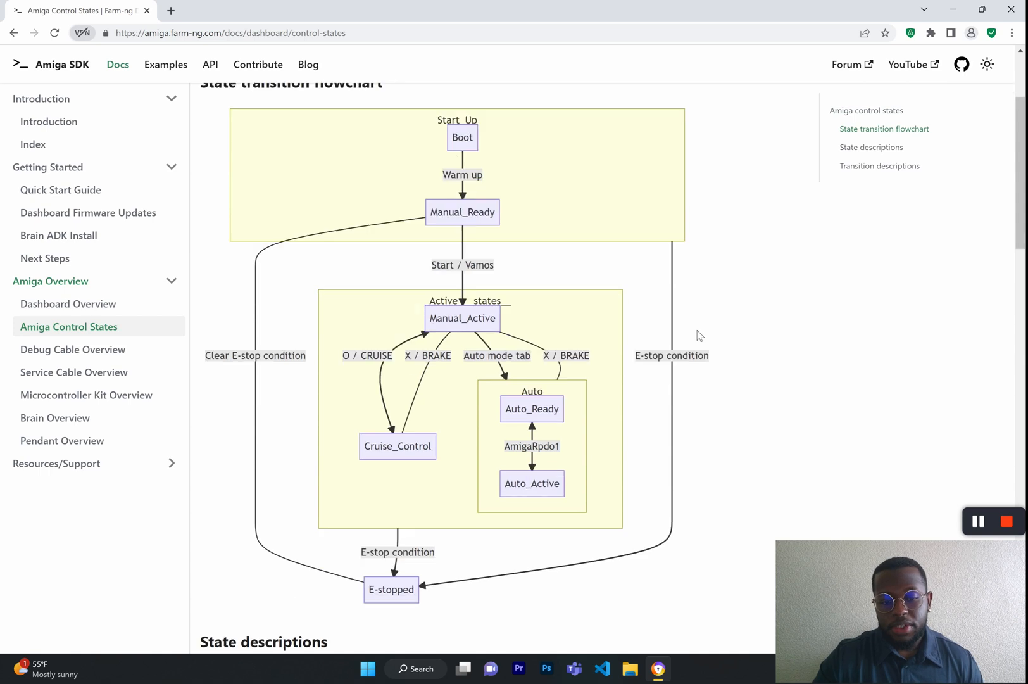
{"action": "scroll", "scroll_direction": "down", "scroll_amount": 3}
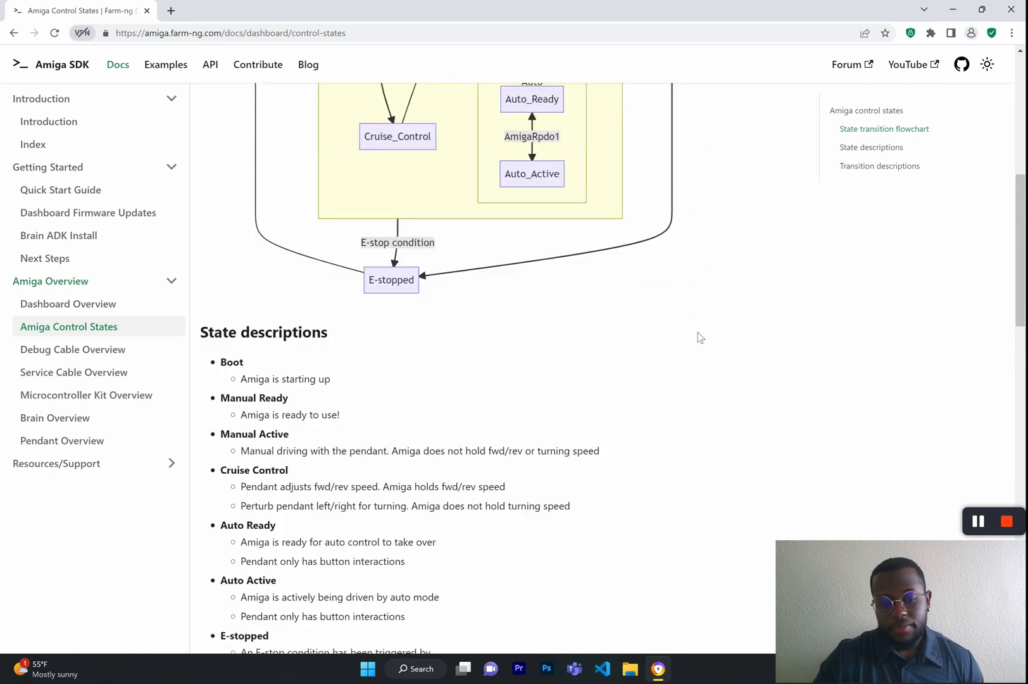
{"action": "scroll", "scroll_direction": "down", "scroll_amount": 3}
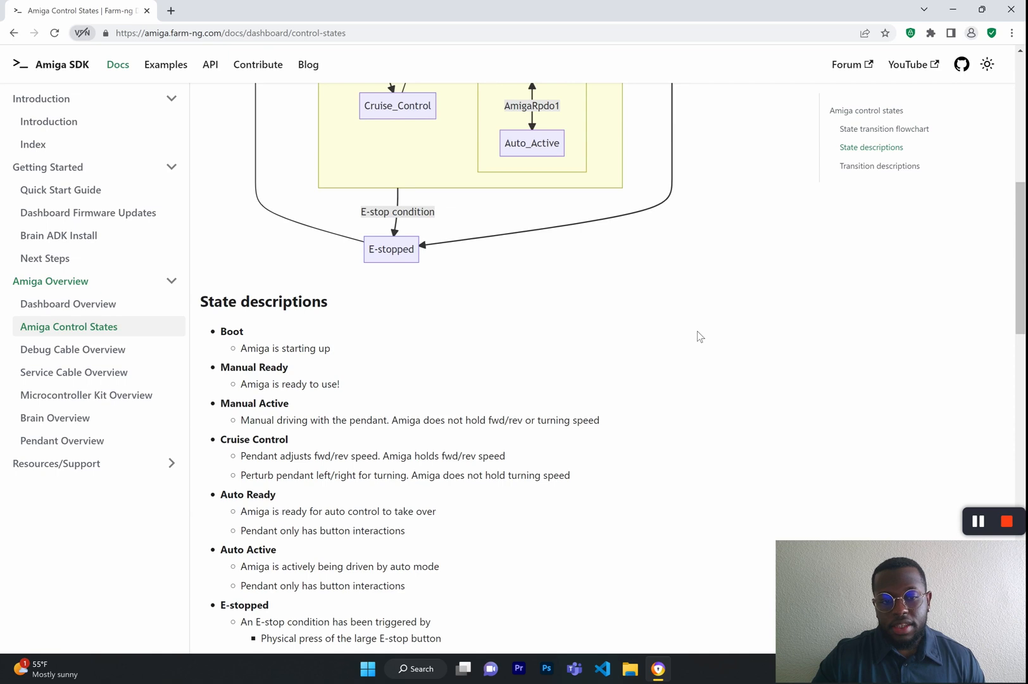
{"action": "scroll", "scroll_direction": "up", "scroll_amount": 3}
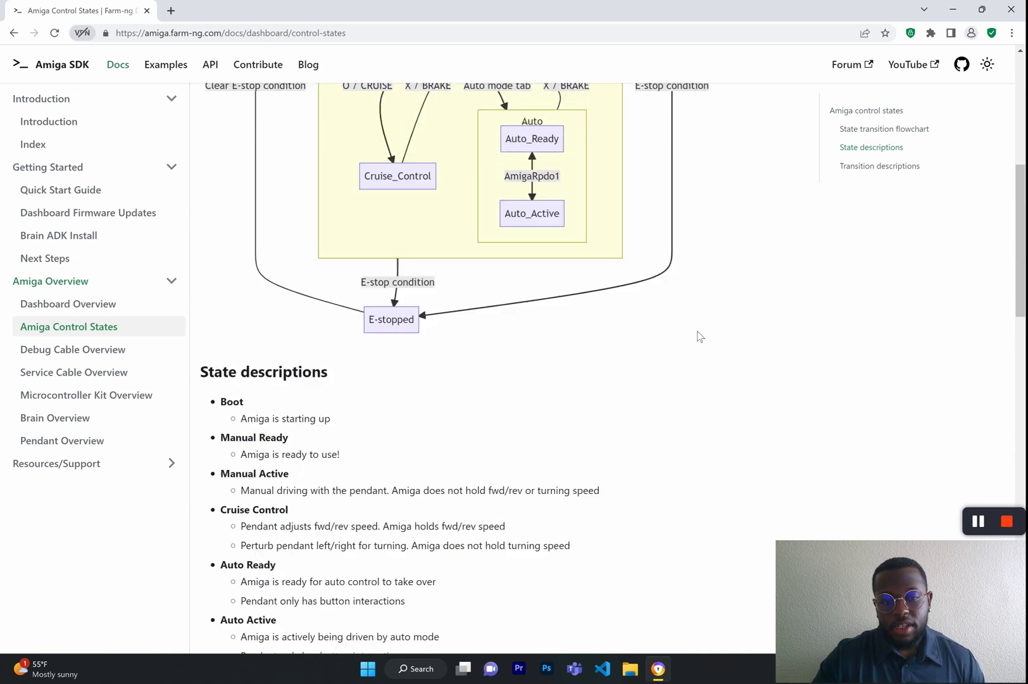
{"action": "scroll", "scroll_direction": "down", "scroll_amount": 3}
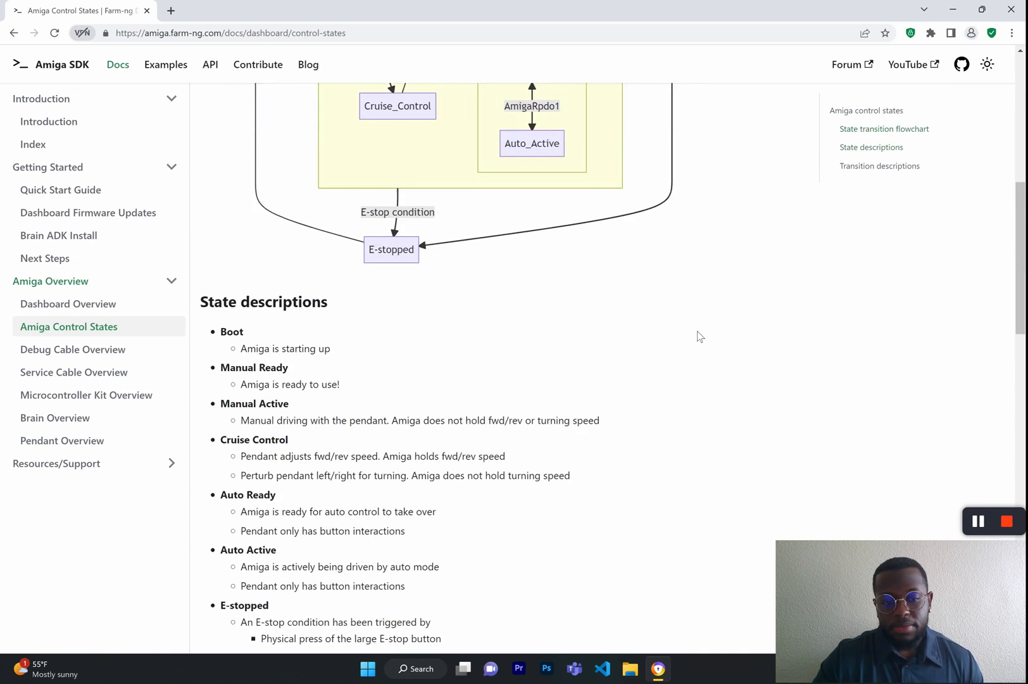
{"action": "scroll", "scroll_direction": "down", "scroll_amount": 3}
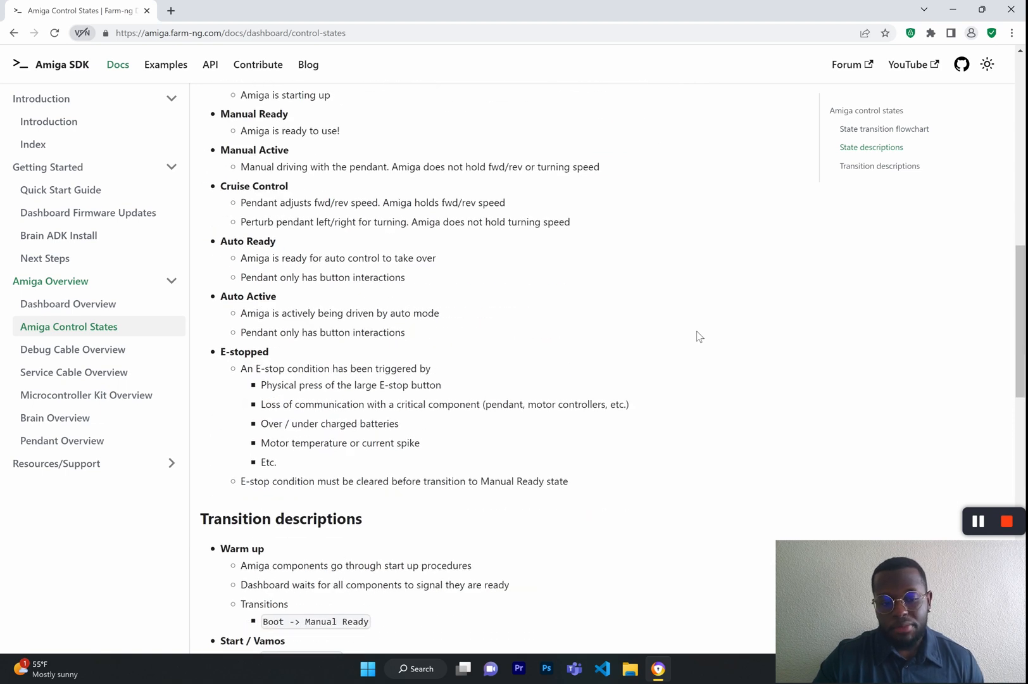
{"action": "mouse_move", "coordinate": [713, 341]}
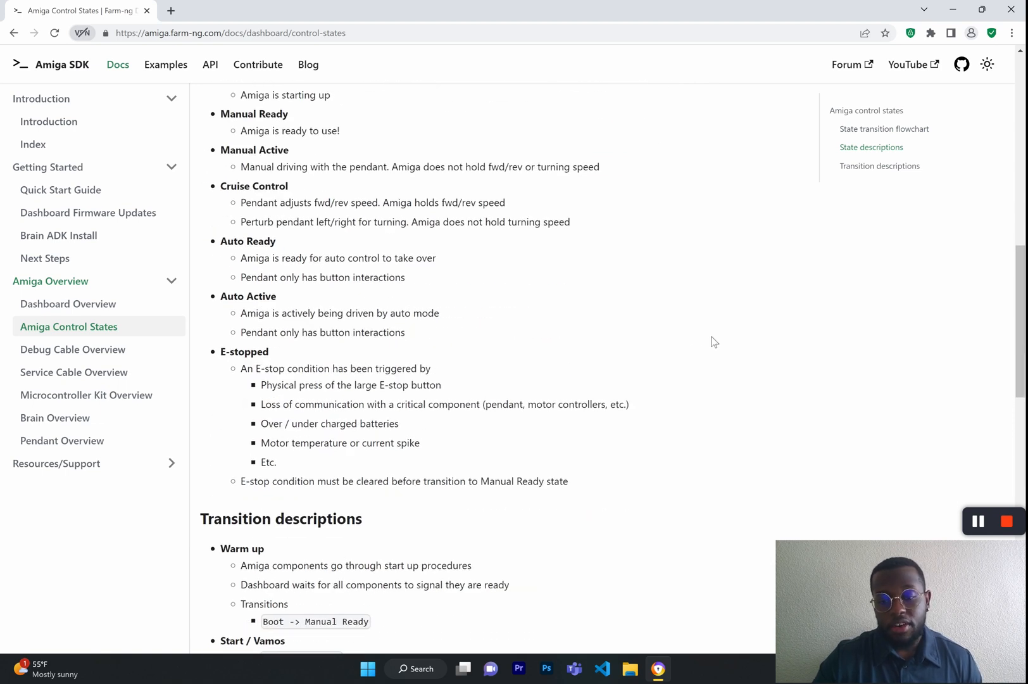
{"action": "left_click", "coordinate": [72, 349]}
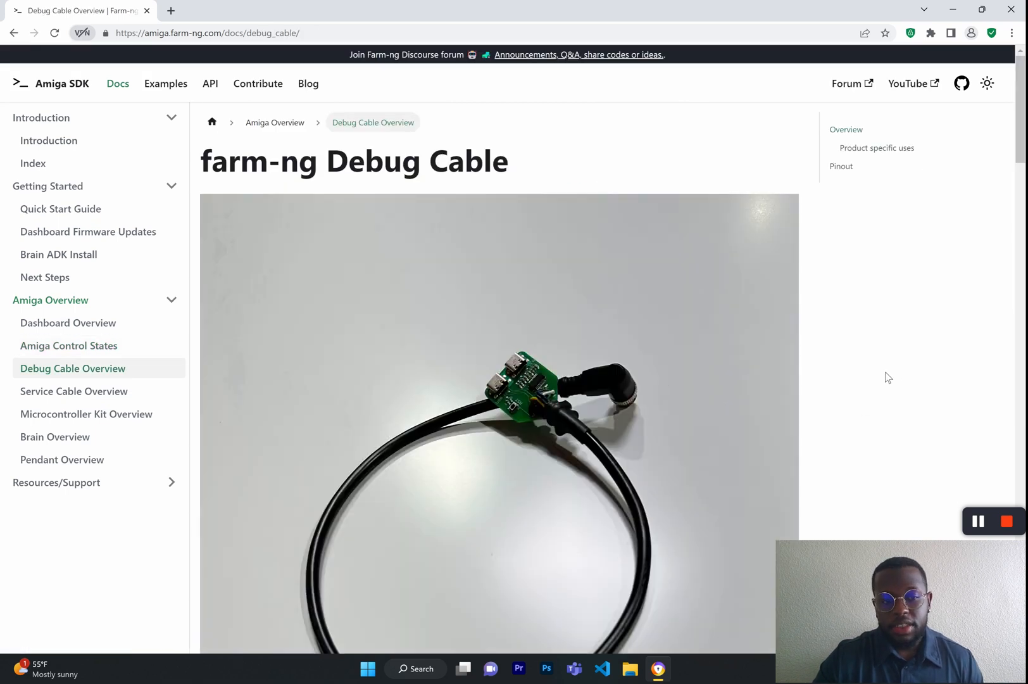
{"action": "scroll", "scroll_direction": "down", "scroll_amount": 3}
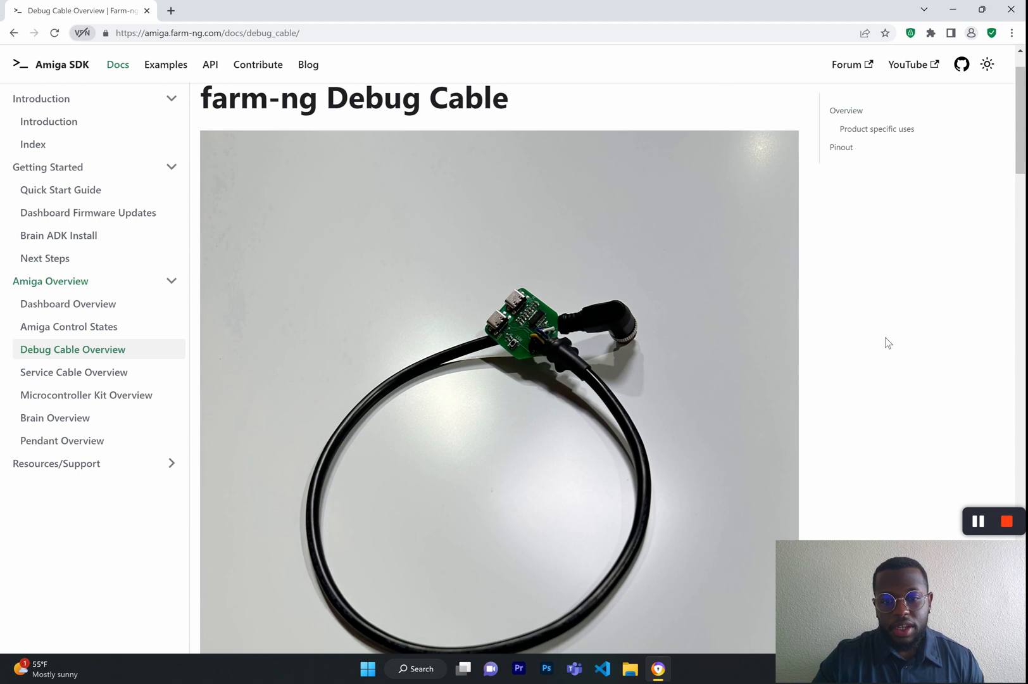
{"action": "scroll", "scroll_direction": "down", "scroll_amount": 3}
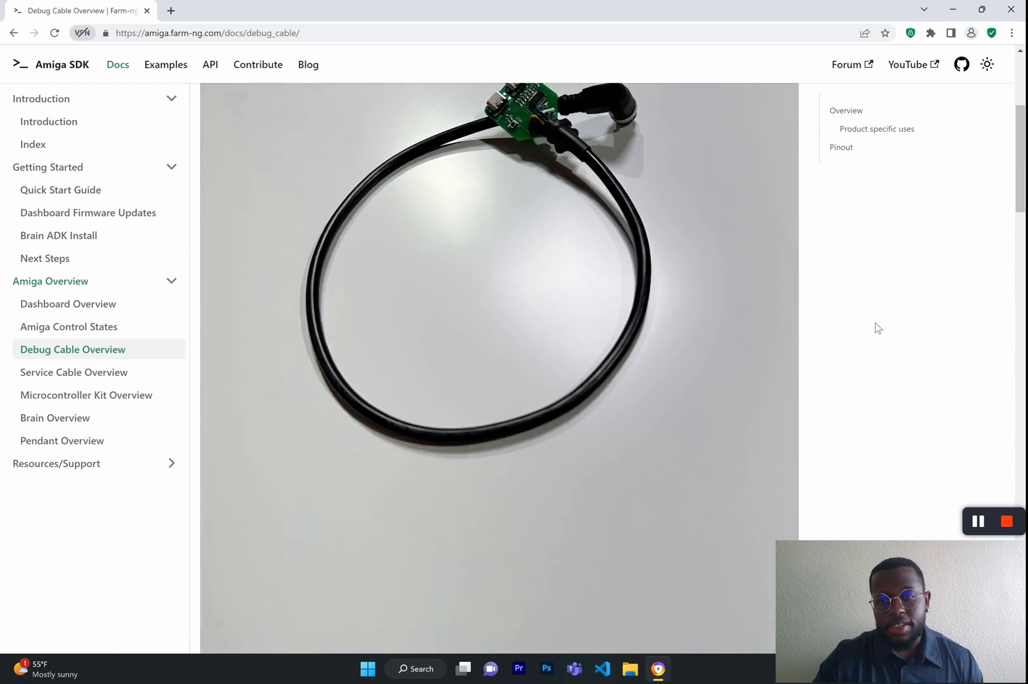
{"action": "scroll", "scroll_direction": "down", "scroll_amount": 3}
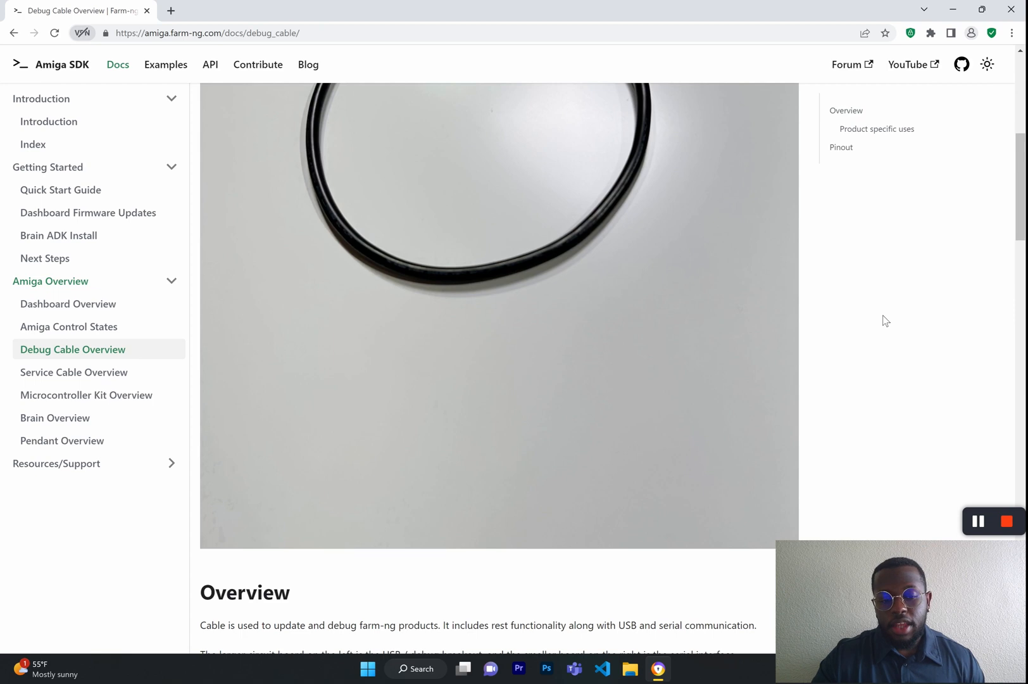
{"action": "mouse_move", "coordinate": [893, 321]}
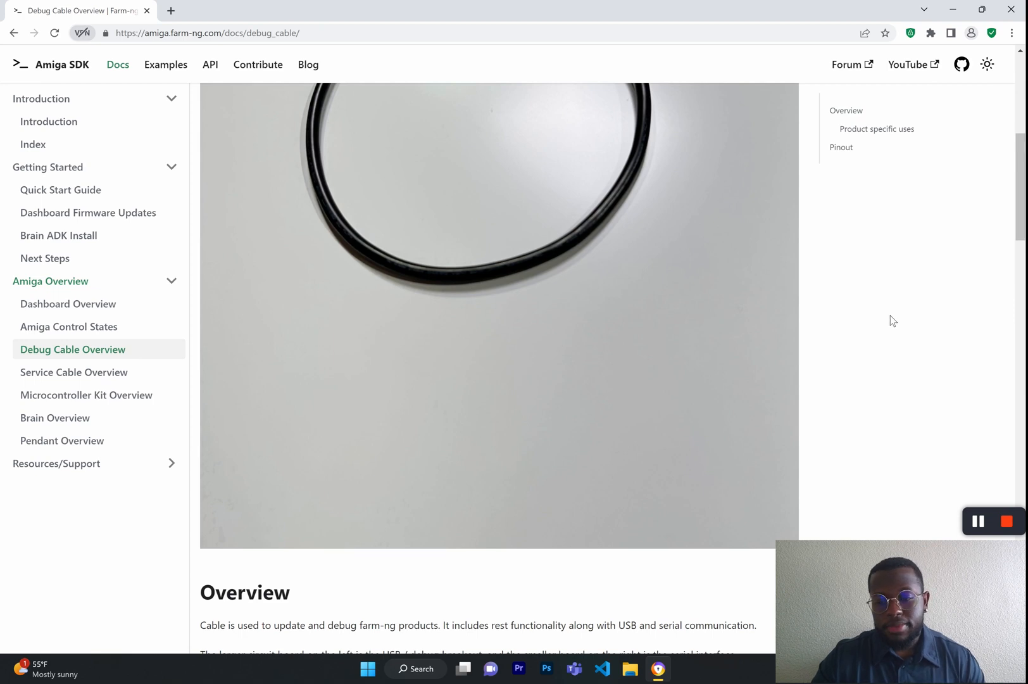
{"action": "scroll", "scroll_direction": "up", "scroll_amount": 3}
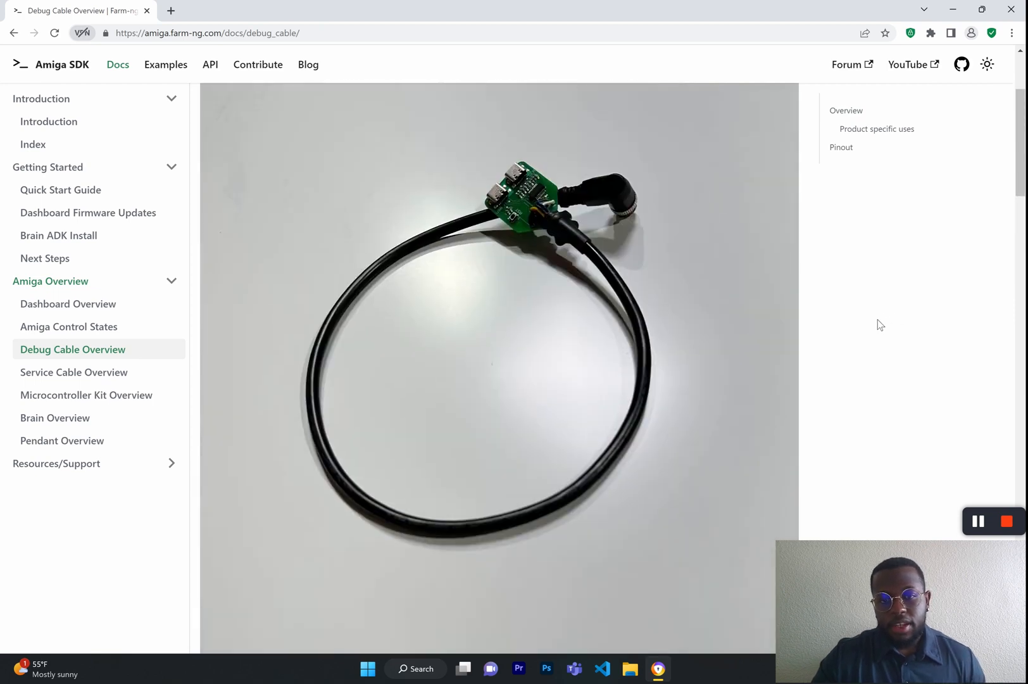
{"action": "scroll", "scroll_direction": "up", "scroll_amount": 3}
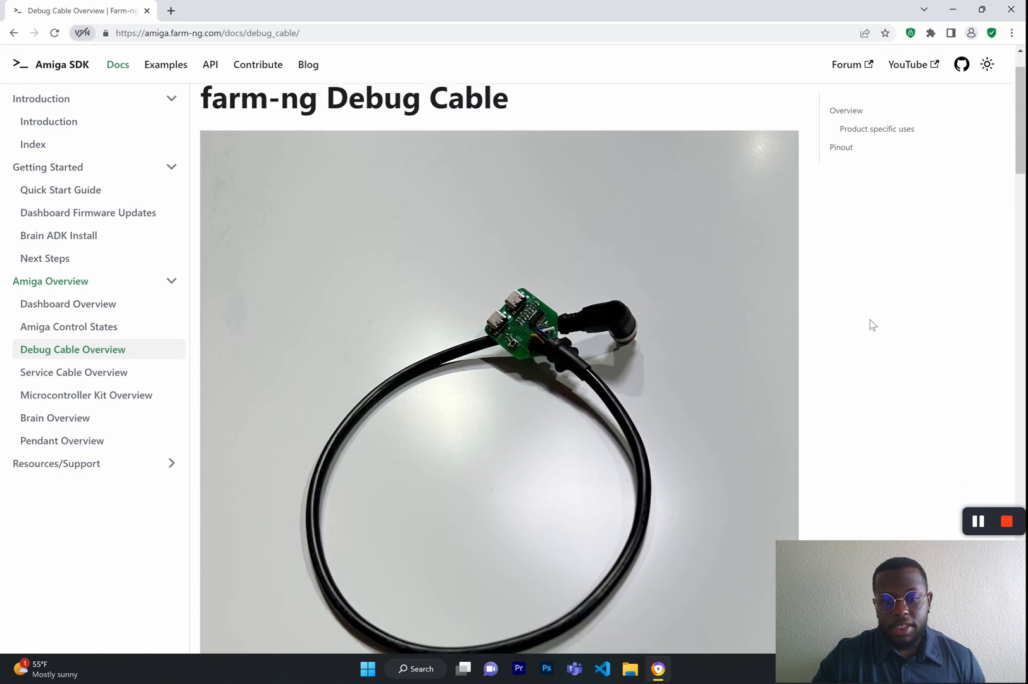
{"action": "mouse_move", "coordinate": [686, 308]}
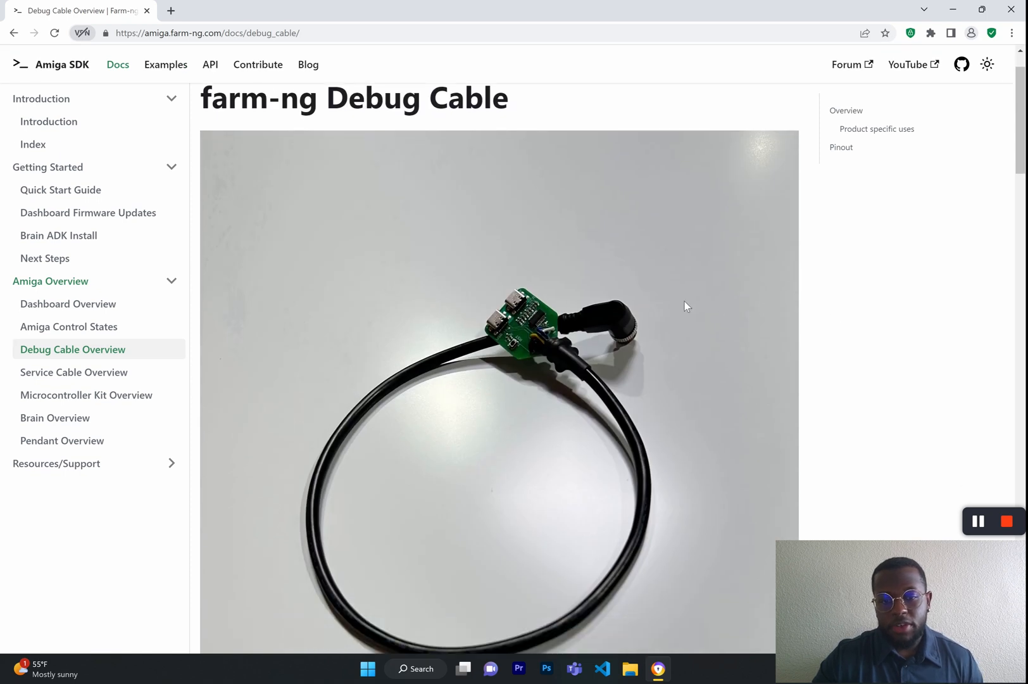
{"action": "scroll", "scroll_direction": "down", "scroll_amount": 3}
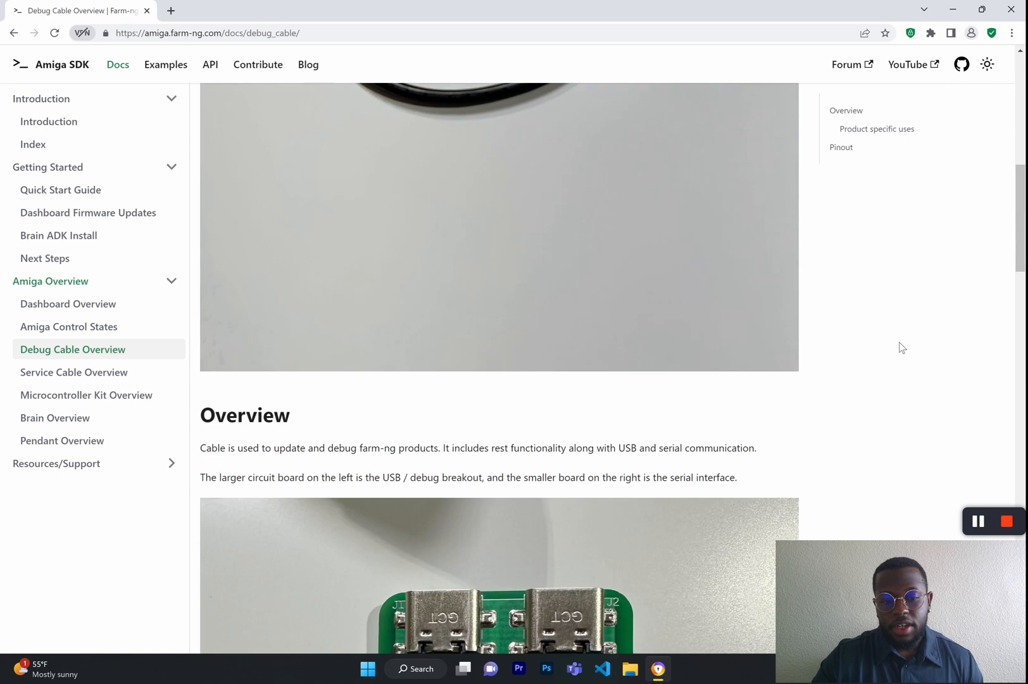
{"action": "scroll", "scroll_direction": "down", "scroll_amount": 3}
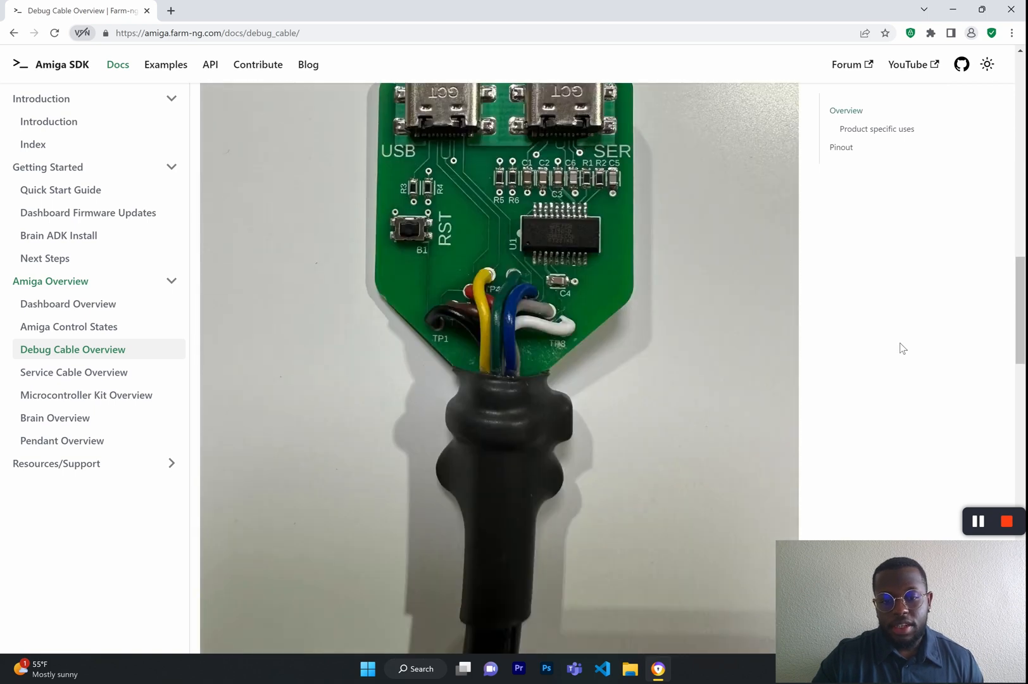
{"action": "scroll", "scroll_direction": "down", "scroll_amount": 3}
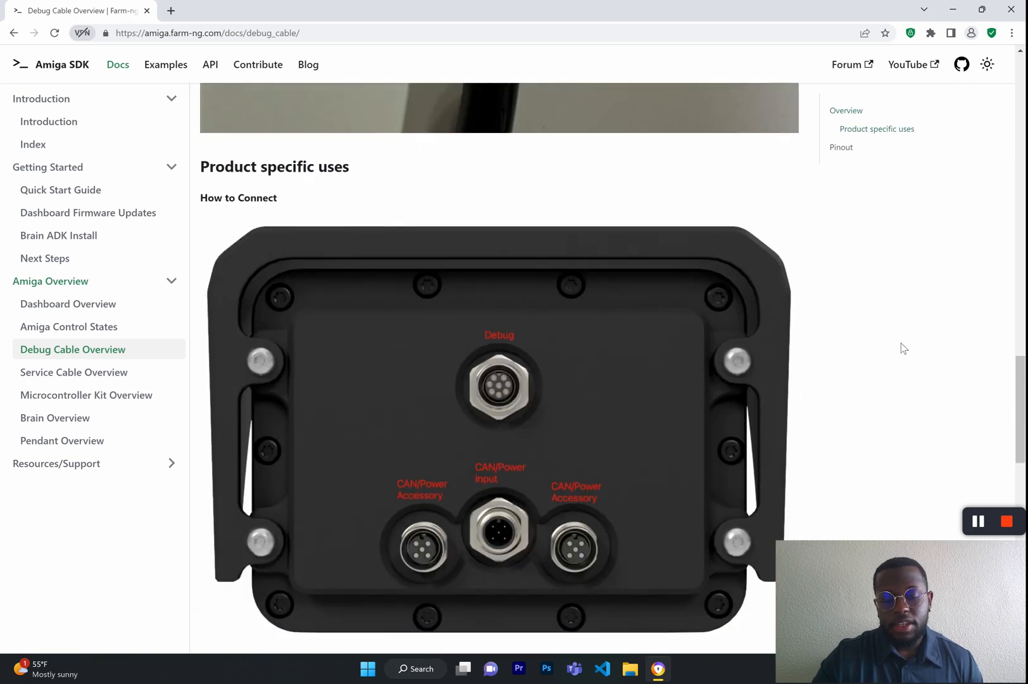
{"action": "scroll", "scroll_direction": "down", "scroll_amount": 3}
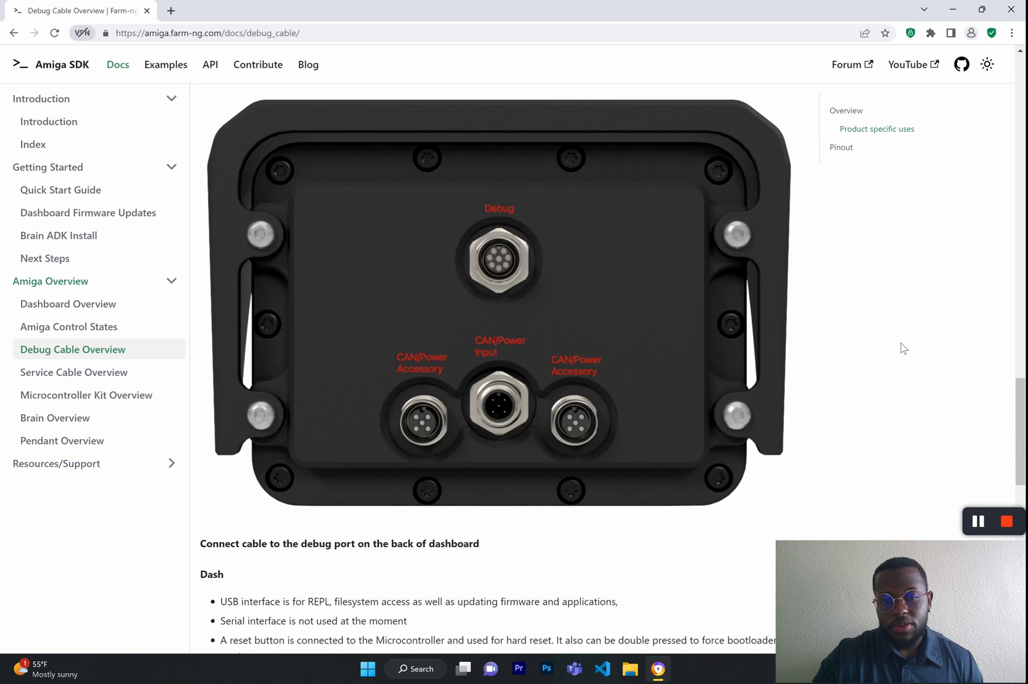
{"action": "mouse_move", "coordinate": [192, 350]}
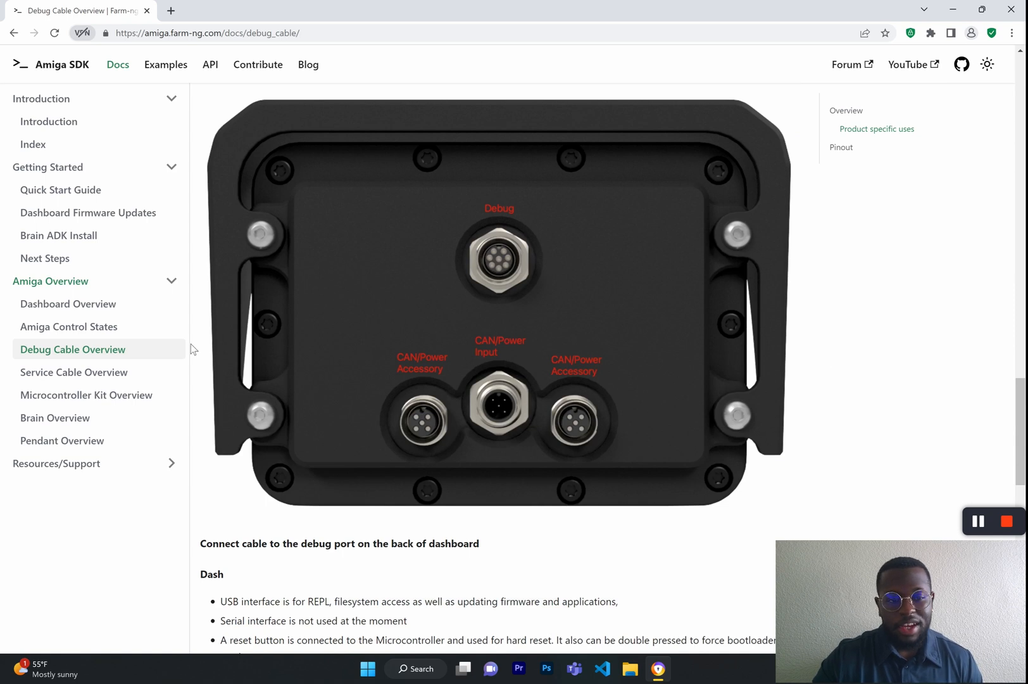
Step: Go to Service Cable Overview and read past Product specific uses into the REPL bootloader instructions
{"action": "left_click", "coordinate": [73, 372]}
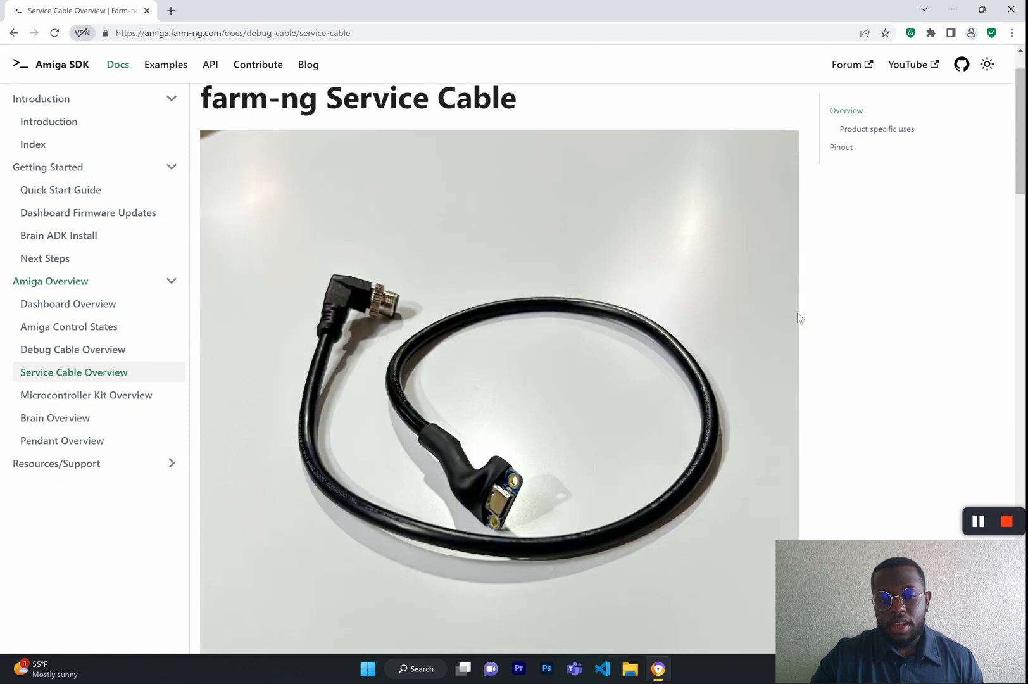
{"action": "scroll", "scroll_direction": "down", "scroll_amount": 3}
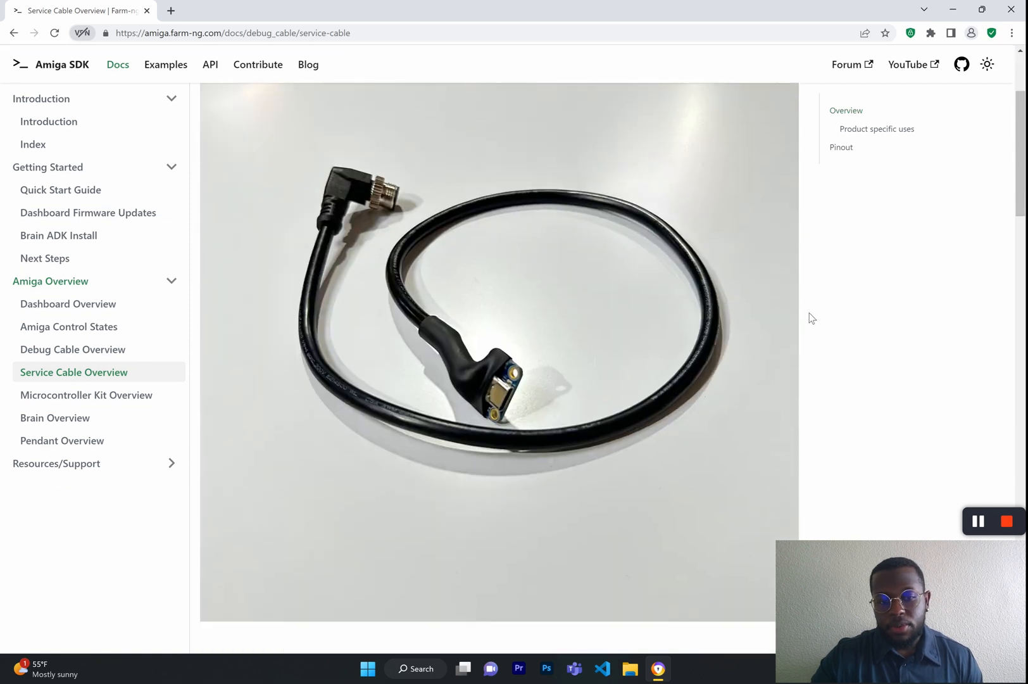
{"action": "scroll", "scroll_direction": "down", "scroll_amount": 3}
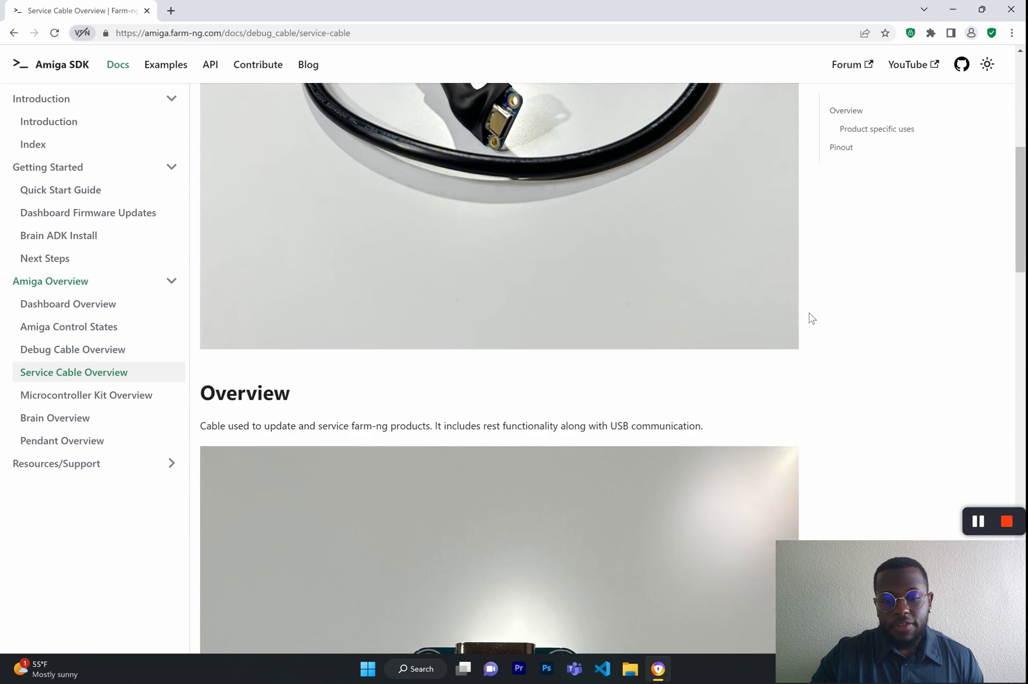
{"action": "scroll", "scroll_direction": "down", "scroll_amount": 3}
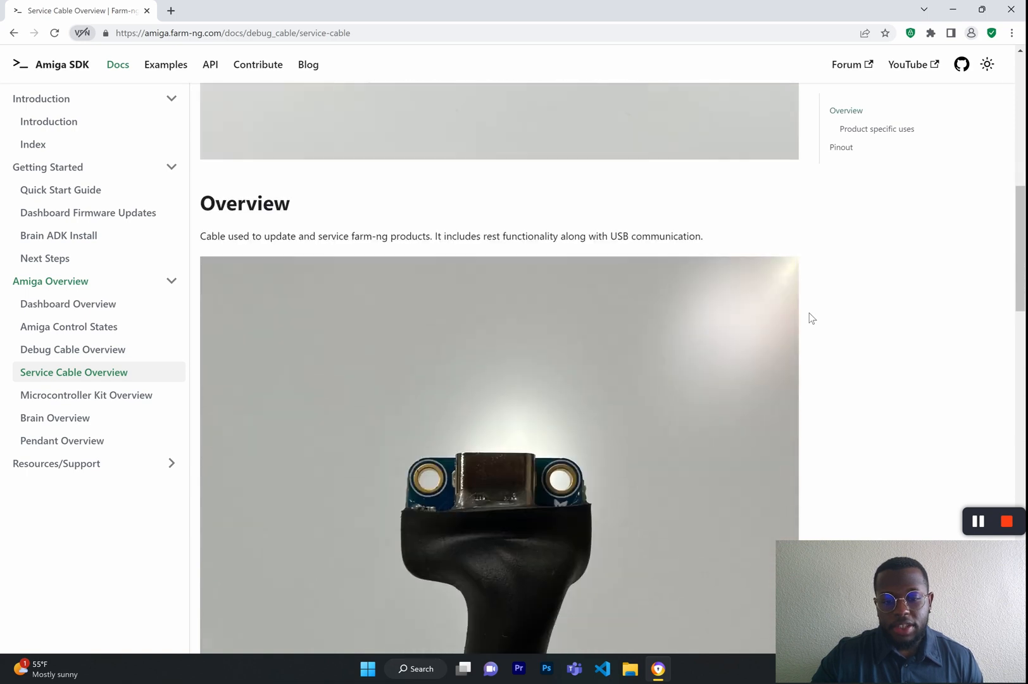
{"action": "scroll", "scroll_direction": "down", "scroll_amount": 3}
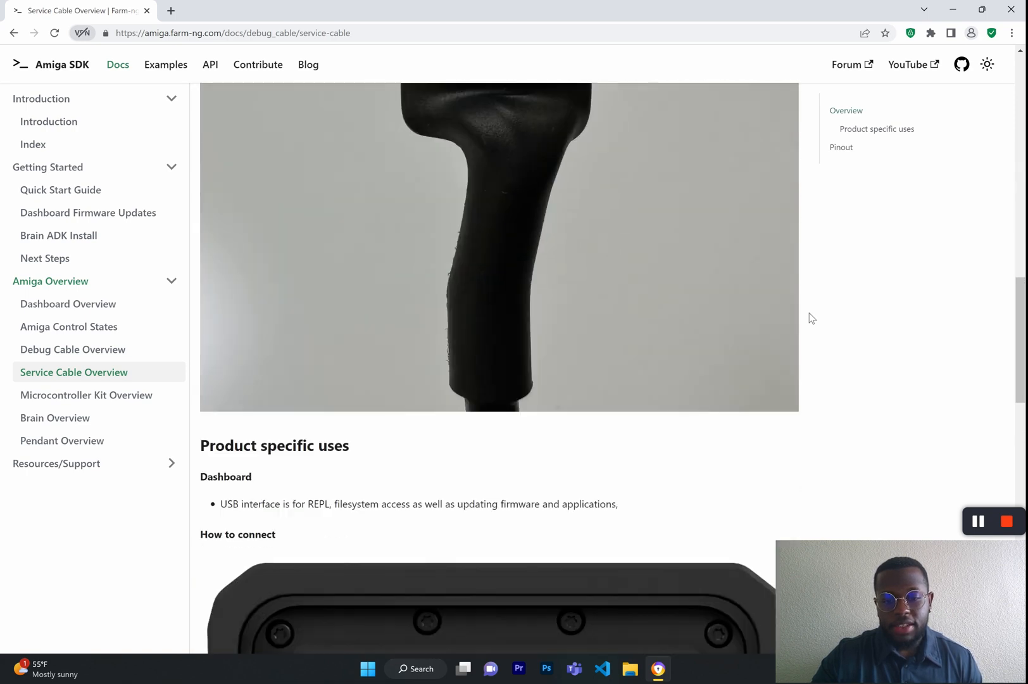
{"action": "scroll", "scroll_direction": "down", "scroll_amount": 3}
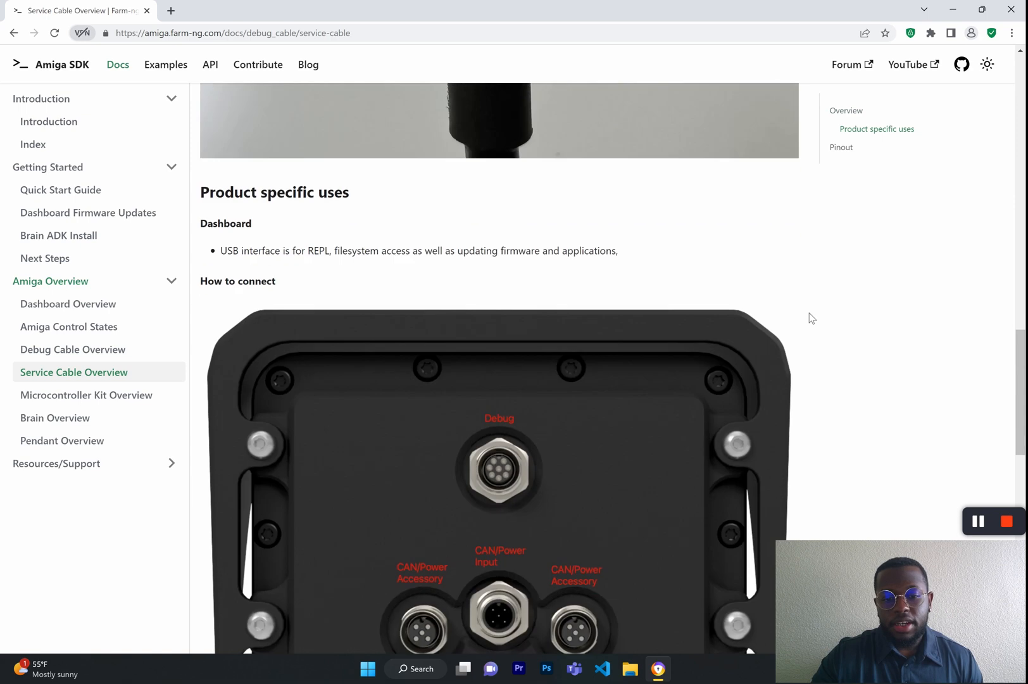
{"action": "scroll", "scroll_direction": "down", "scroll_amount": 3}
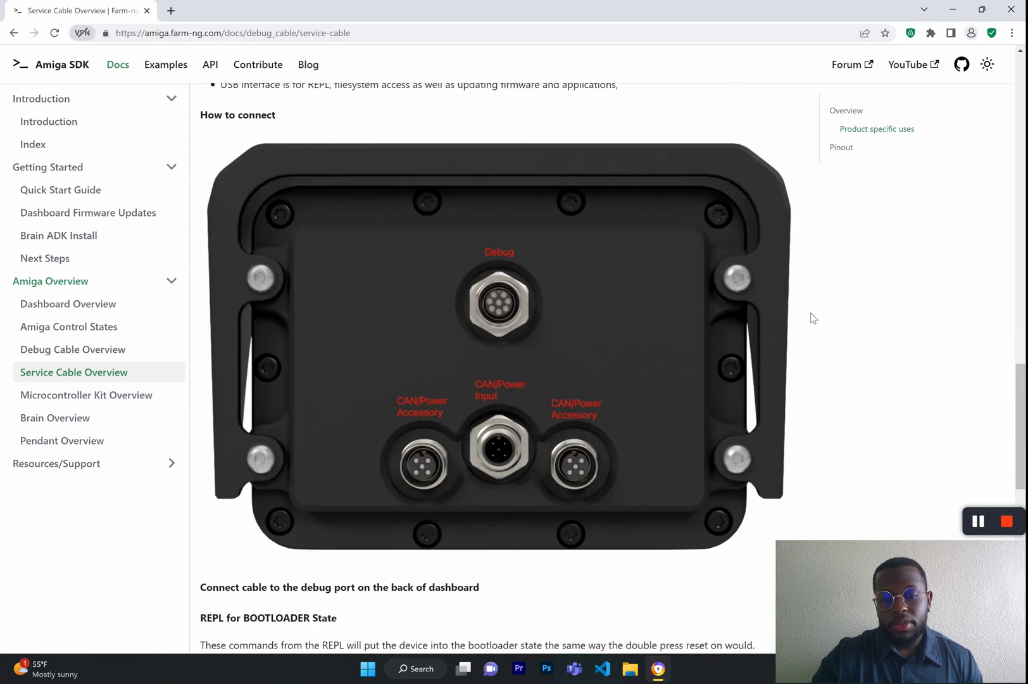
{"action": "scroll", "scroll_direction": "down", "scroll_amount": 3}
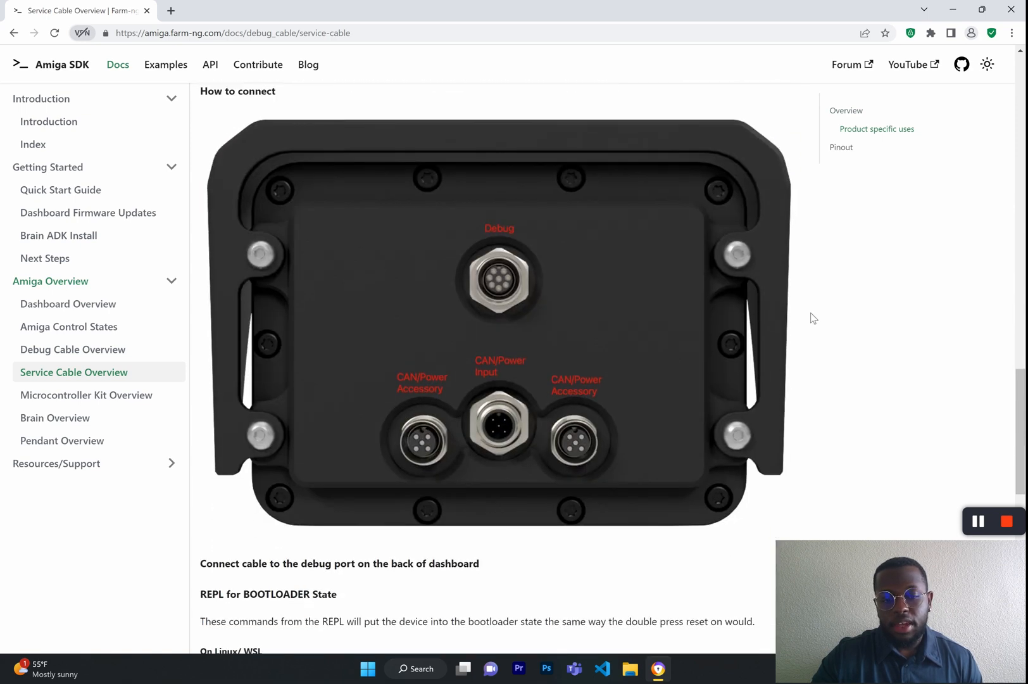
{"action": "mouse_move", "coordinate": [115, 373]}
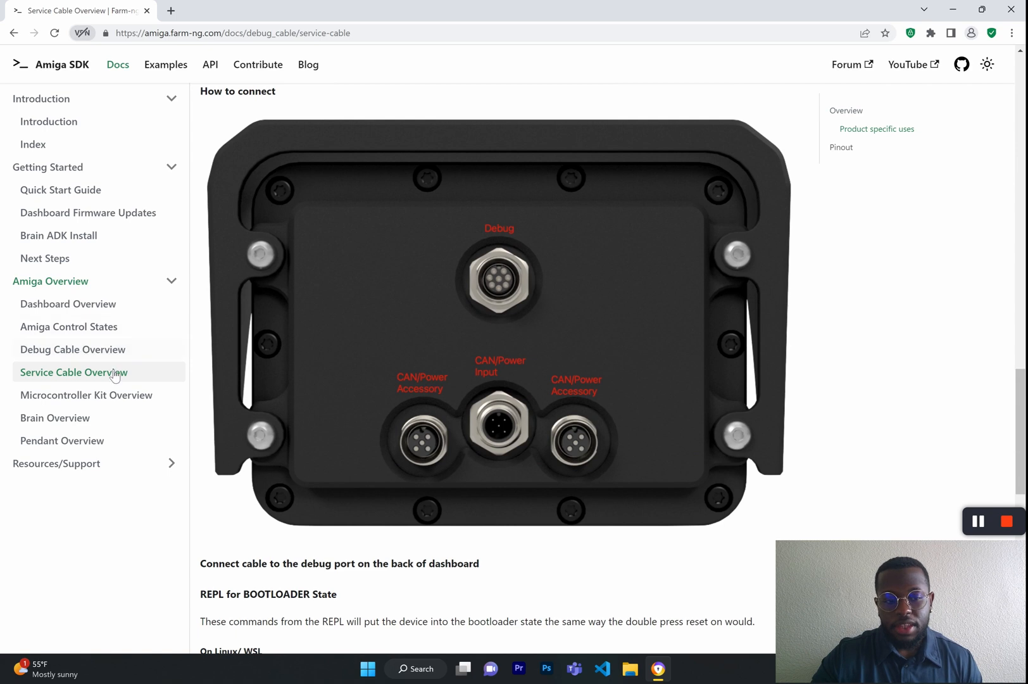
{"action": "left_click", "coordinate": [86, 394]}
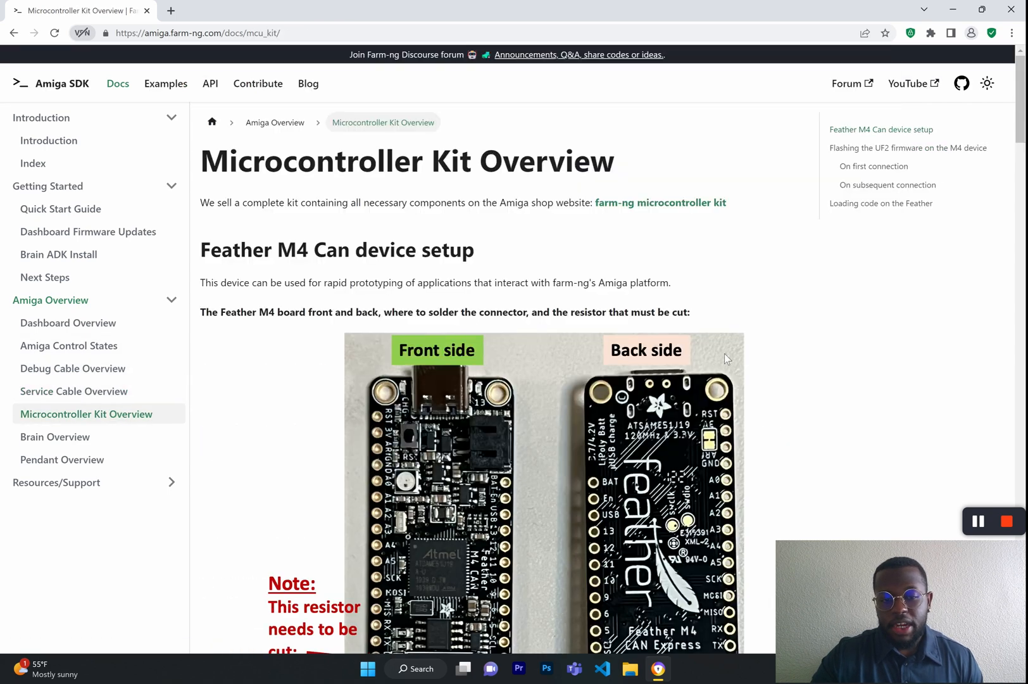
{"action": "mouse_move", "coordinate": [799, 340]}
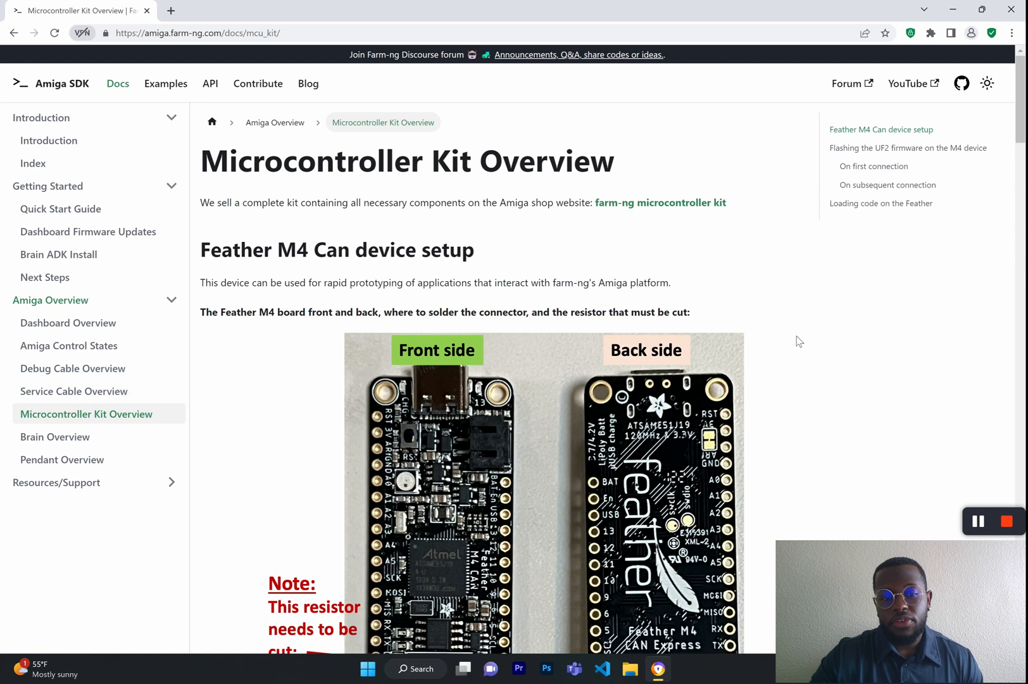
{"action": "scroll", "scroll_direction": "down", "scroll_amount": 3}
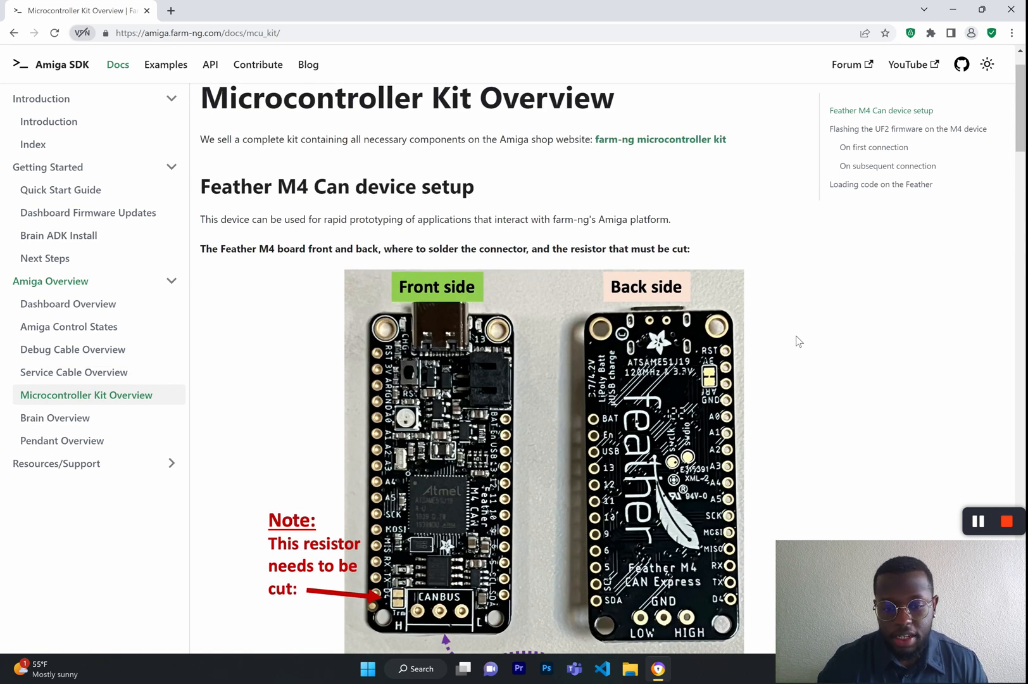
{"action": "scroll", "scroll_direction": "down", "scroll_amount": 3}
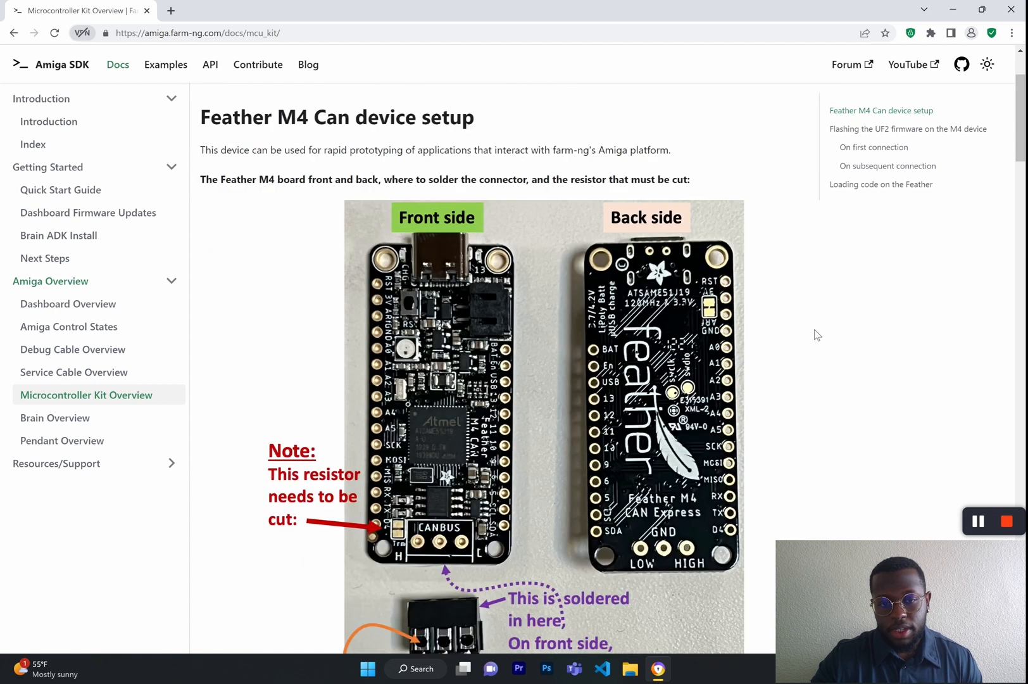
{"action": "scroll", "scroll_direction": "down", "scroll_amount": 3}
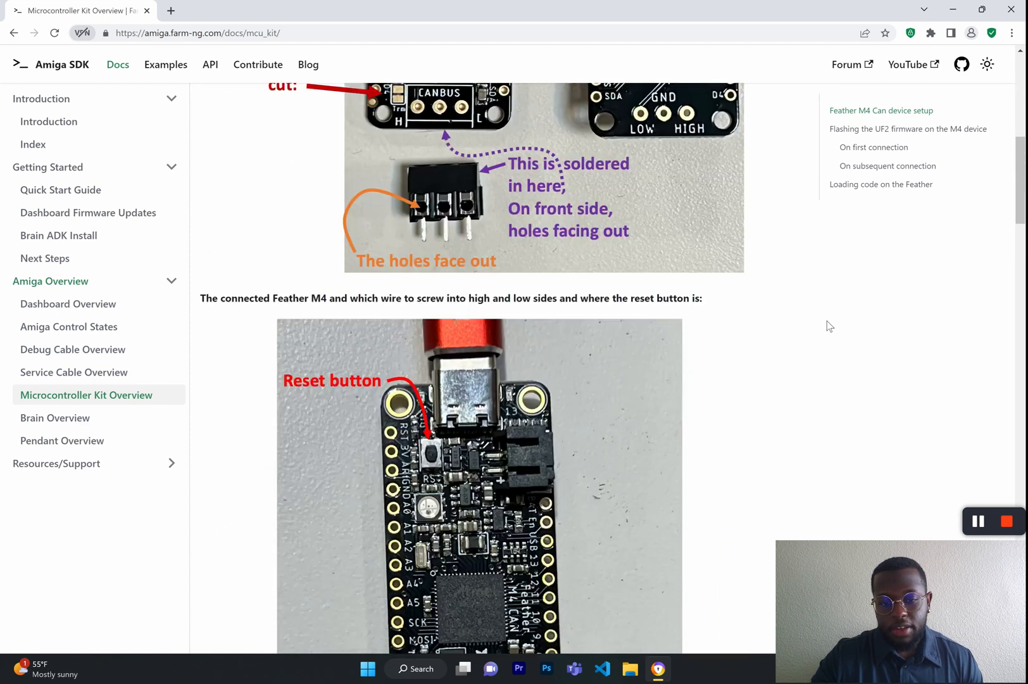
{"action": "scroll", "scroll_direction": "down", "scroll_amount": 3}
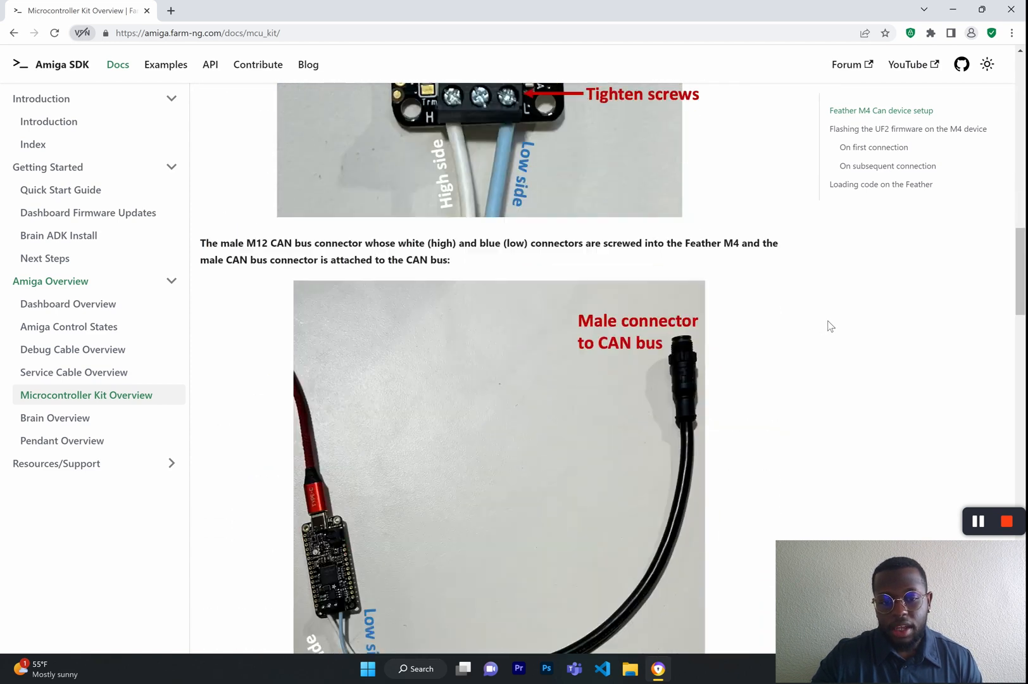
{"action": "scroll", "scroll_direction": "down", "scroll_amount": 3}
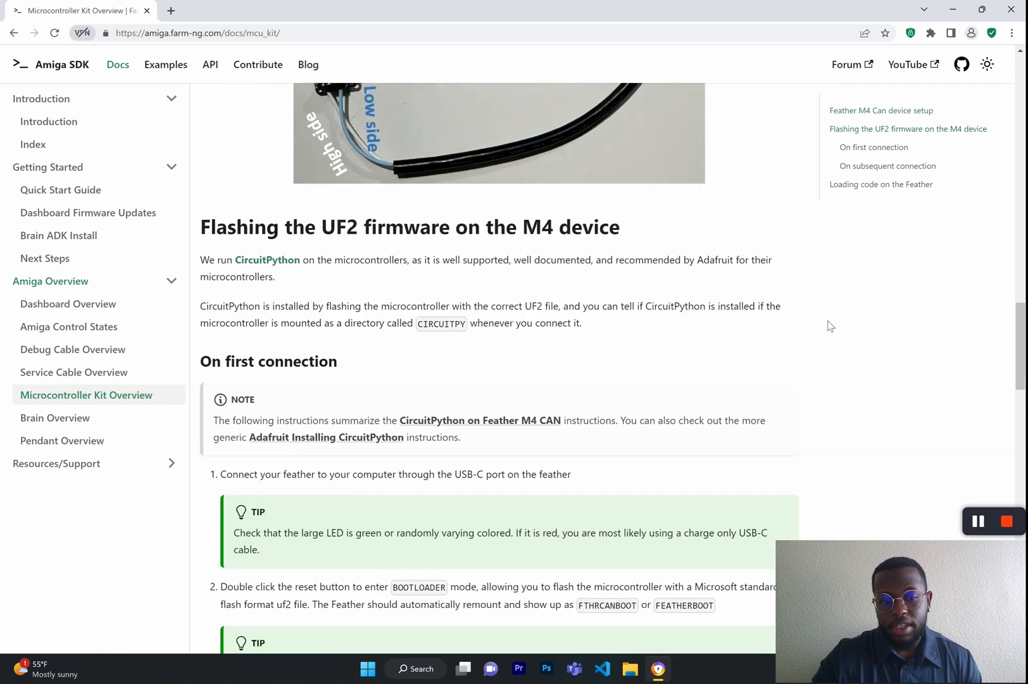
{"action": "scroll", "scroll_direction": "down", "scroll_amount": 3}
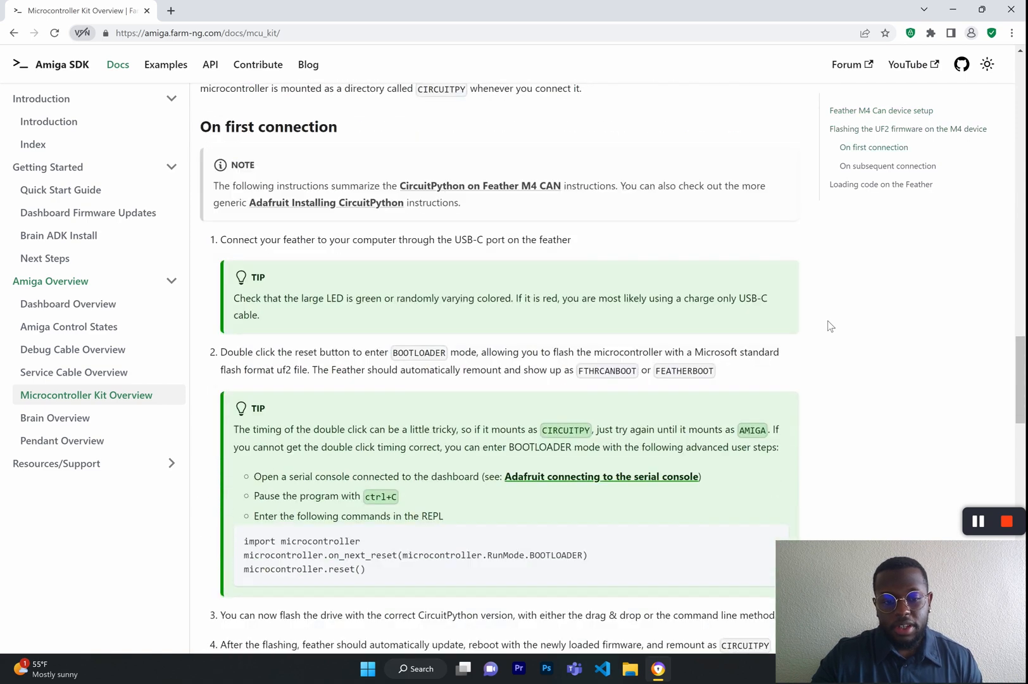
{"action": "scroll", "scroll_direction": "down", "scroll_amount": 3}
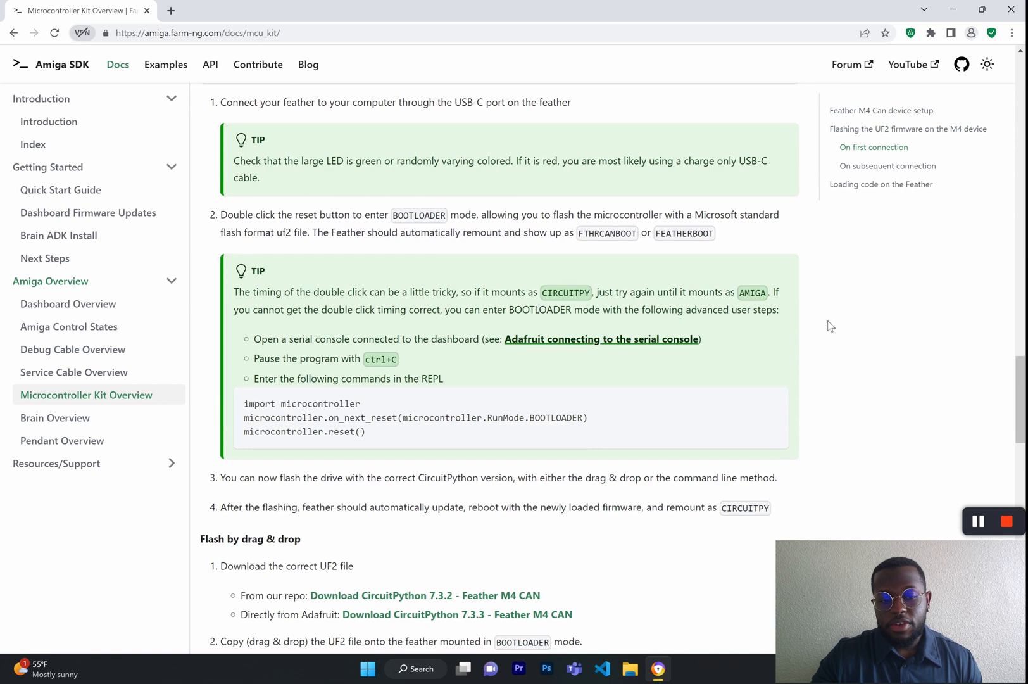
{"action": "scroll", "scroll_direction": "down", "scroll_amount": 3}
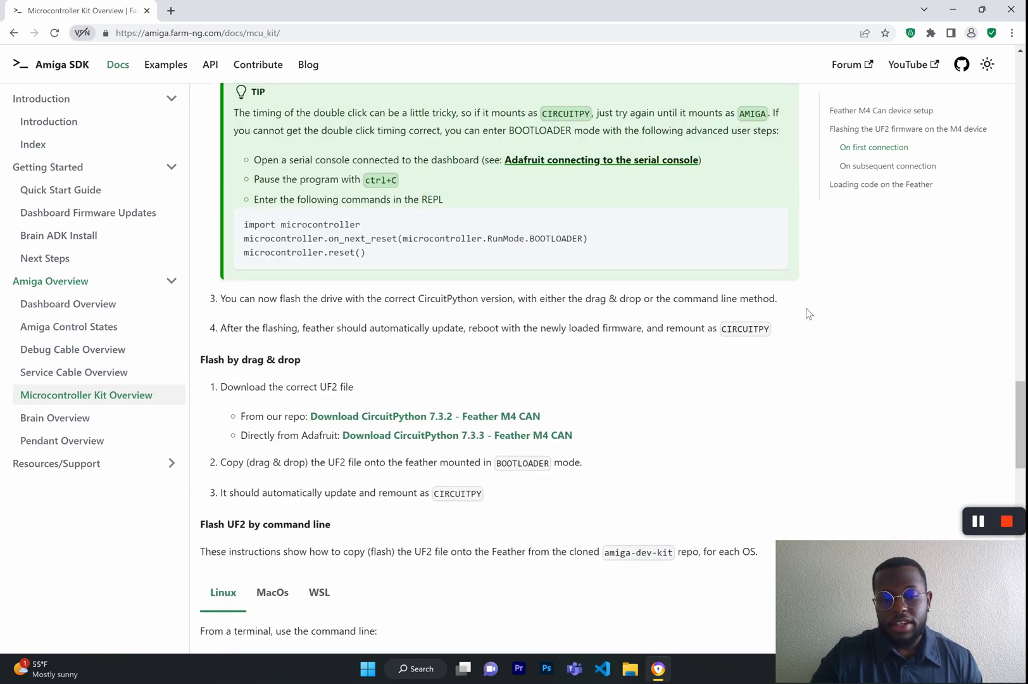
{"action": "mouse_move", "coordinate": [178, 402]}
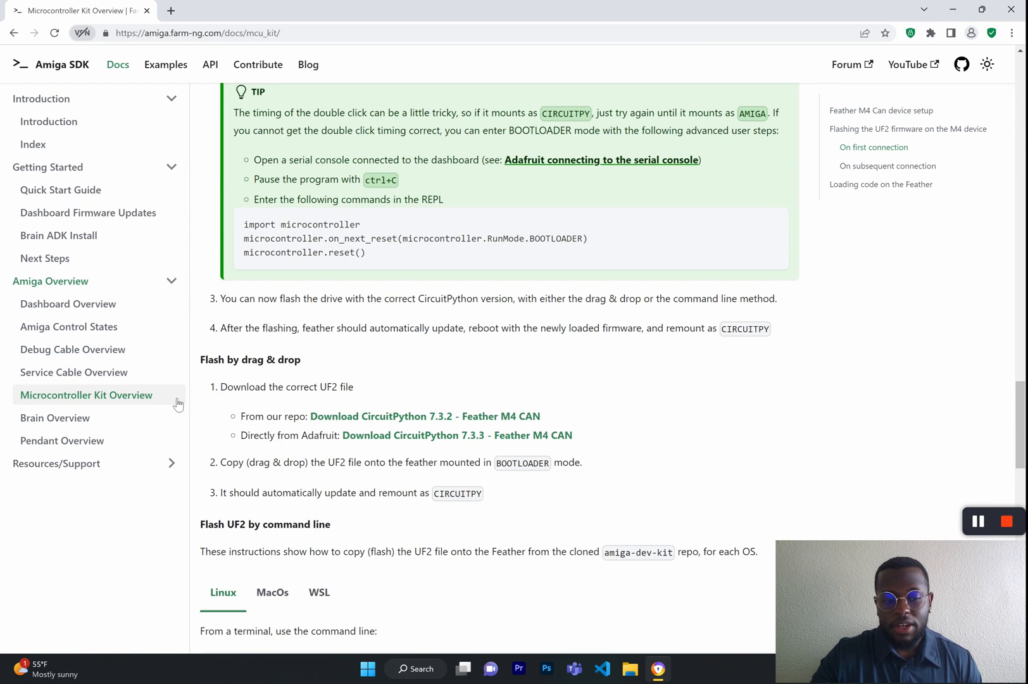
Step: Go to Brain Overview and read Features overview, Brain assembly and the Xavier computer specs
{"action": "left_click", "coordinate": [56, 418]}
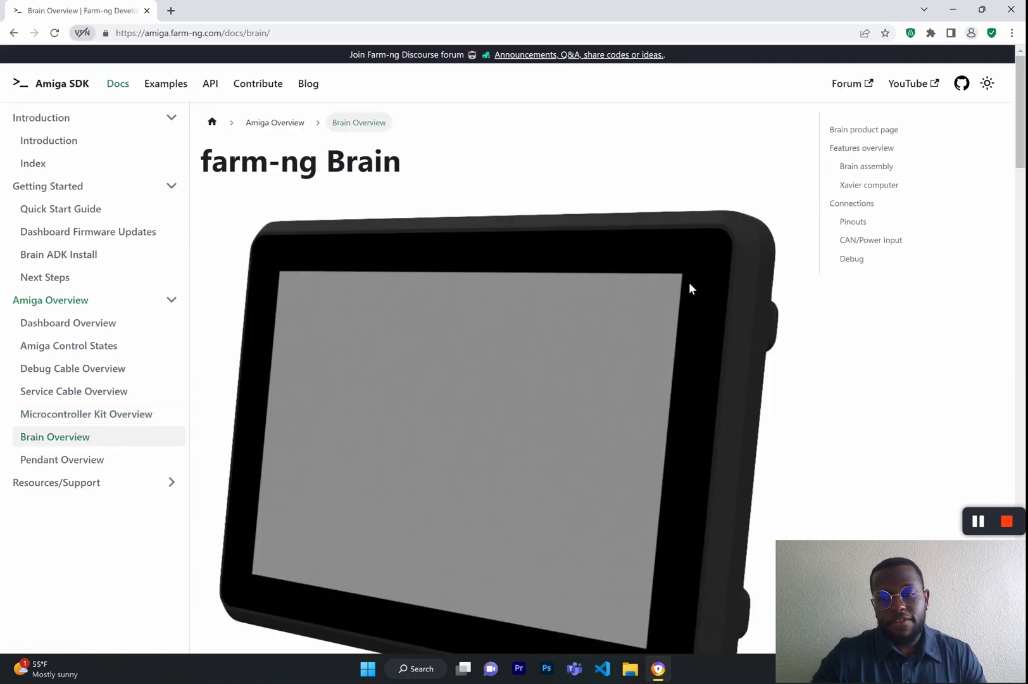
{"action": "scroll", "scroll_direction": "down", "scroll_amount": 3}
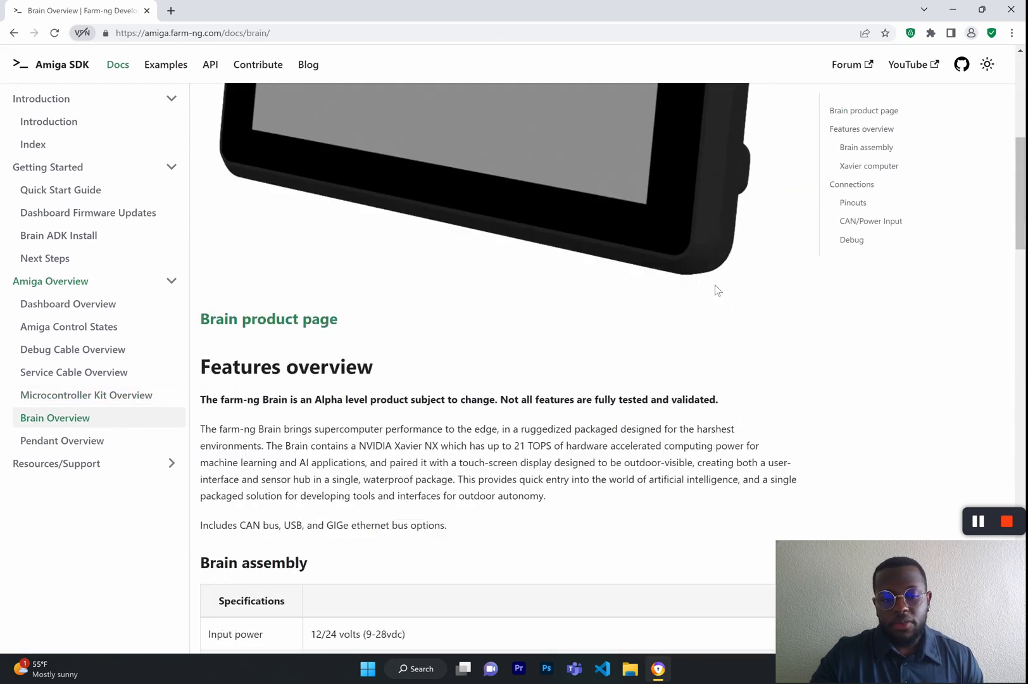
{"action": "scroll", "scroll_direction": "down", "scroll_amount": 3}
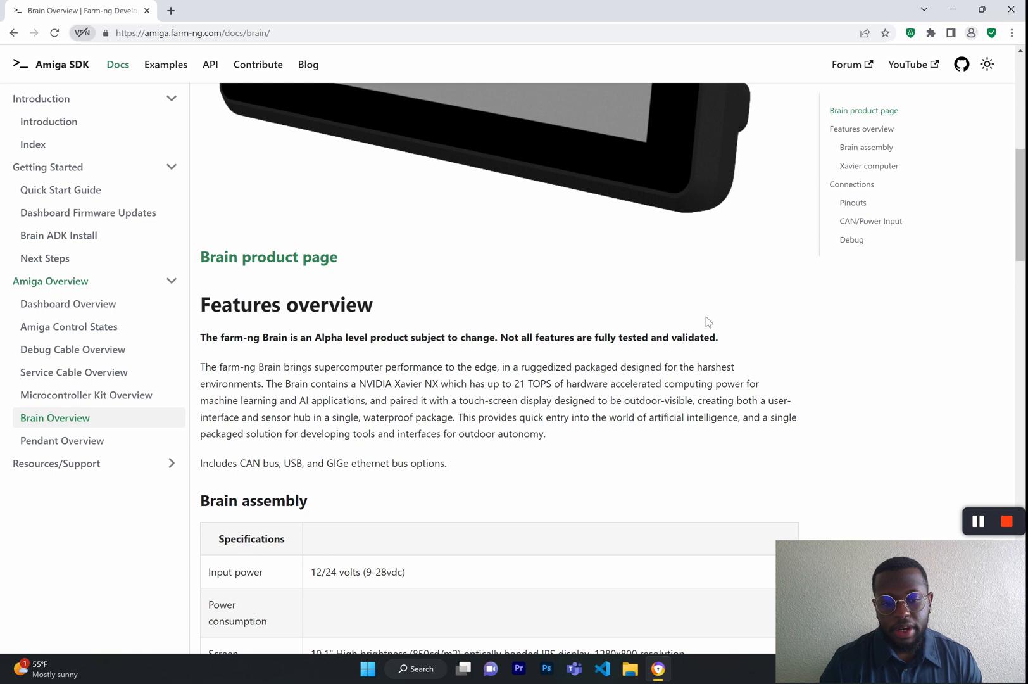
{"action": "scroll", "scroll_direction": "down", "scroll_amount": 3}
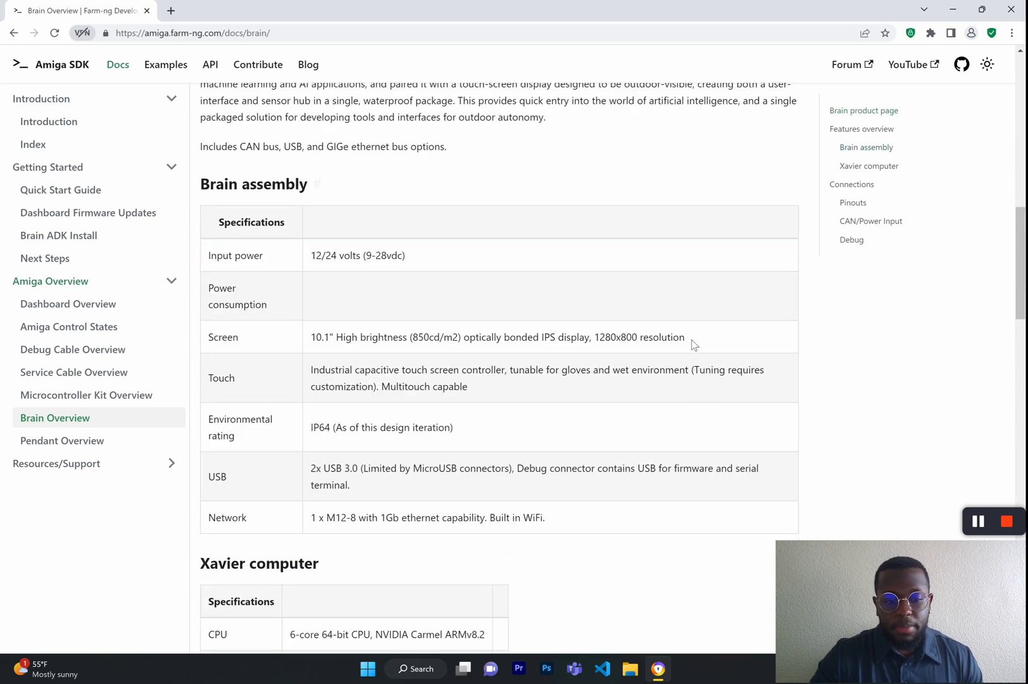
{"action": "mouse_move", "coordinate": [704, 351]}
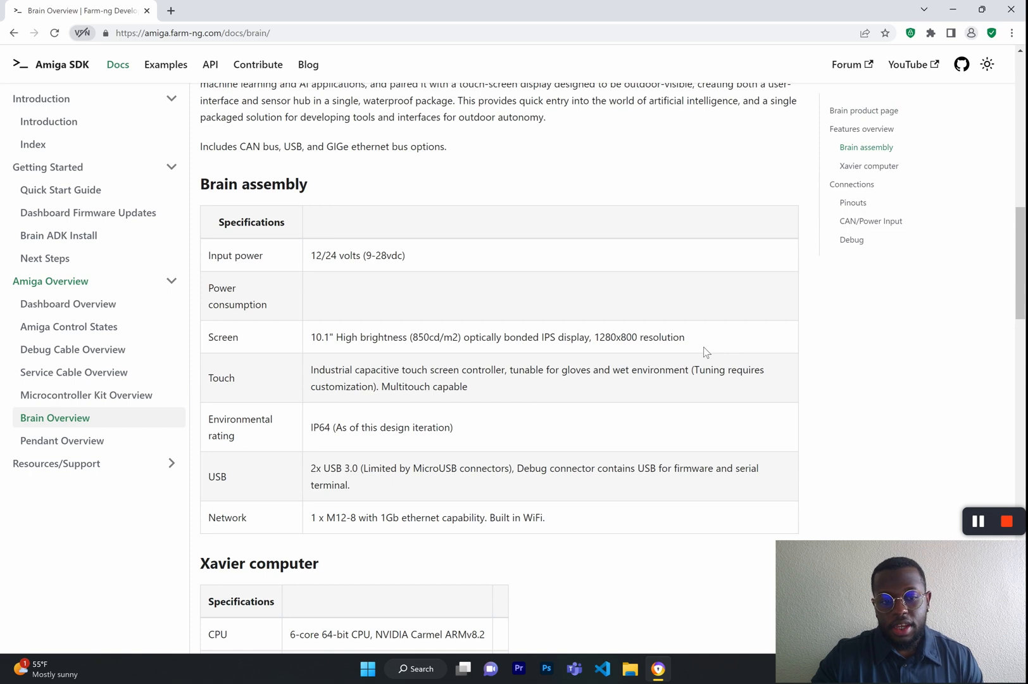
{"action": "scroll", "scroll_direction": "down", "scroll_amount": 3}
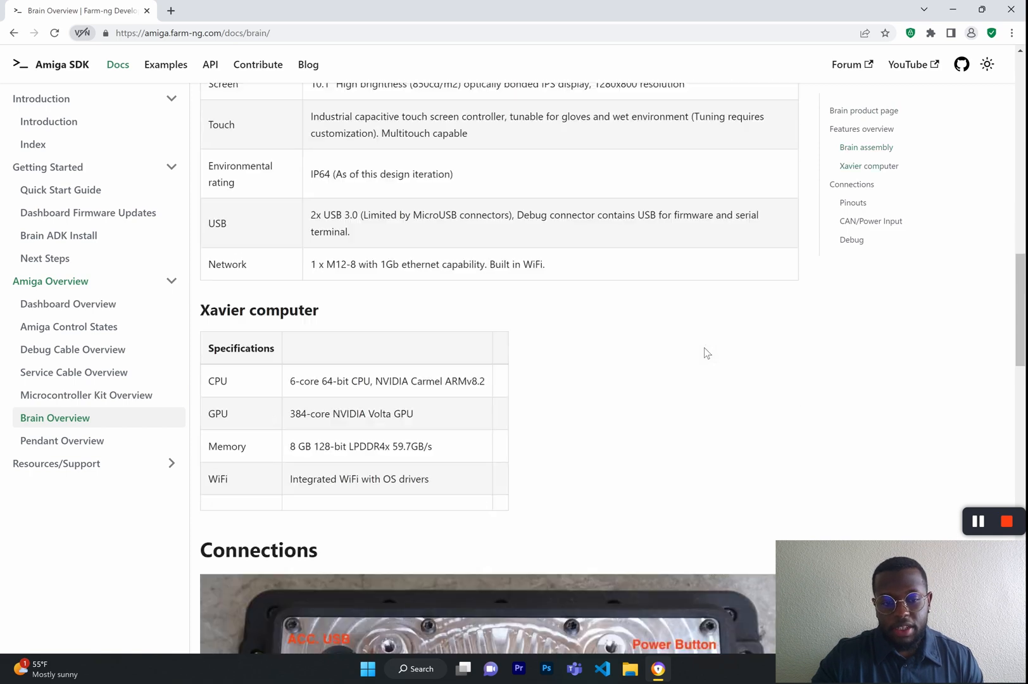
Step: Continue down through Connections into the CAN/Power and Debug pinout tables
{"action": "scroll", "scroll_direction": "down", "scroll_amount": 3}
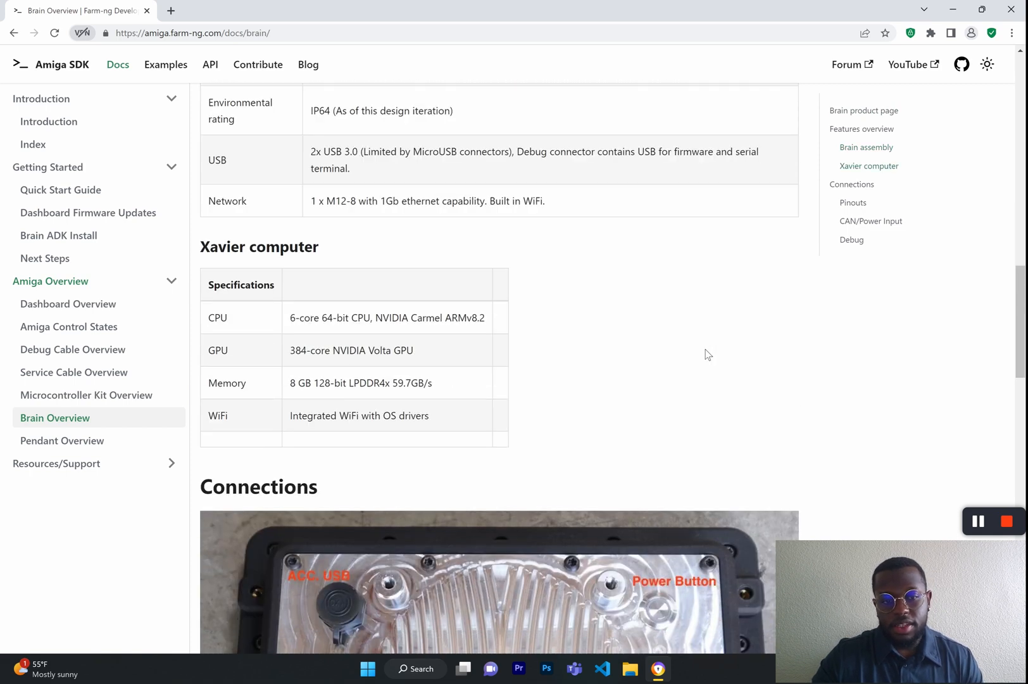
{"action": "scroll", "scroll_direction": "down", "scroll_amount": 3}
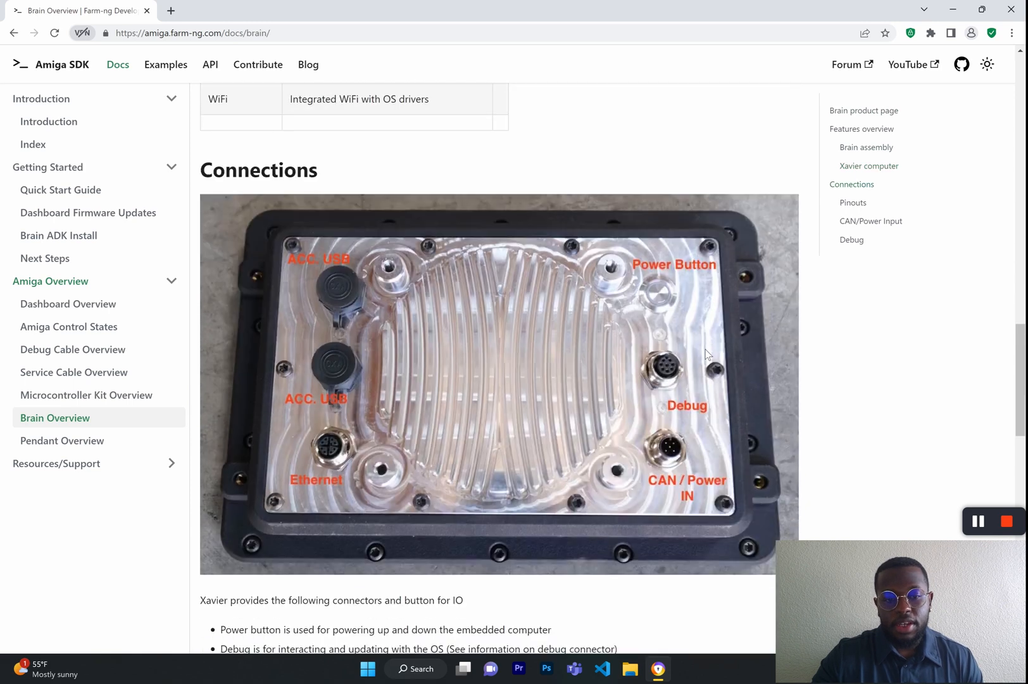
{"action": "scroll", "scroll_direction": "down", "scroll_amount": 3}
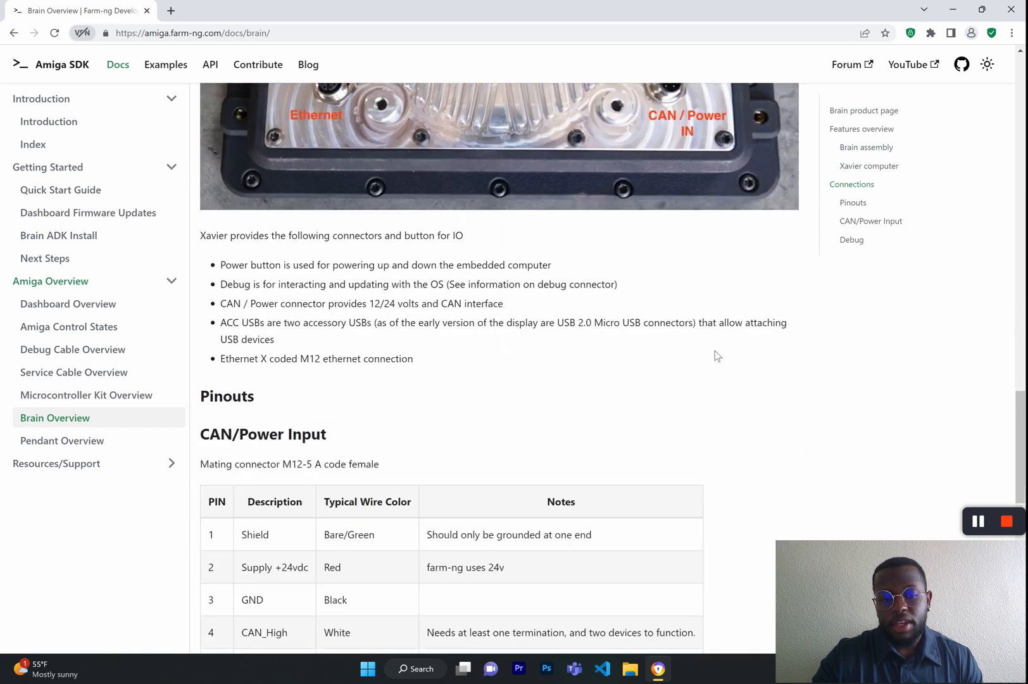
{"action": "scroll", "scroll_direction": "down", "scroll_amount": 3}
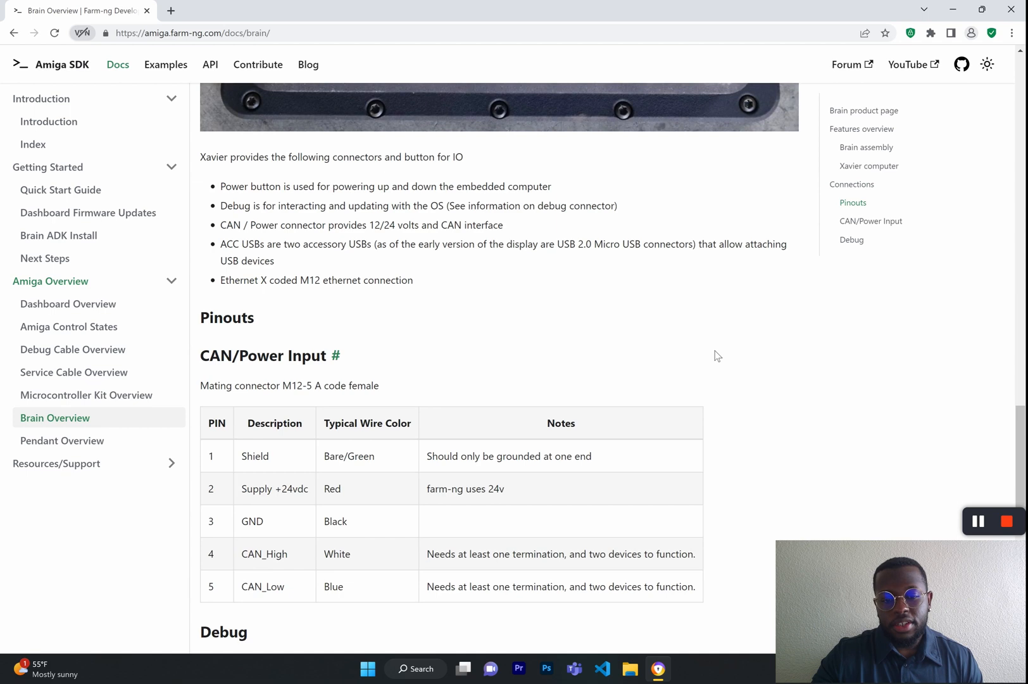
{"action": "scroll", "scroll_direction": "down", "scroll_amount": 3}
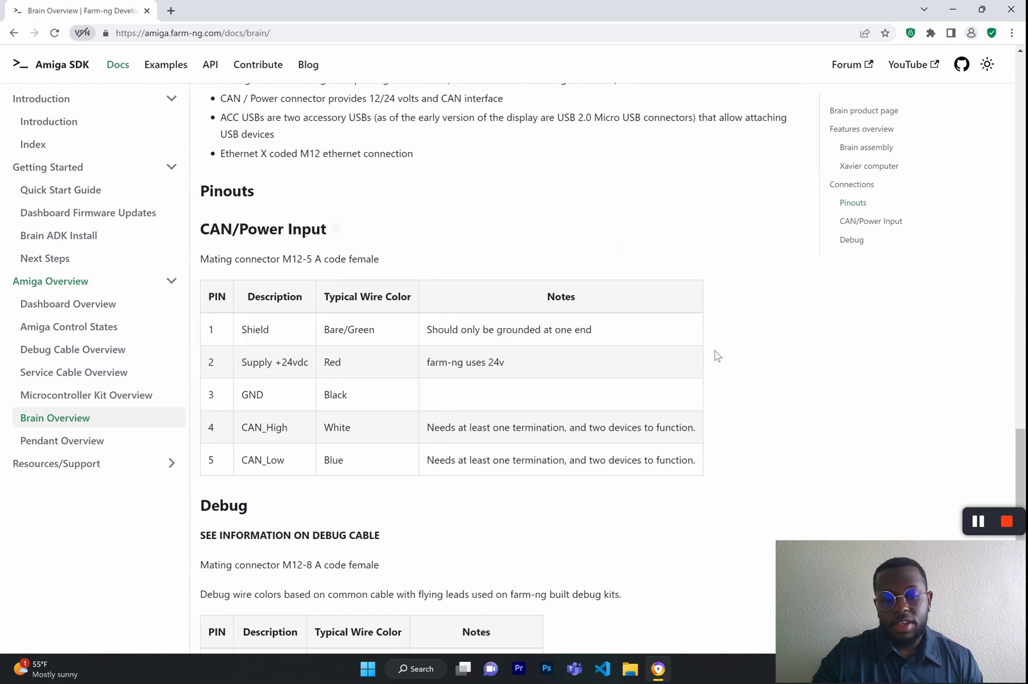
{"action": "scroll", "scroll_direction": "down", "scroll_amount": 3}
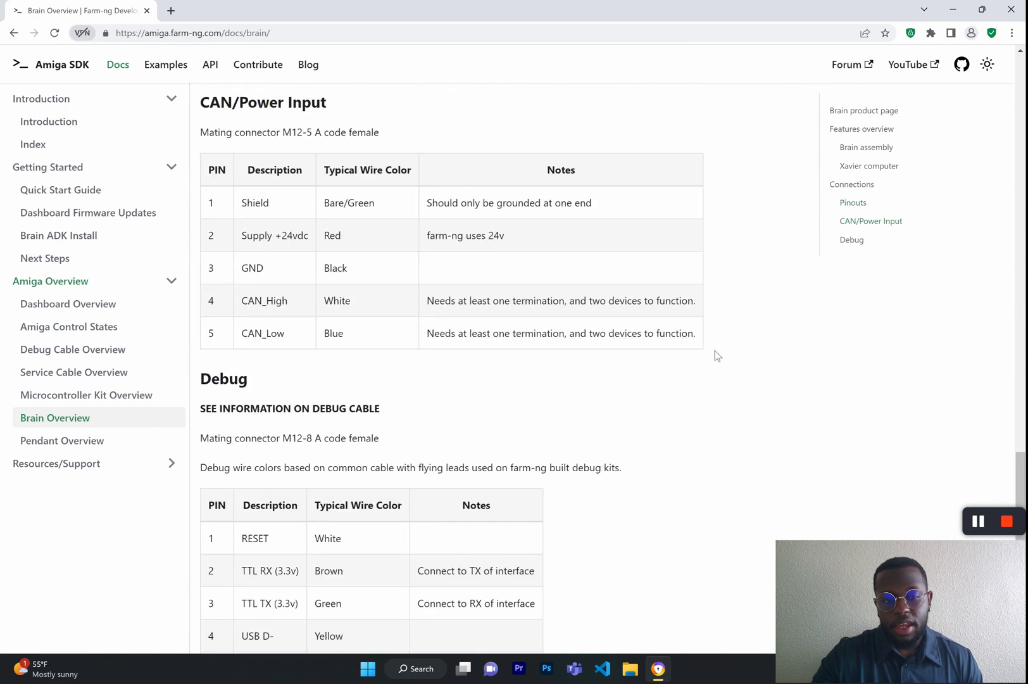
{"action": "mouse_move", "coordinate": [62, 440]}
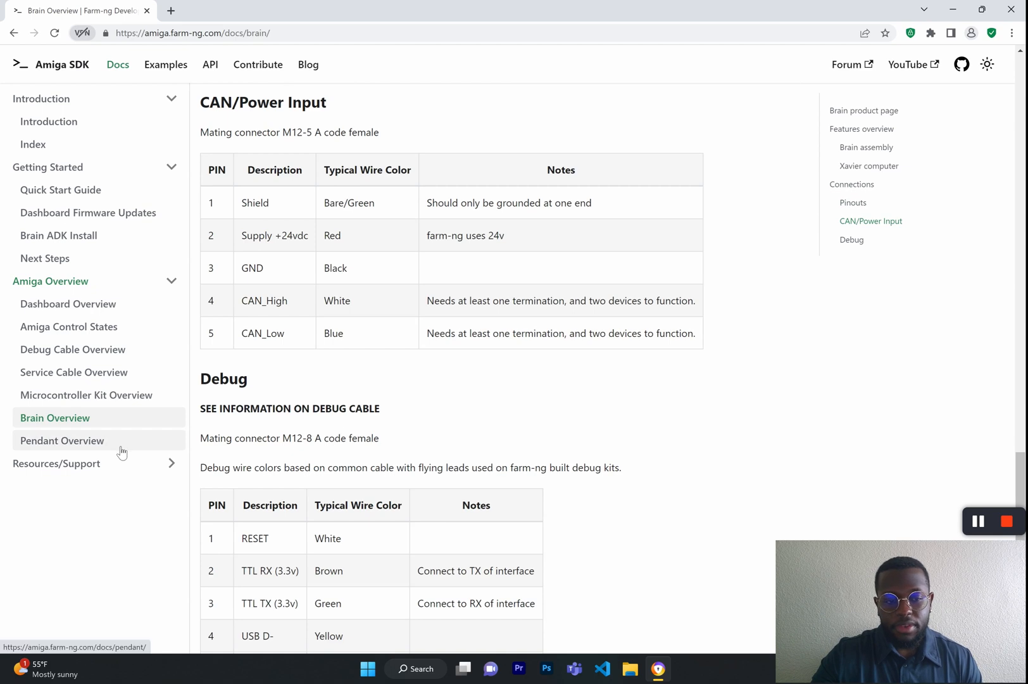
Step: Go to Pendant Overview and read past Brake, PTO, Pause and Arrows to Calibrate pendant
{"action": "left_click", "coordinate": [62, 440]}
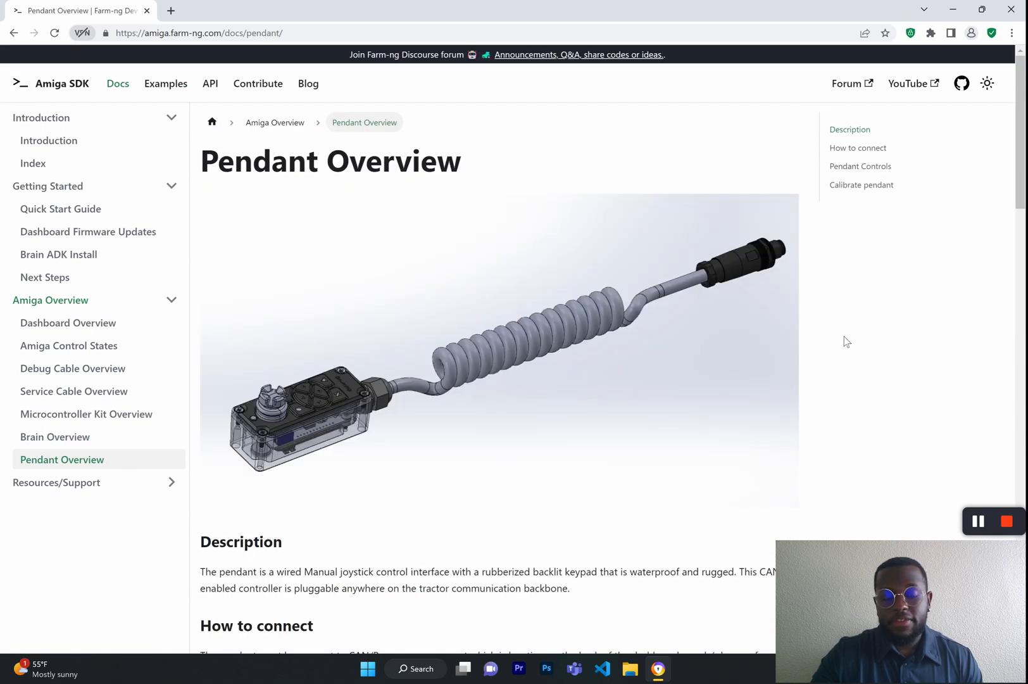
{"action": "scroll", "scroll_direction": "down", "scroll_amount": 3}
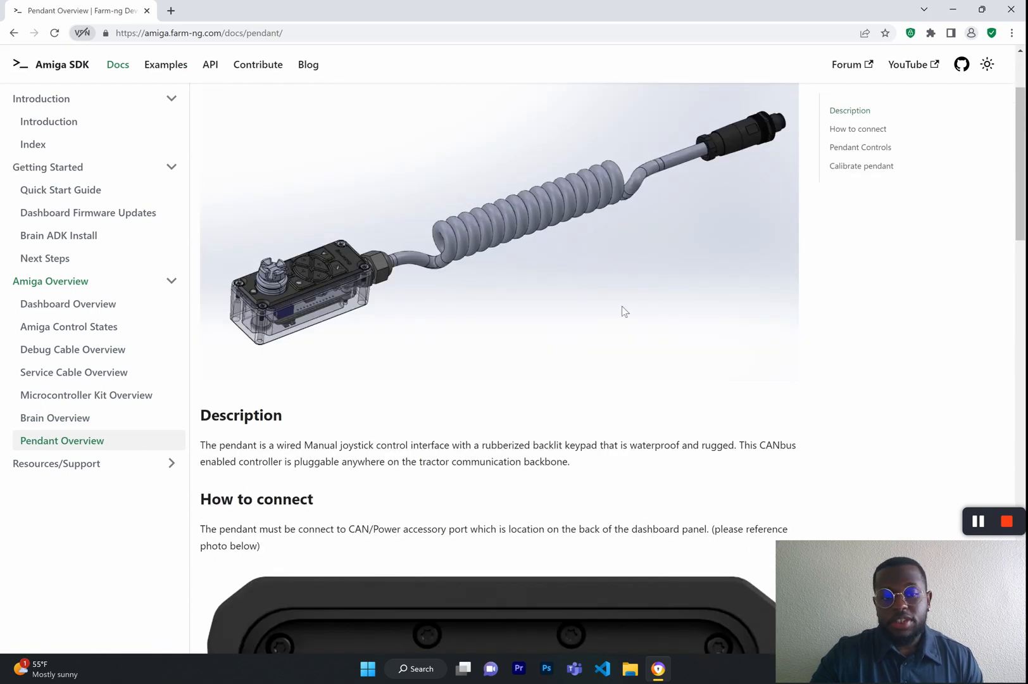
{"action": "scroll", "scroll_direction": "up", "scroll_amount": 3}
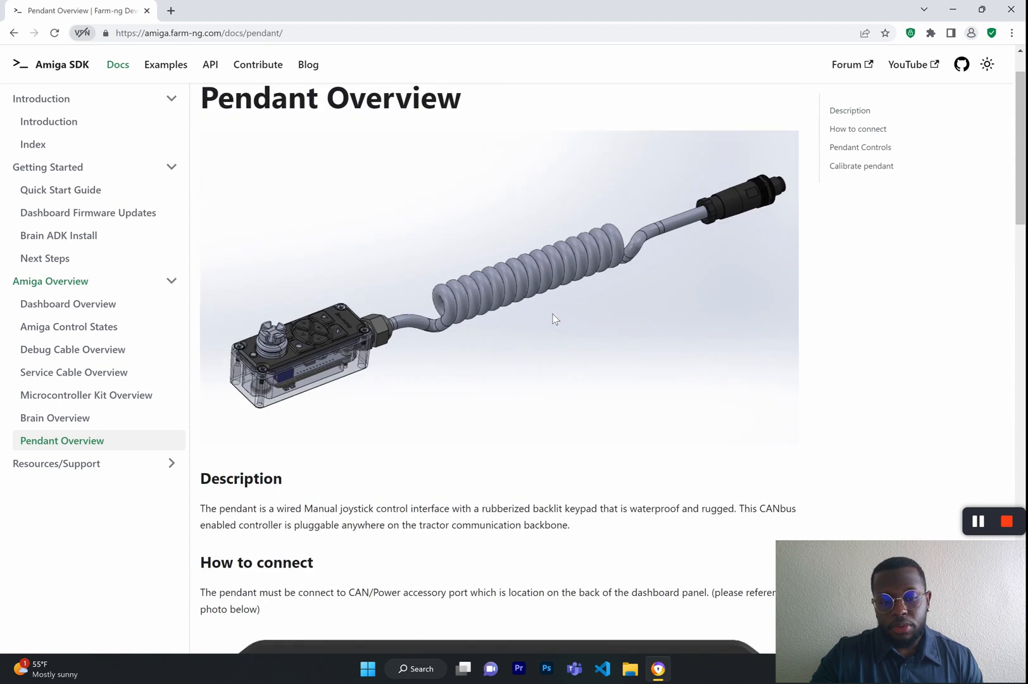
{"action": "mouse_move", "coordinate": [673, 357]}
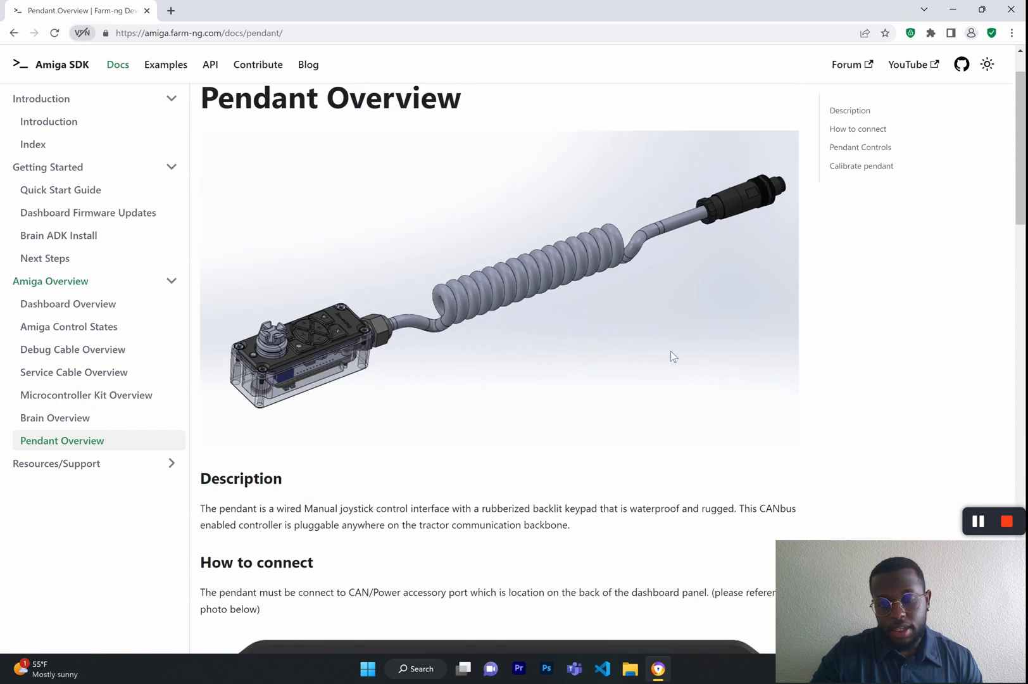
{"action": "scroll", "scroll_direction": "down", "scroll_amount": 3}
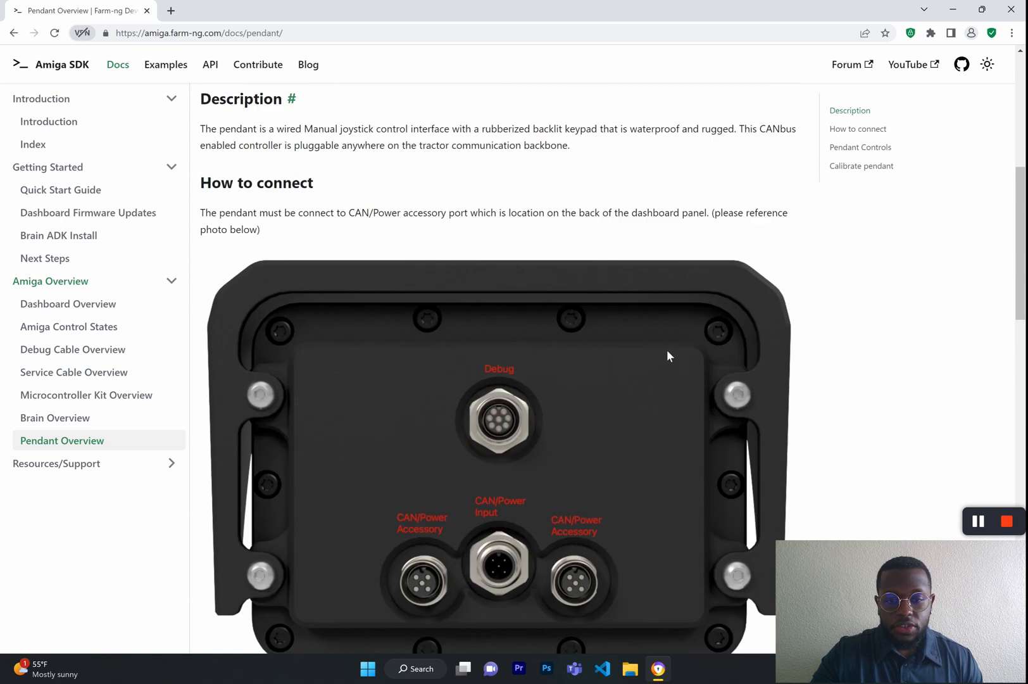
{"action": "scroll", "scroll_direction": "down", "scroll_amount": 3}
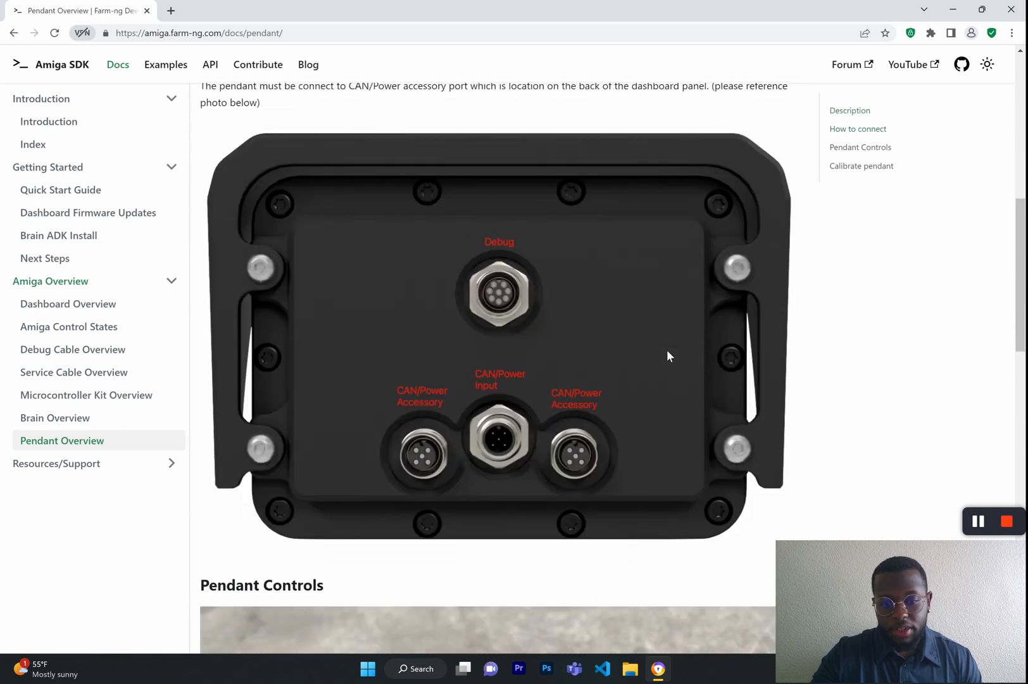
{"action": "scroll", "scroll_direction": "down", "scroll_amount": 3}
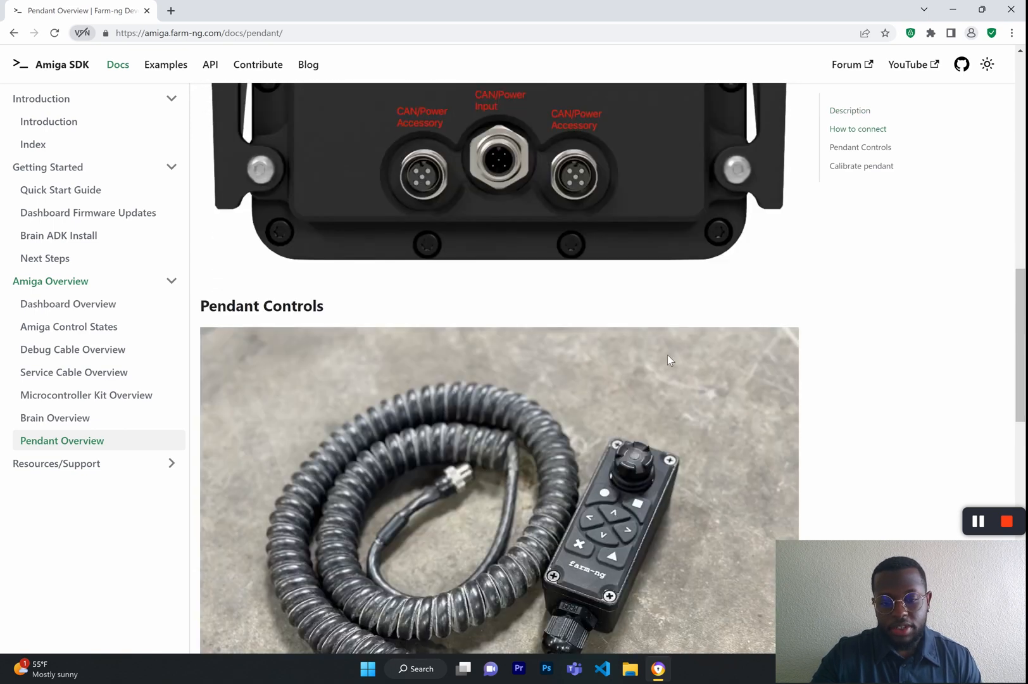
{"action": "scroll", "scroll_direction": "down", "scroll_amount": 3}
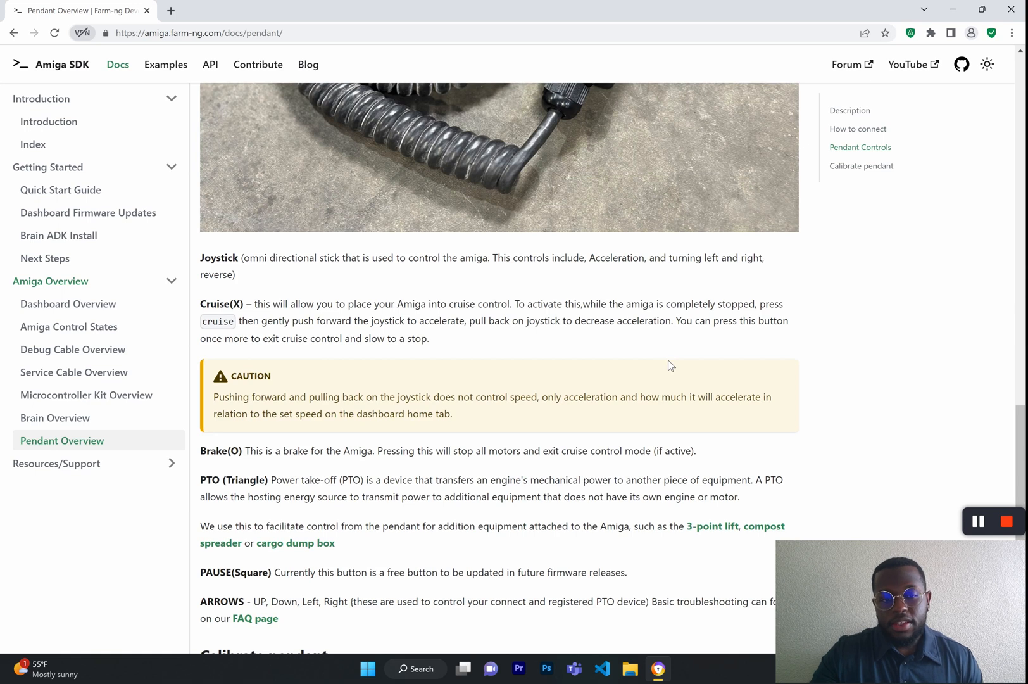
{"action": "scroll", "scroll_direction": "down", "scroll_amount": 3}
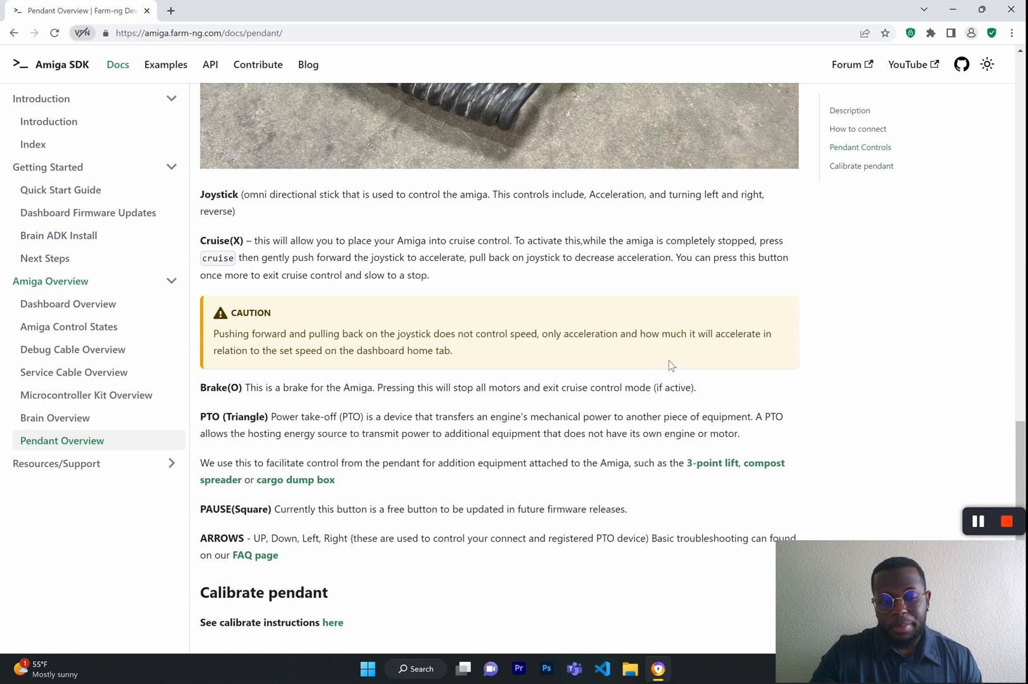
{"action": "mouse_move", "coordinate": [701, 355]}
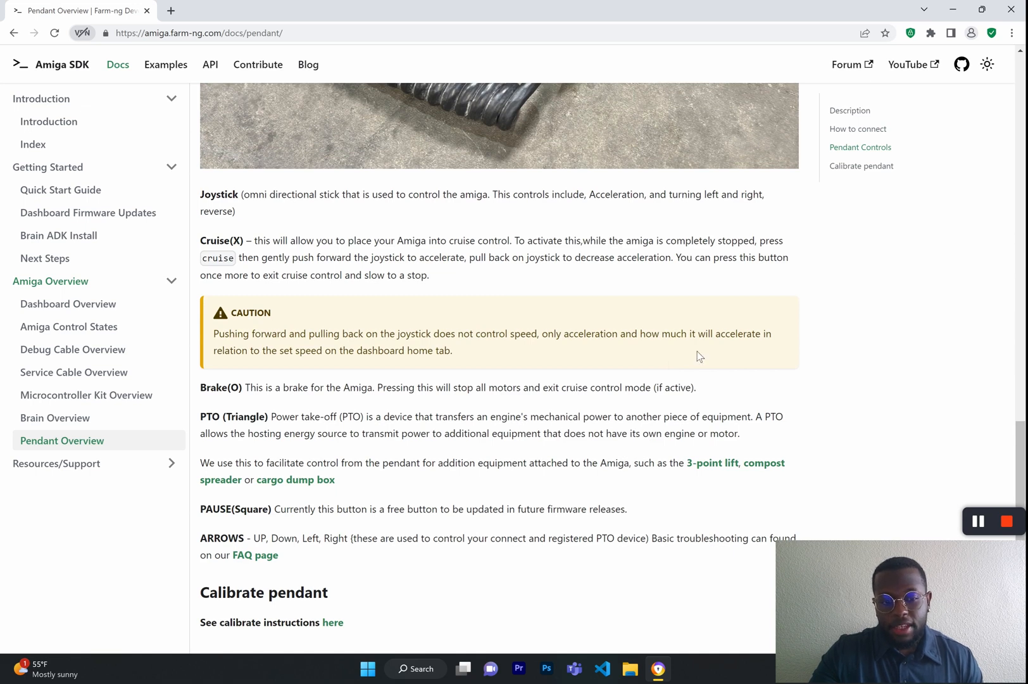
{"action": "mouse_move", "coordinate": [552, 374]}
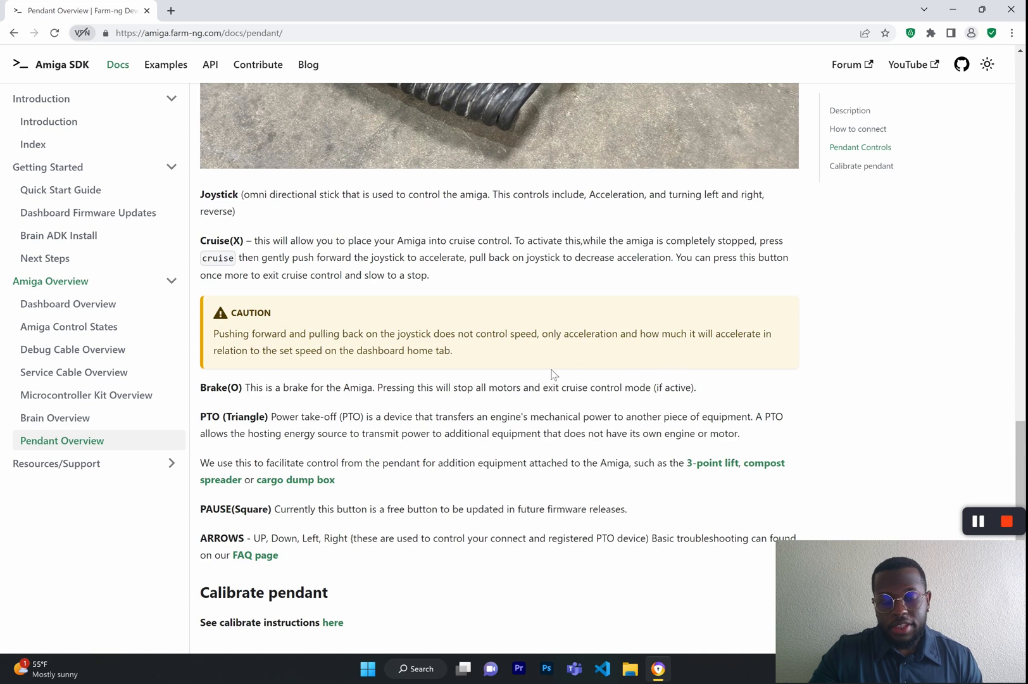
{"action": "scroll", "scroll_direction": "down", "scroll_amount": 3}
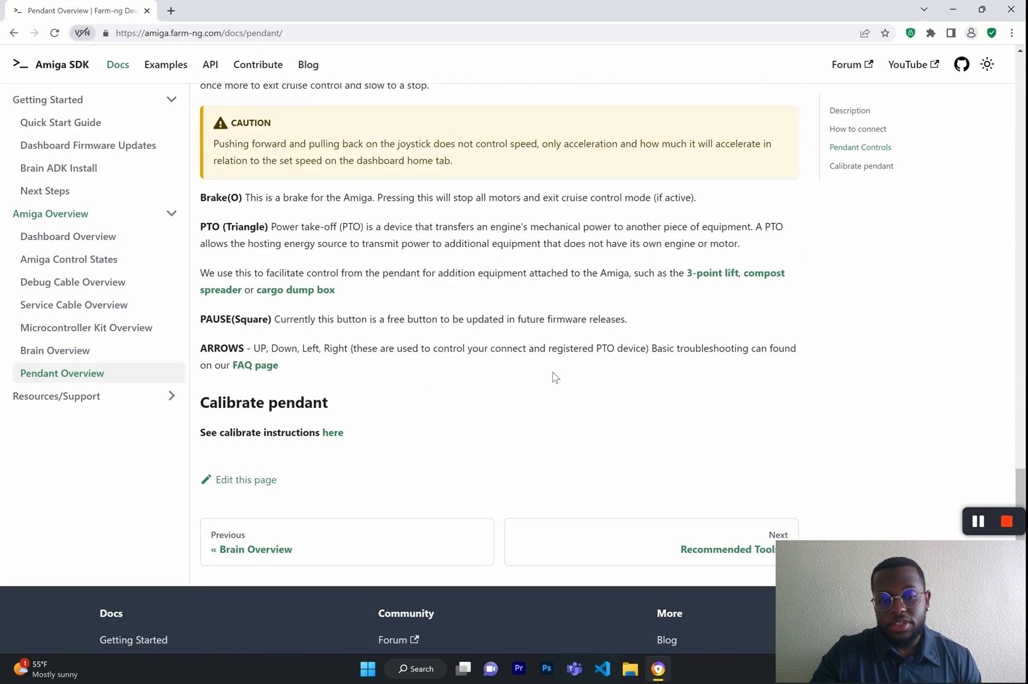
{"action": "mouse_move", "coordinate": [558, 362]}
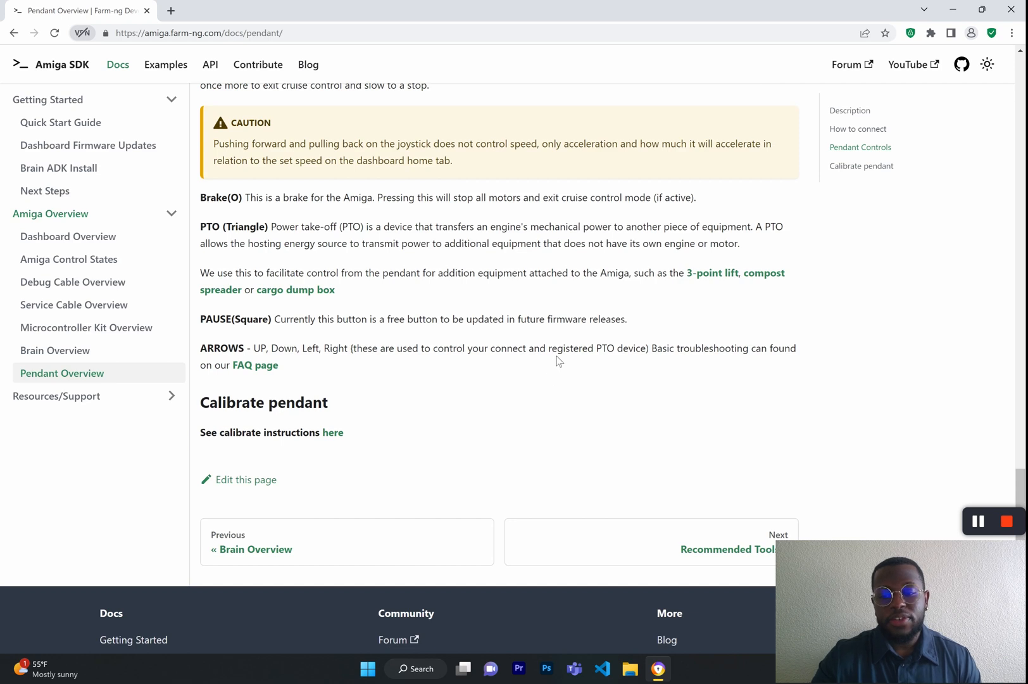
Step: Read the Recommended Tools page from the top down to the scissor lift section
{"action": "left_click", "coordinate": [57, 395]}
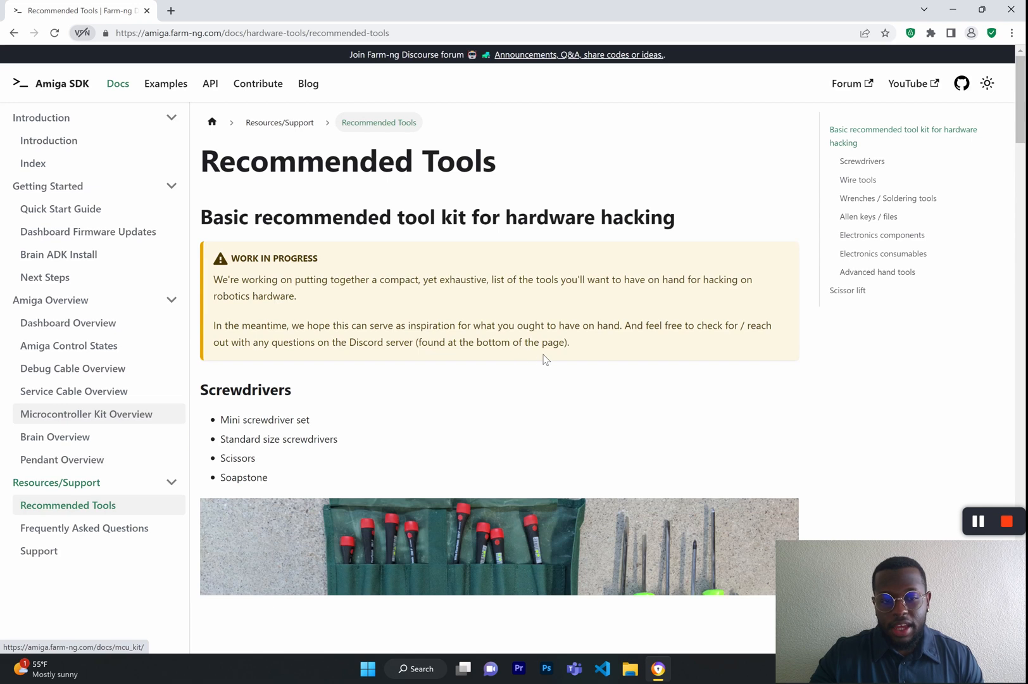
{"action": "scroll", "scroll_direction": "down", "scroll_amount": 3}
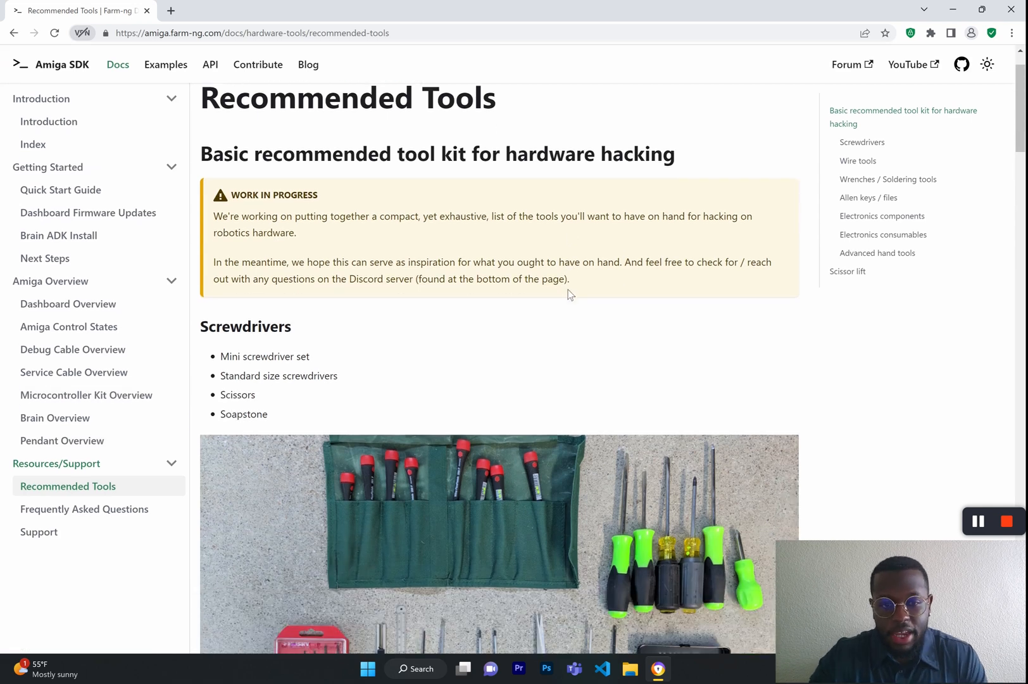
{"action": "mouse_move", "coordinate": [462, 317]}
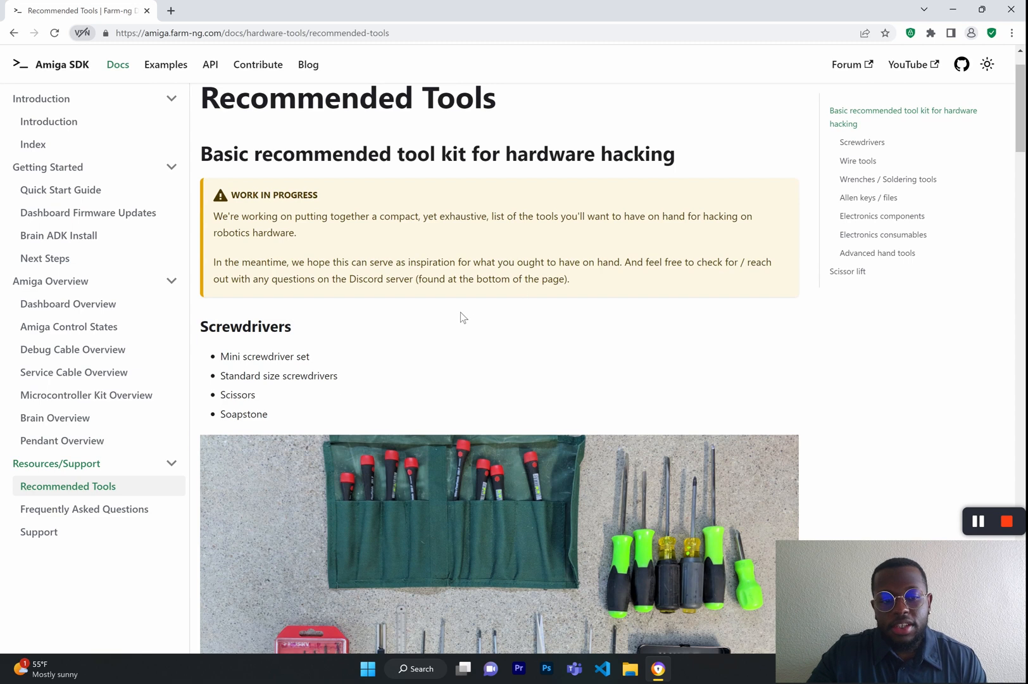
{"action": "mouse_move", "coordinate": [132, 575]}
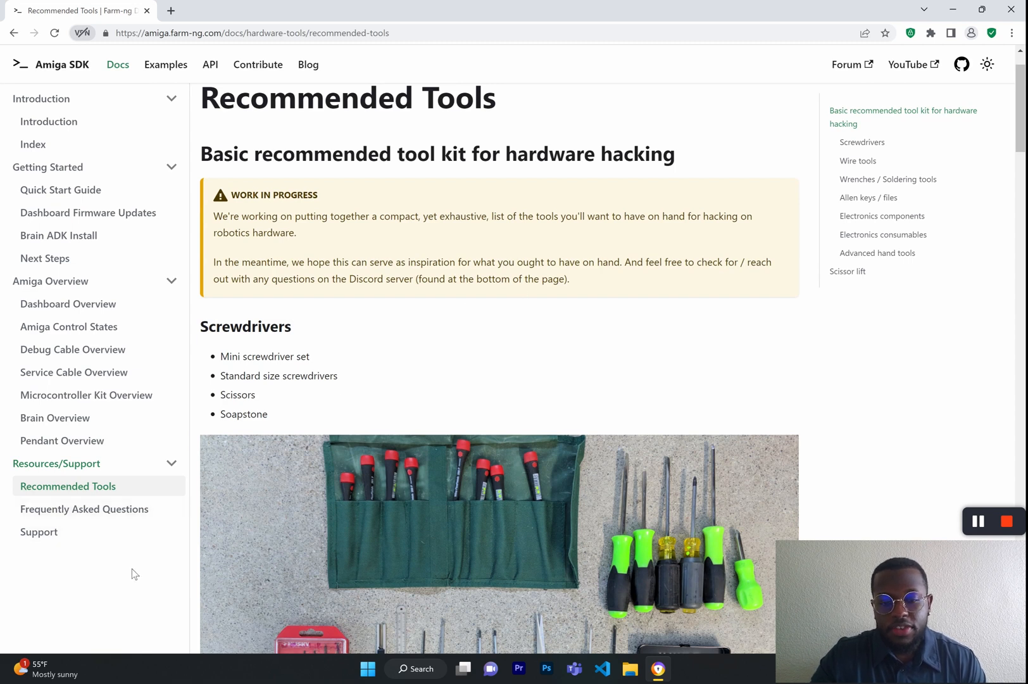
{"action": "mouse_move", "coordinate": [550, 359]}
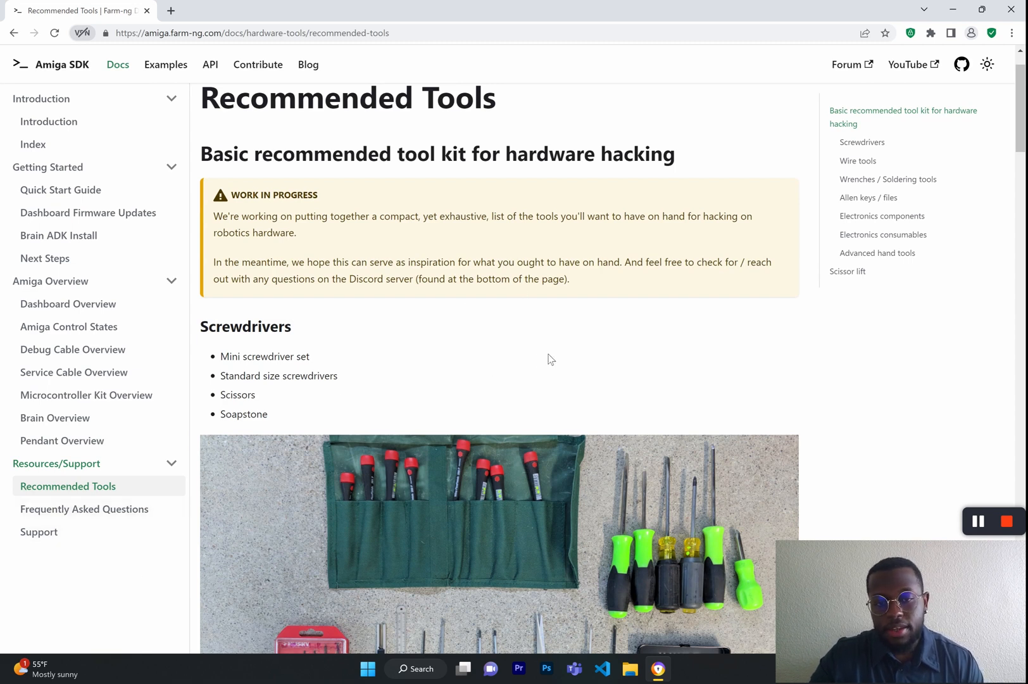
{"action": "scroll", "scroll_direction": "down", "scroll_amount": 3}
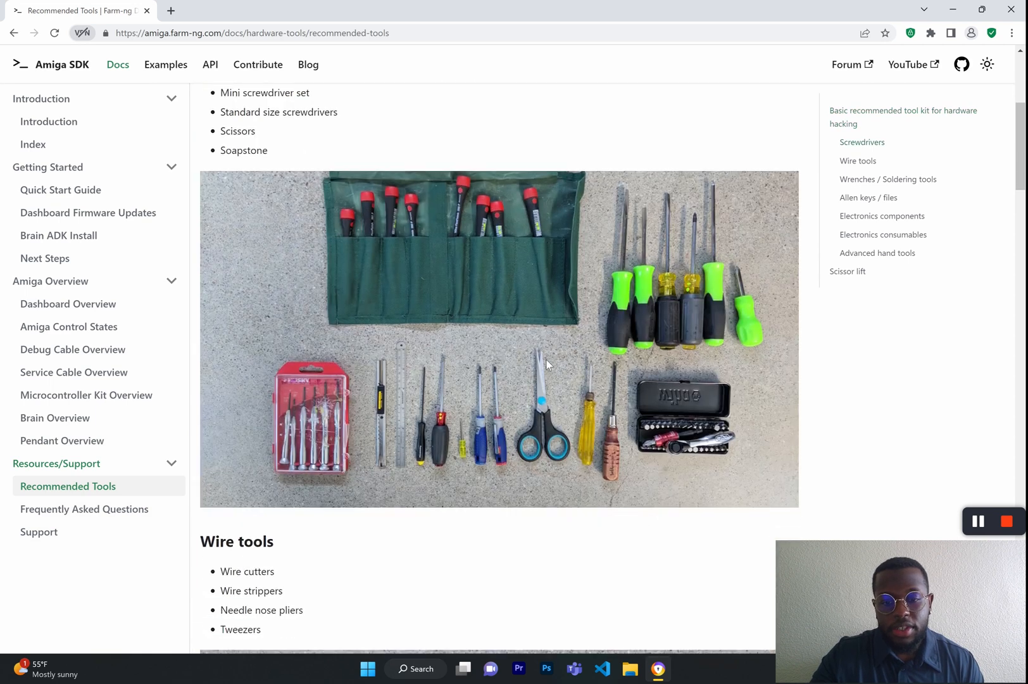
{"action": "scroll", "scroll_direction": "down", "scroll_amount": 3}
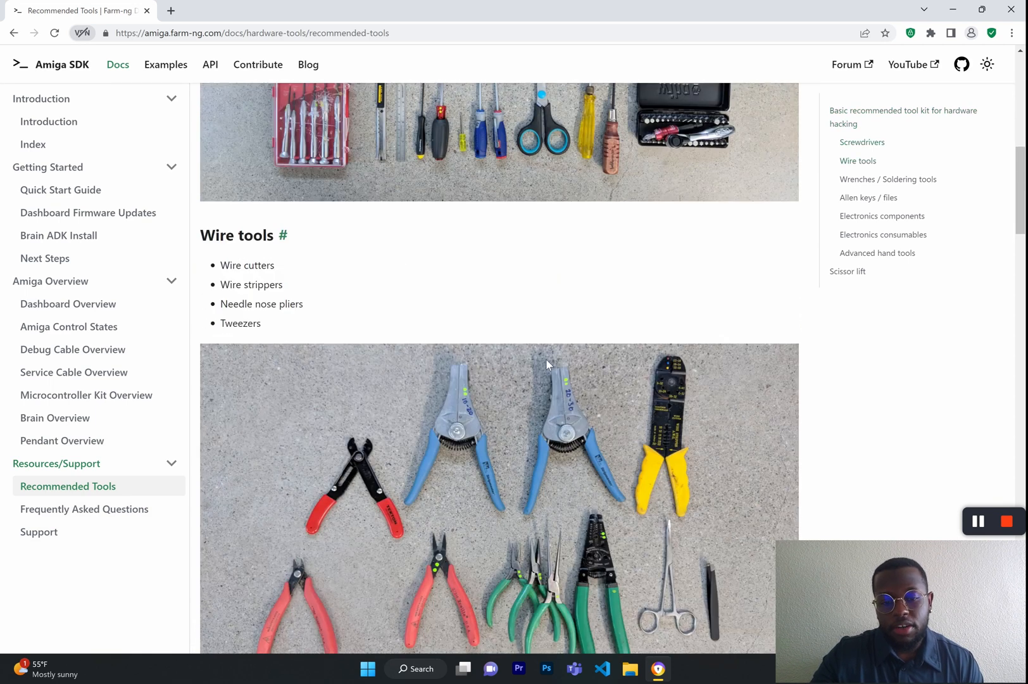
{"action": "scroll", "scroll_direction": "down", "scroll_amount": 3}
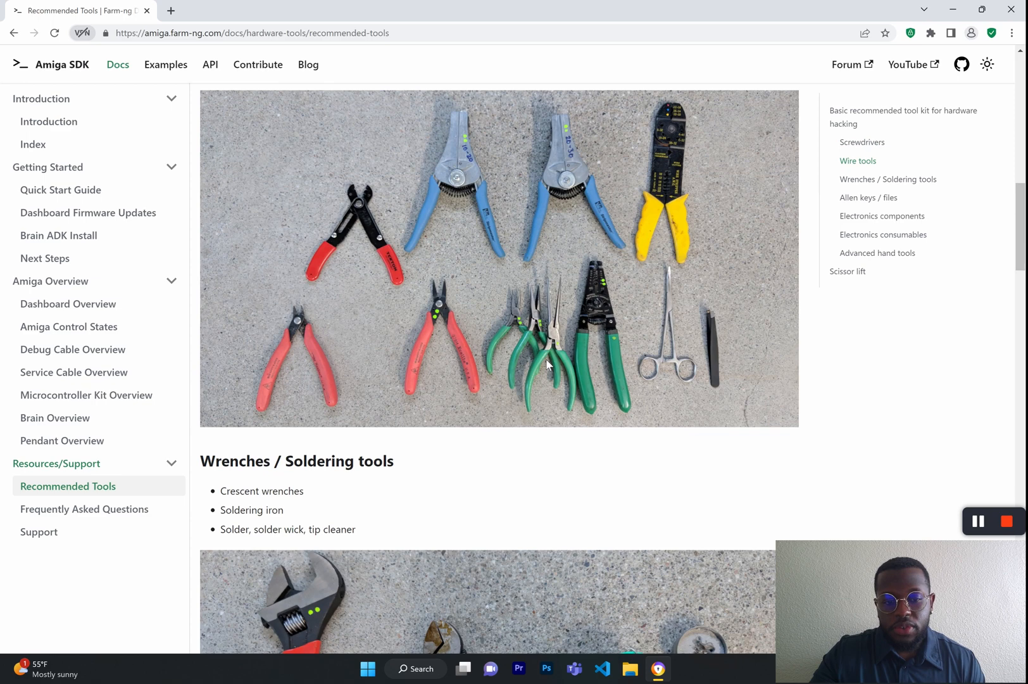
{"action": "scroll", "scroll_direction": "down", "scroll_amount": 3}
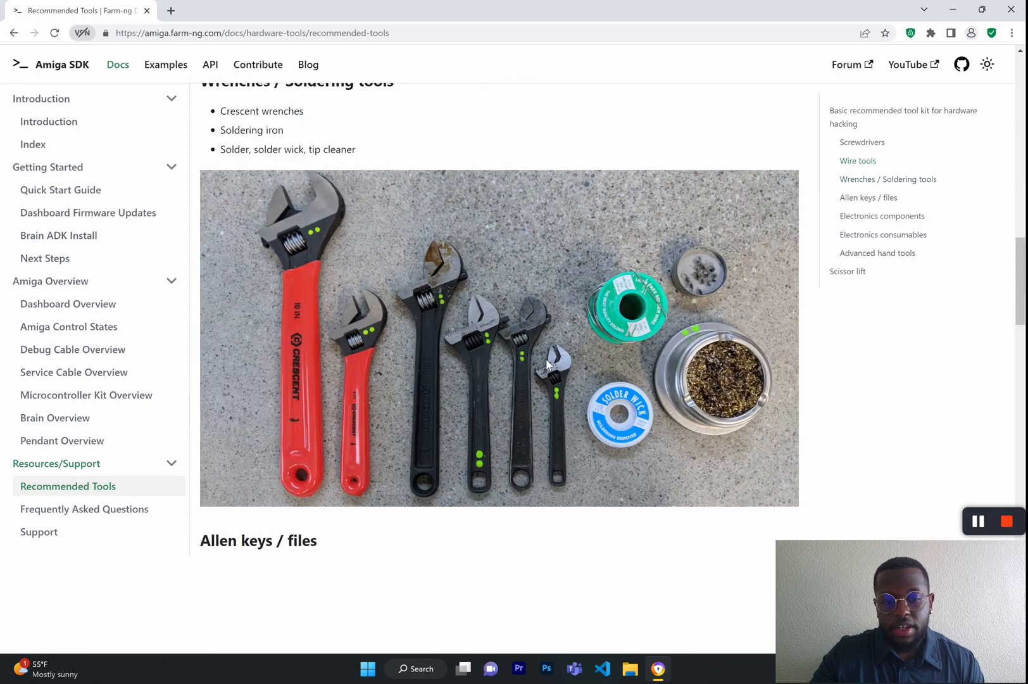
{"action": "scroll", "scroll_direction": "down", "scroll_amount": 3}
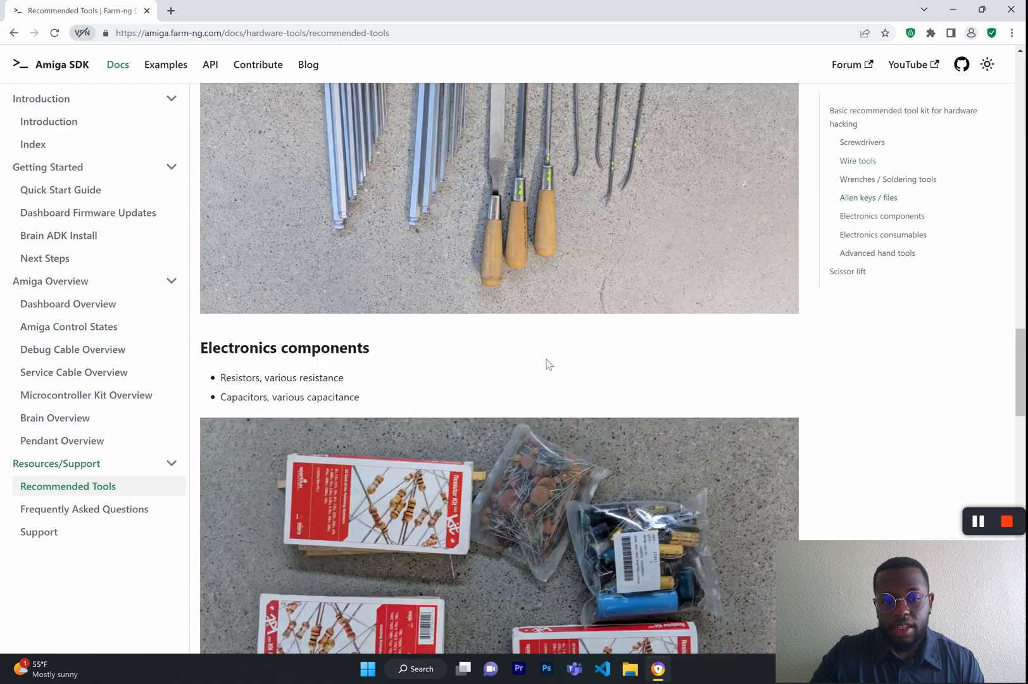
{"action": "scroll", "scroll_direction": "down", "scroll_amount": 3}
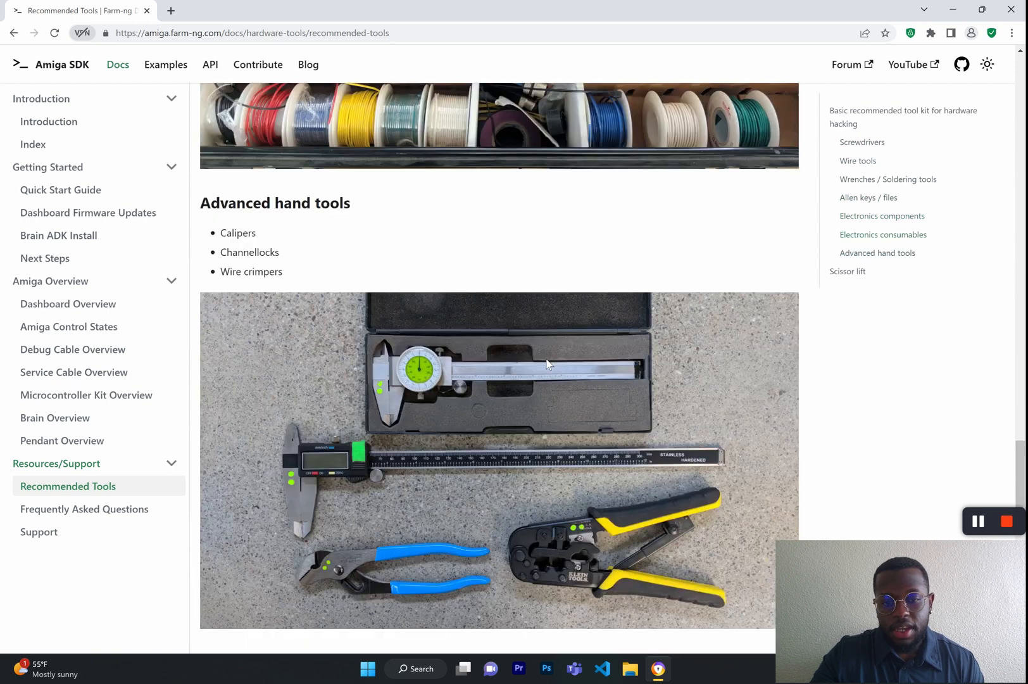
{"action": "scroll", "scroll_direction": "down", "scroll_amount": 3}
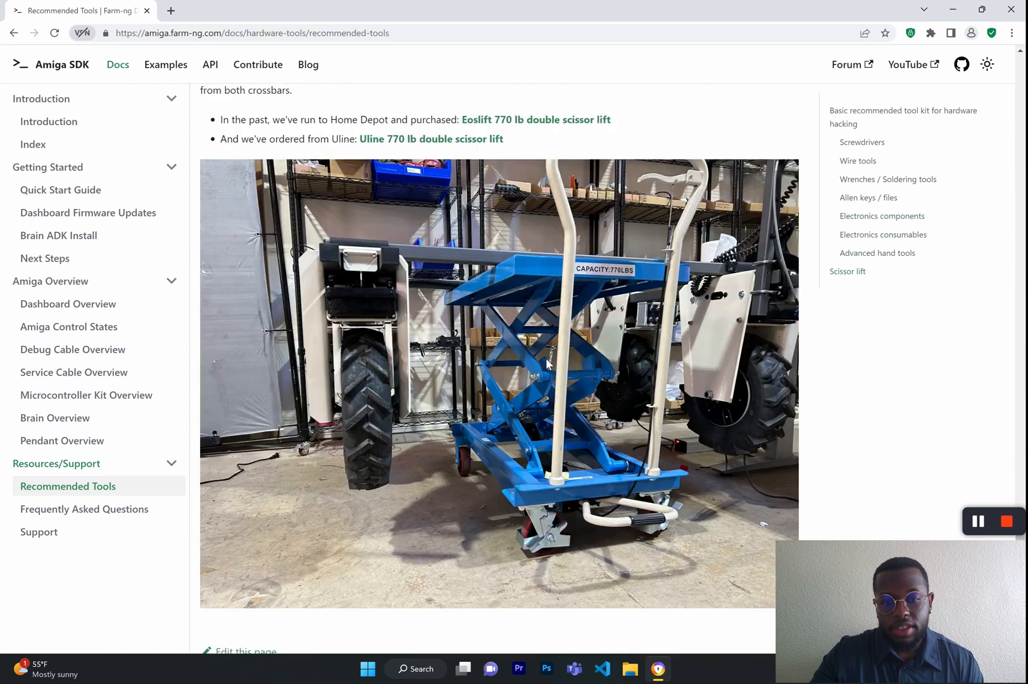
{"action": "scroll", "scroll_direction": "down", "scroll_amount": 3}
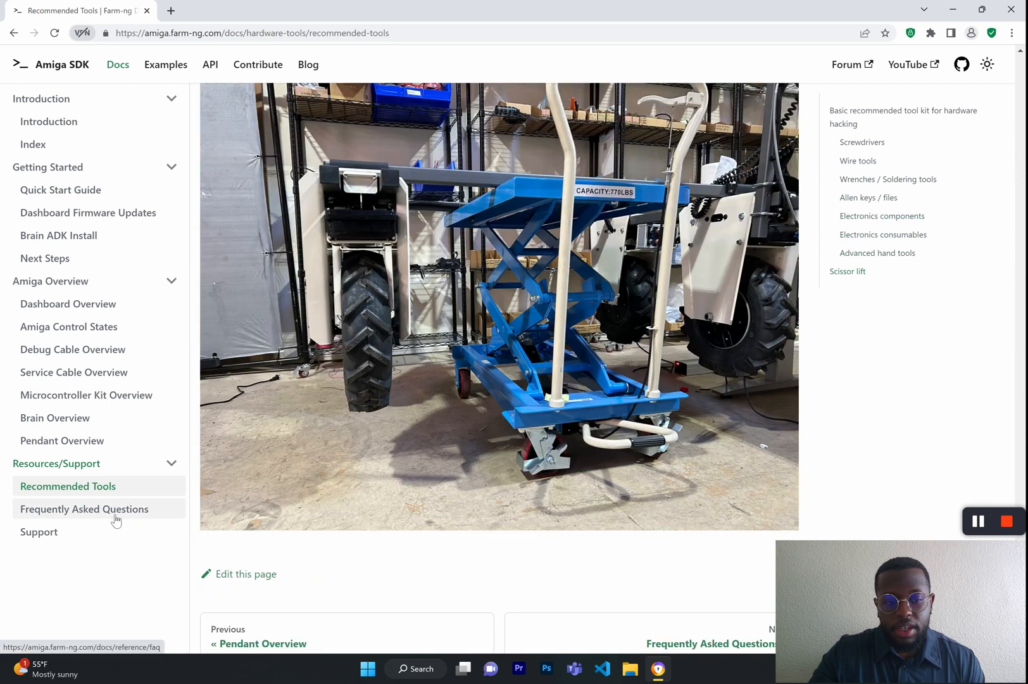
Step: Navigate to the Frequently Asked Questions page from the sidebar
{"action": "left_click", "coordinate": [85, 509]}
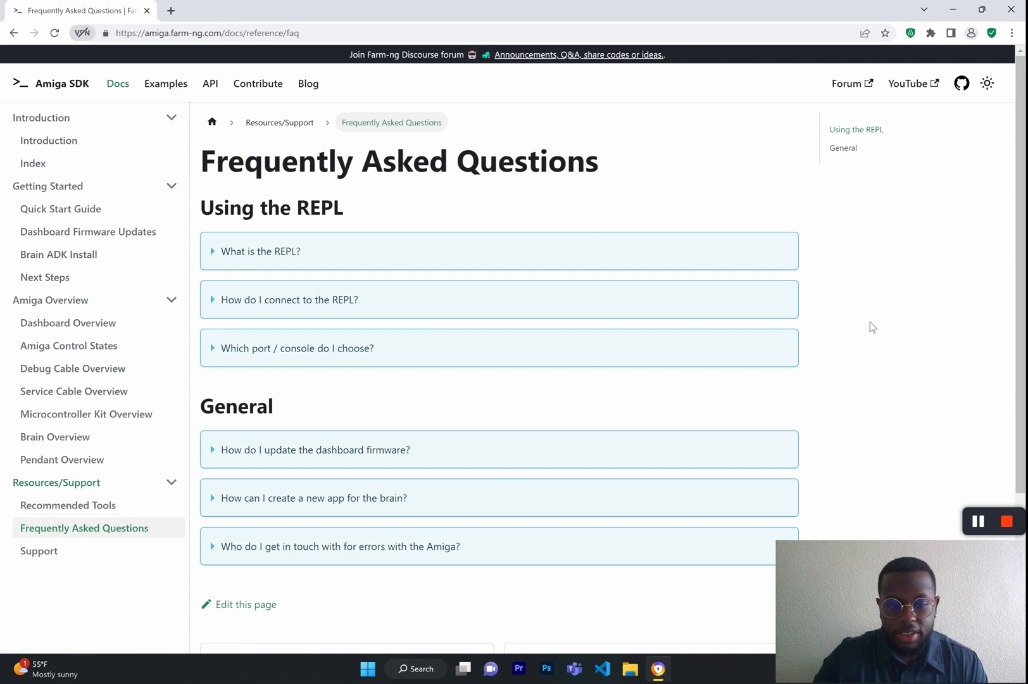
{"action": "mouse_move", "coordinate": [475, 305]}
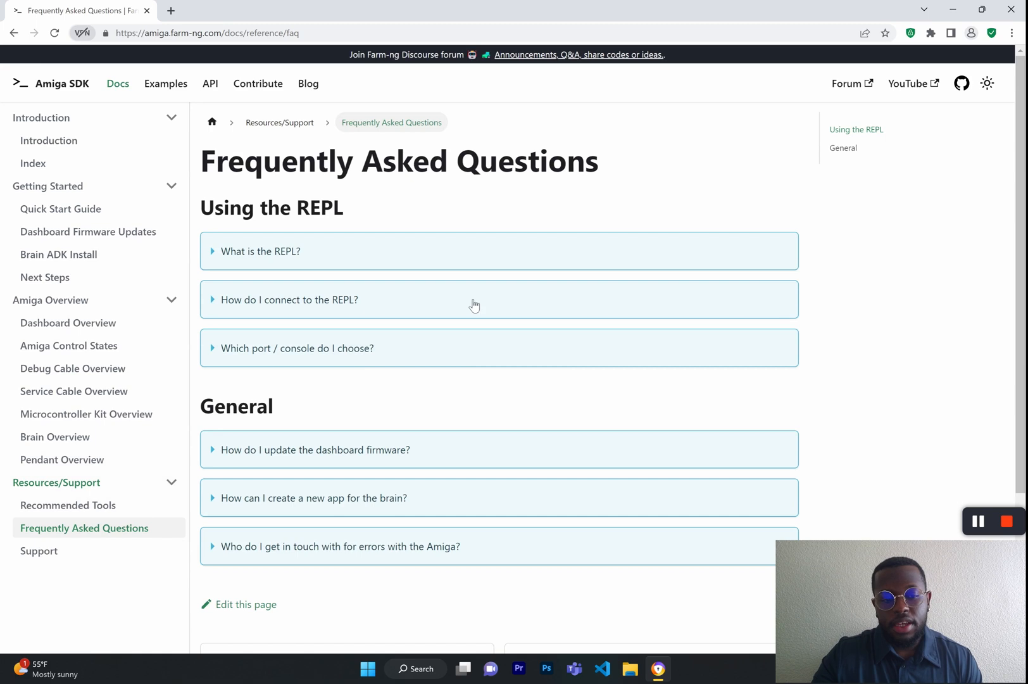
Step: Read the Support page's feature request and bug report issue examples and the Discourse conversation section
{"action": "left_click", "coordinate": [38, 551]}
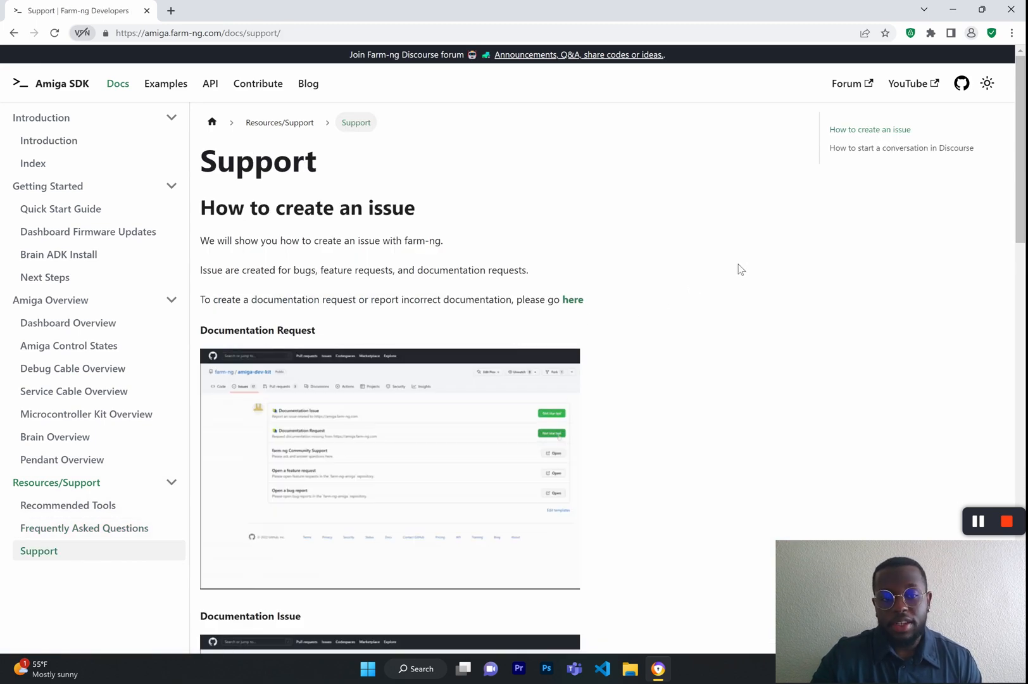
{"action": "scroll", "scroll_direction": "down", "scroll_amount": 3}
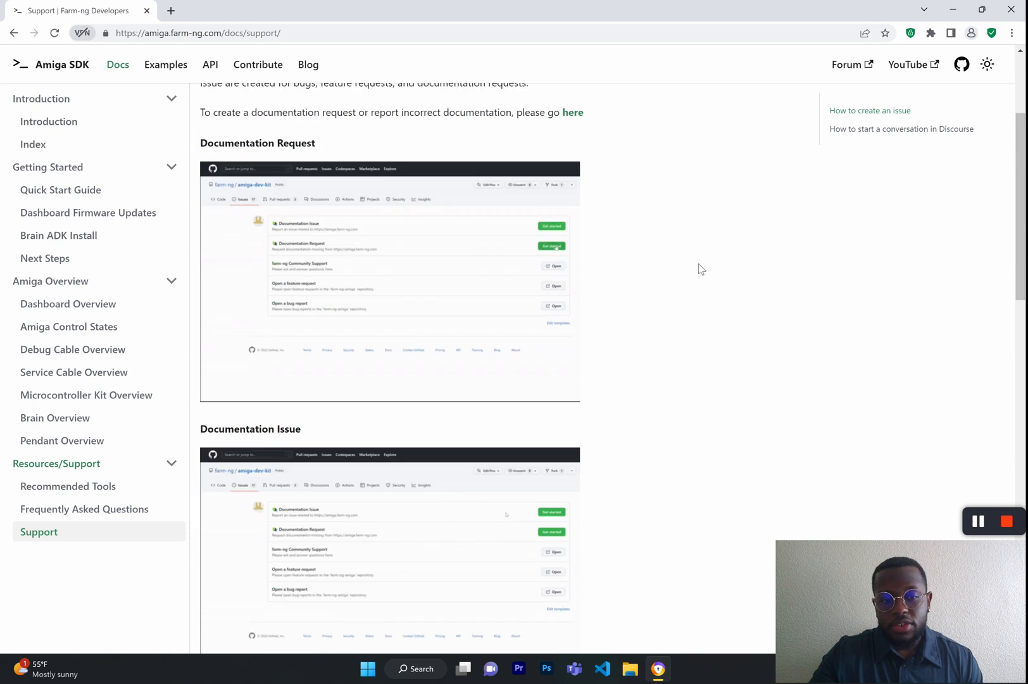
{"action": "scroll", "scroll_direction": "down", "scroll_amount": 3}
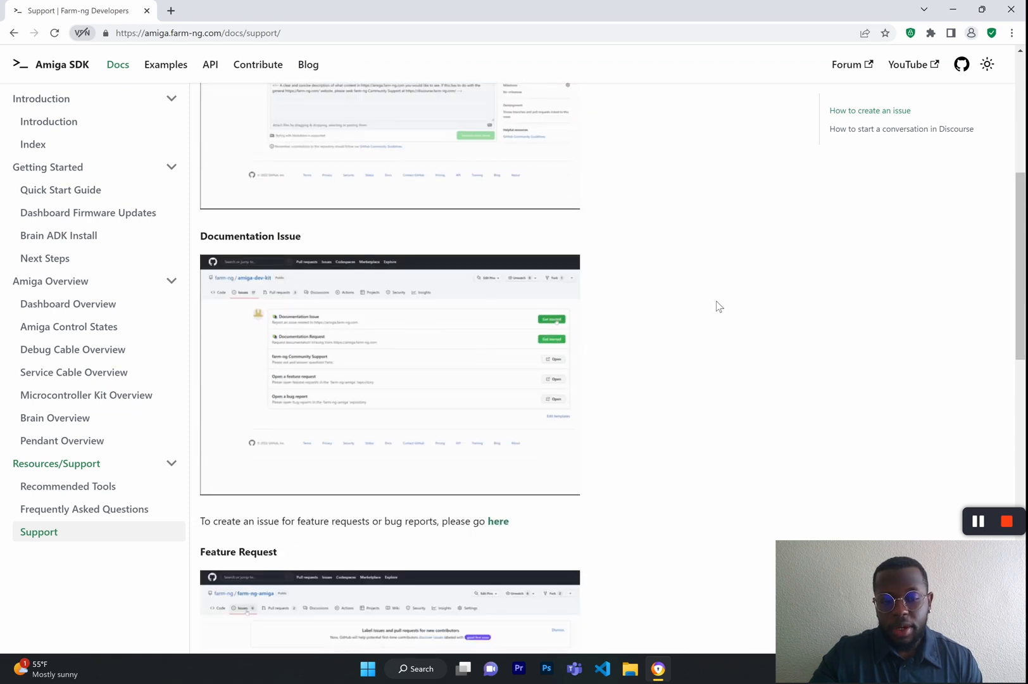
{"action": "scroll", "scroll_direction": "down", "scroll_amount": 3}
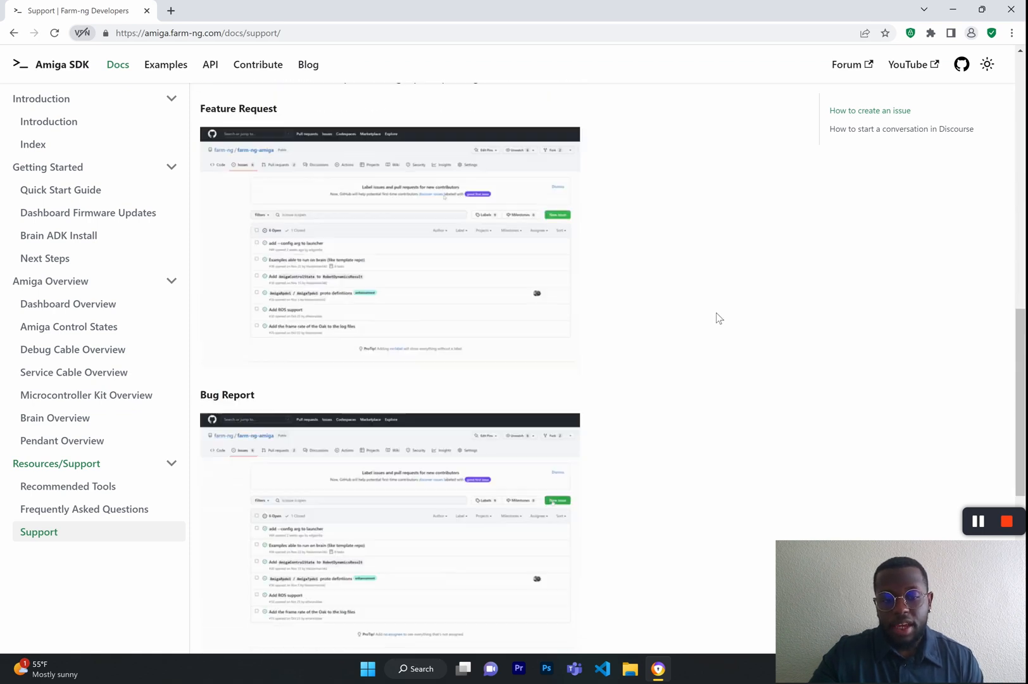
{"action": "scroll", "scroll_direction": "down", "scroll_amount": 3}
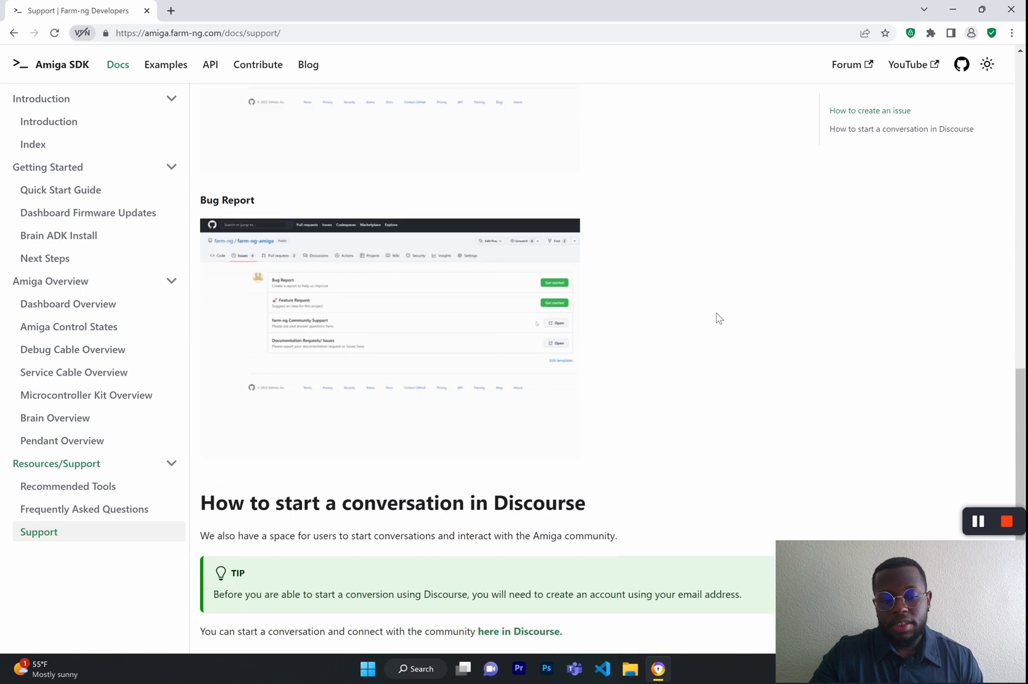
{"action": "scroll", "scroll_direction": "down", "scroll_amount": 3}
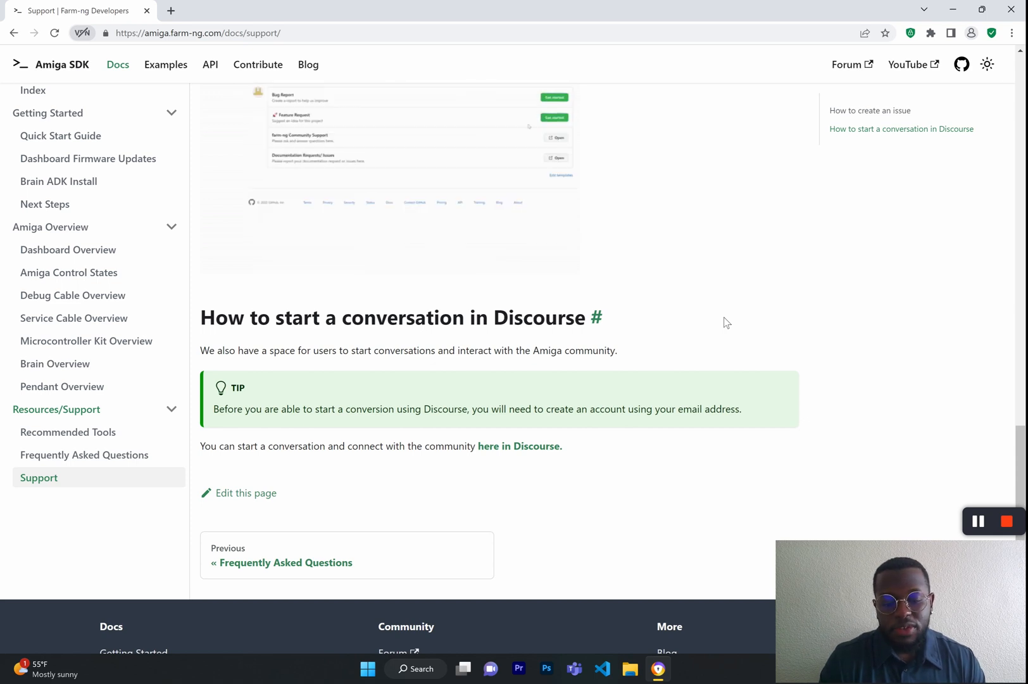
{"action": "scroll", "scroll_direction": "down", "scroll_amount": 3}
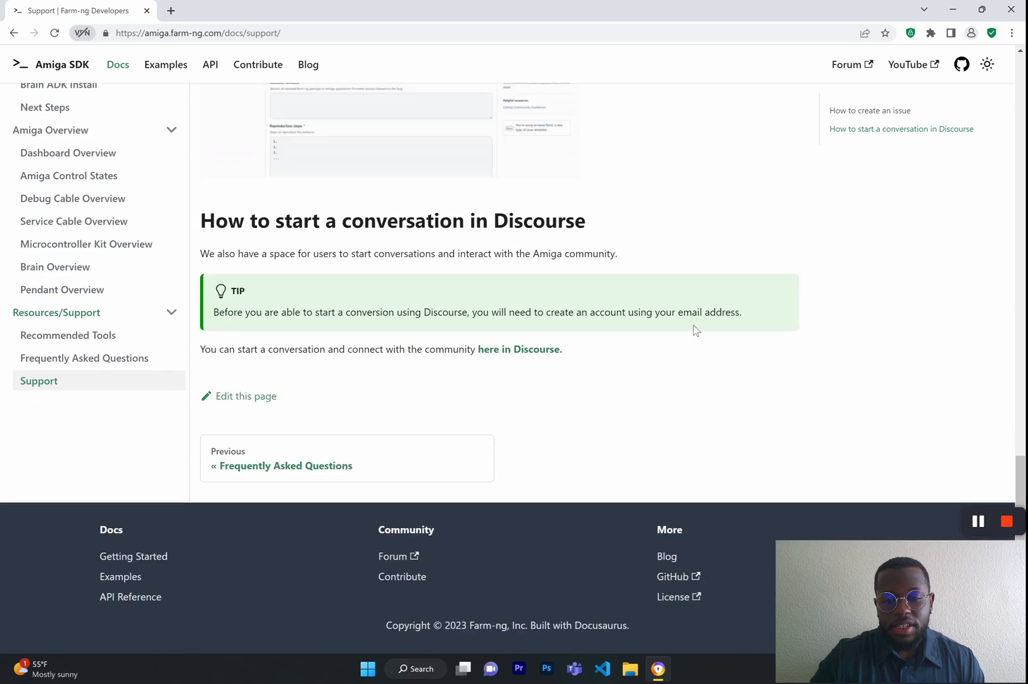
{"action": "scroll", "scroll_direction": "up", "scroll_amount": 3}
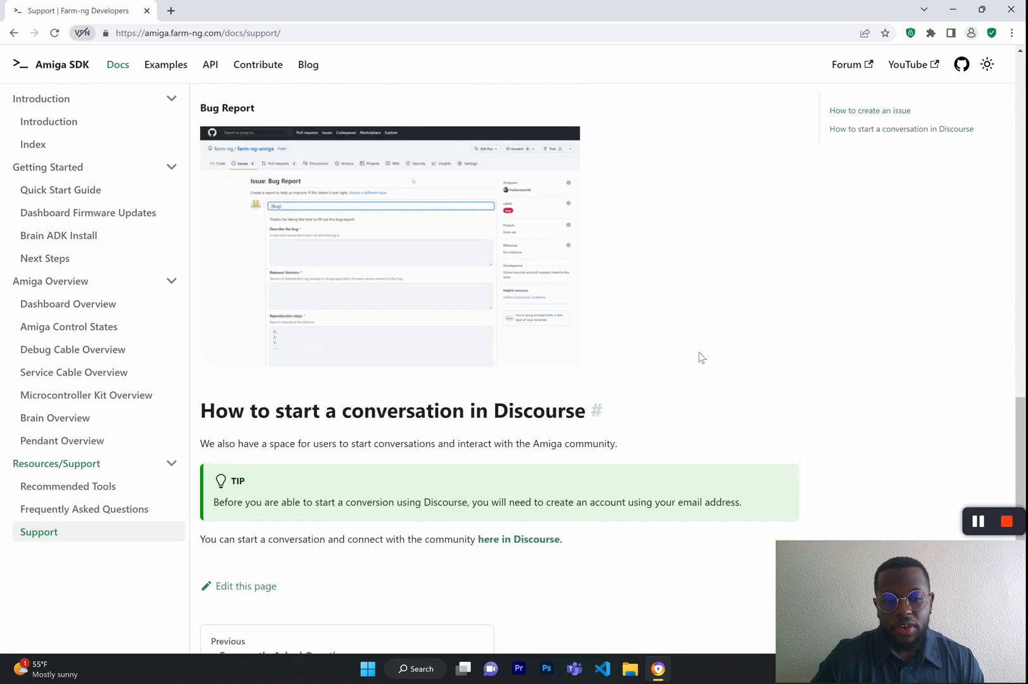
{"action": "scroll", "scroll_direction": "up", "scroll_amount": 3}
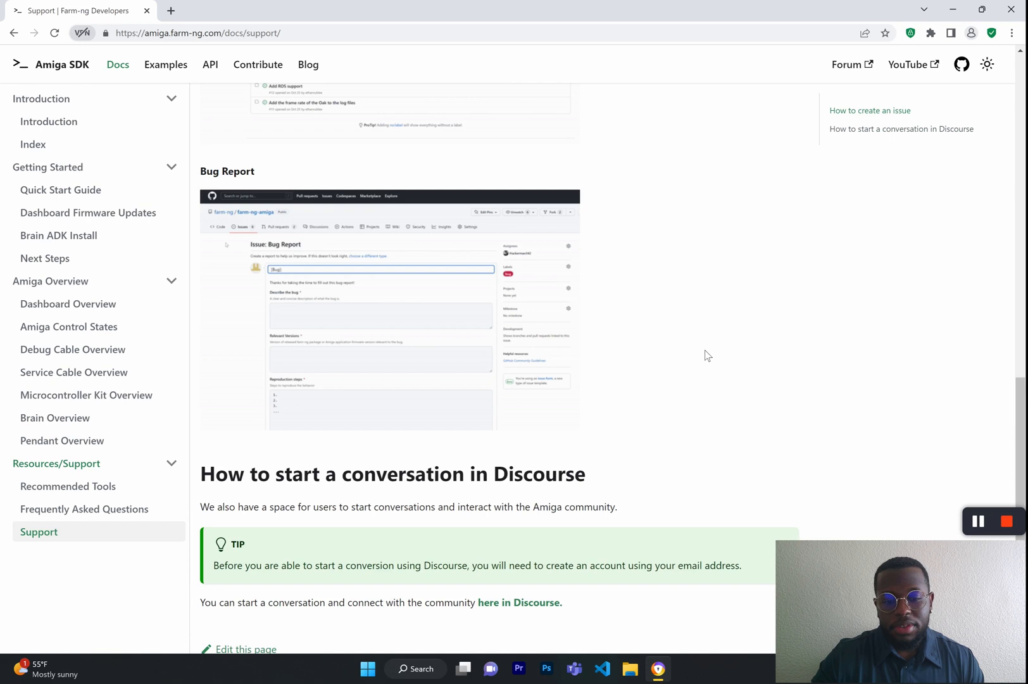
{"action": "scroll", "scroll_direction": "up", "scroll_amount": 3}
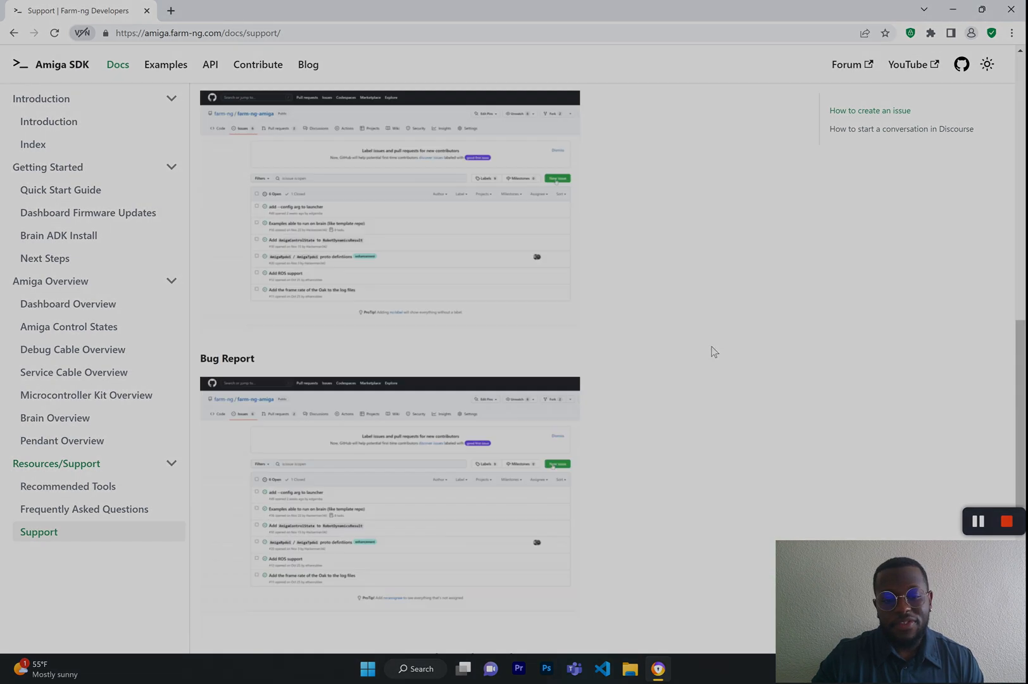